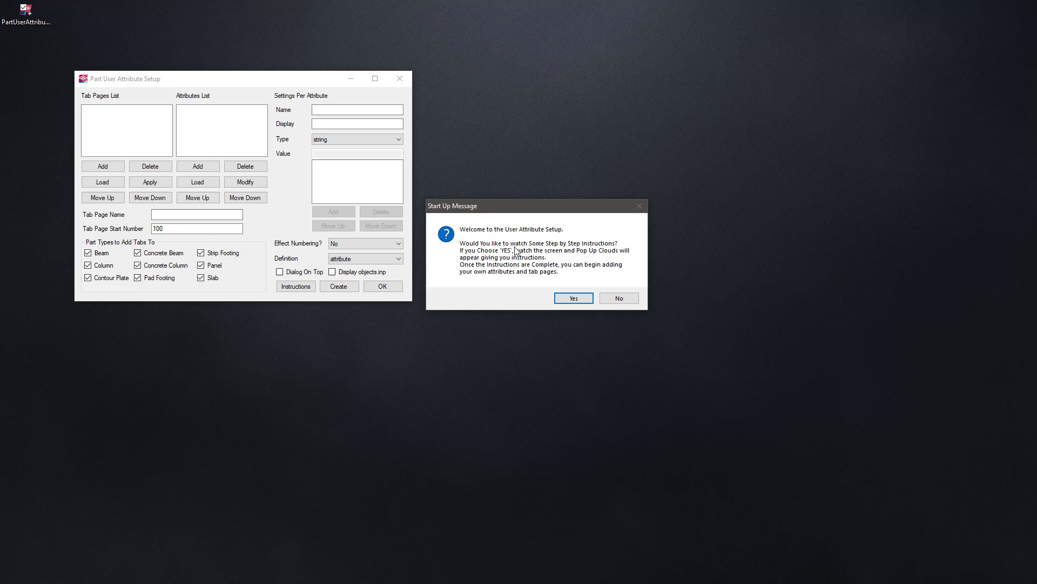
- Start the guided walkthrough and follow its prompts, entering 'Text on My Dialog' and the tab page name 'Tutorial Tab 1'
click(572, 298)
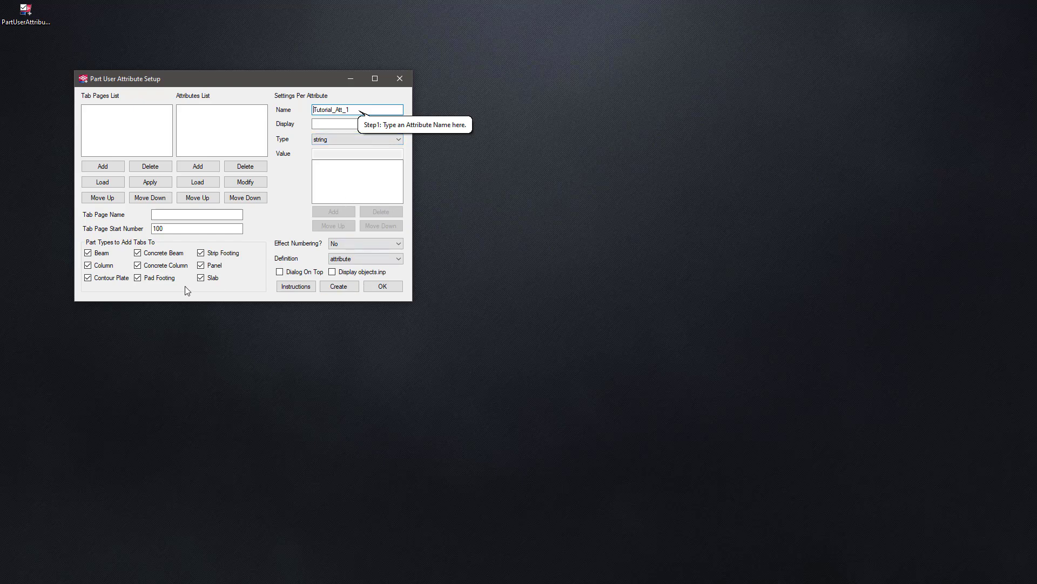
text(Text on My Dialog)
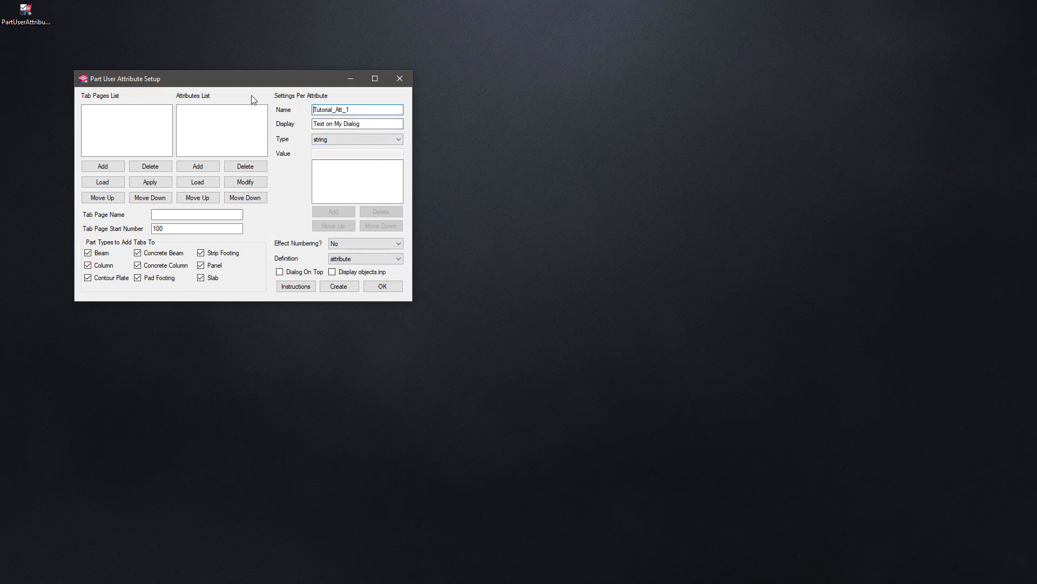
click(102, 166)
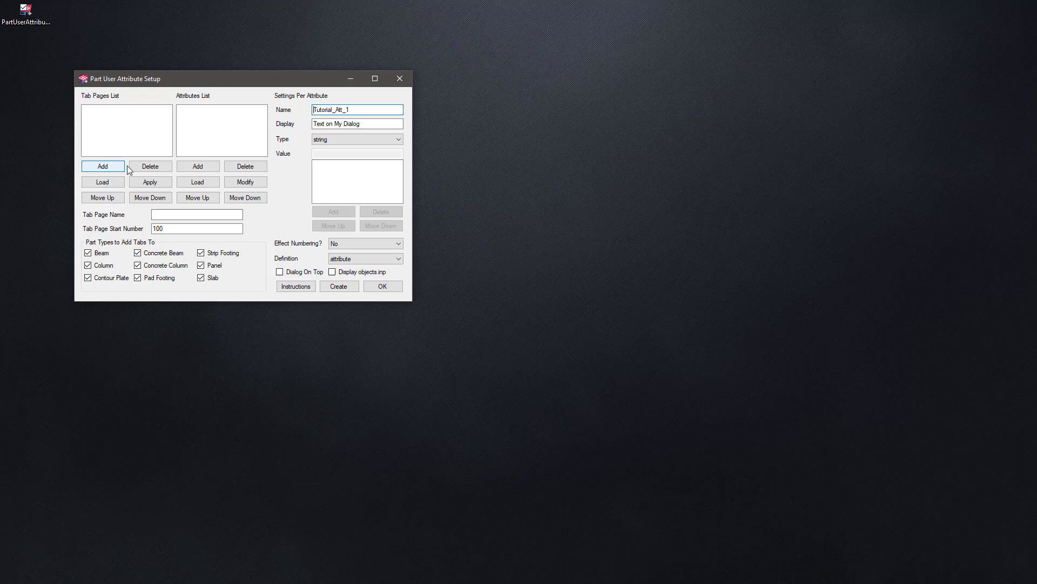
click(137, 253)
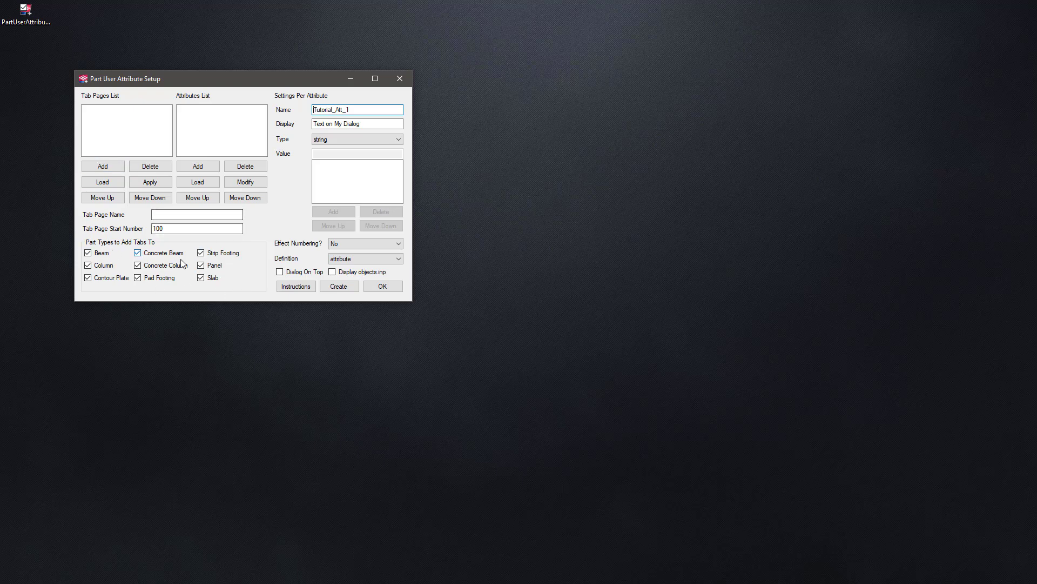
click(198, 166)
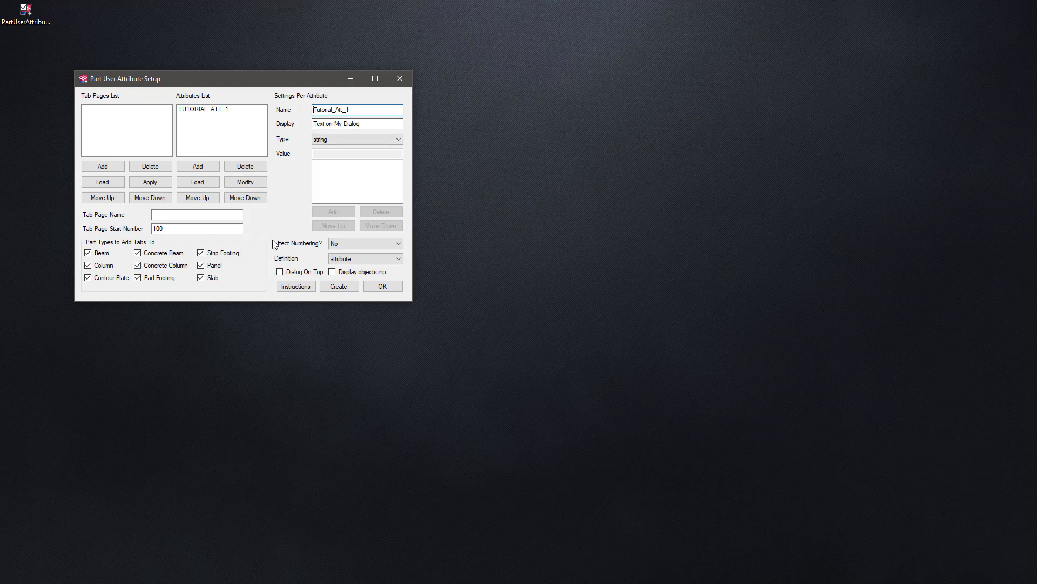
text(Tutorial Tab 1)
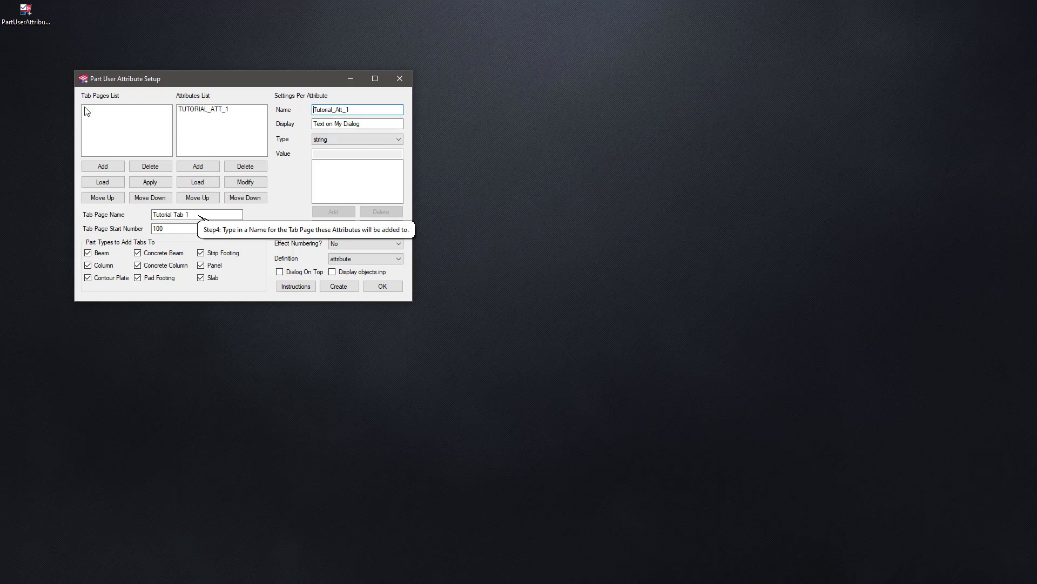
mouse_move(117, 131)
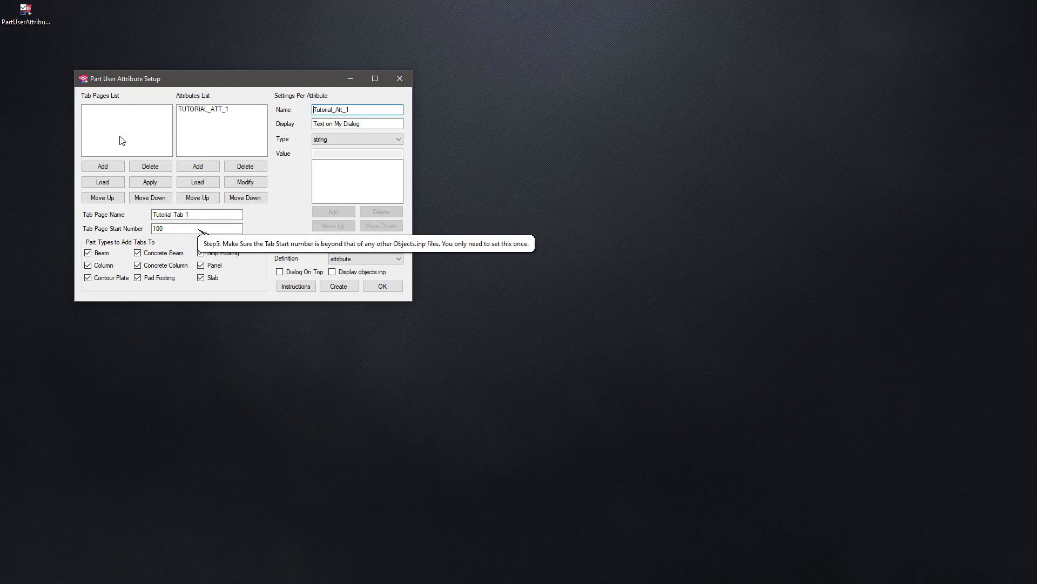
- Complete the remaining walkthrough prompts building Tutorial_Att_1 and acknowledge the Instructions Complete message
click(87, 277)
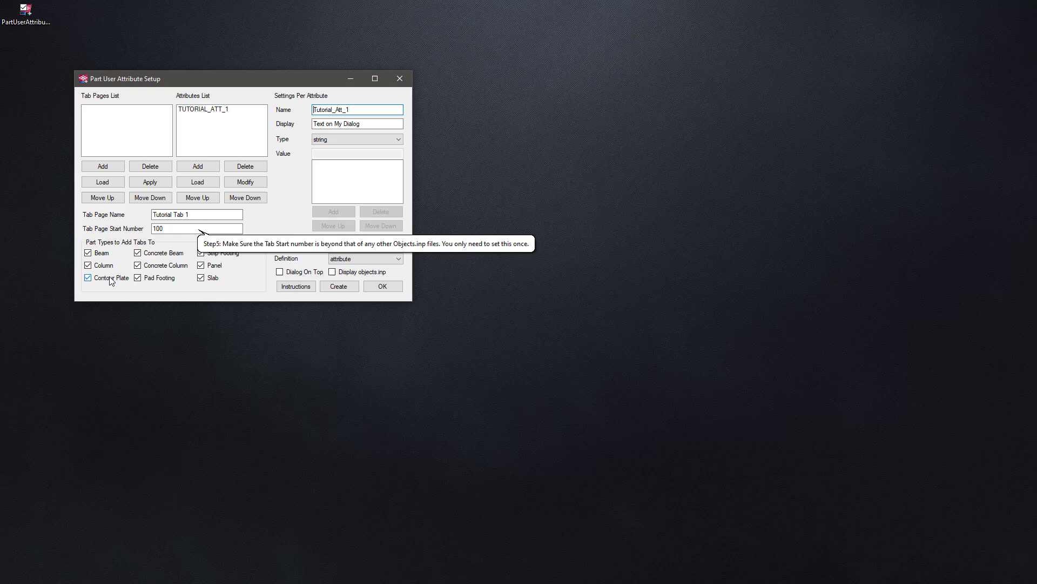
click(86, 277)
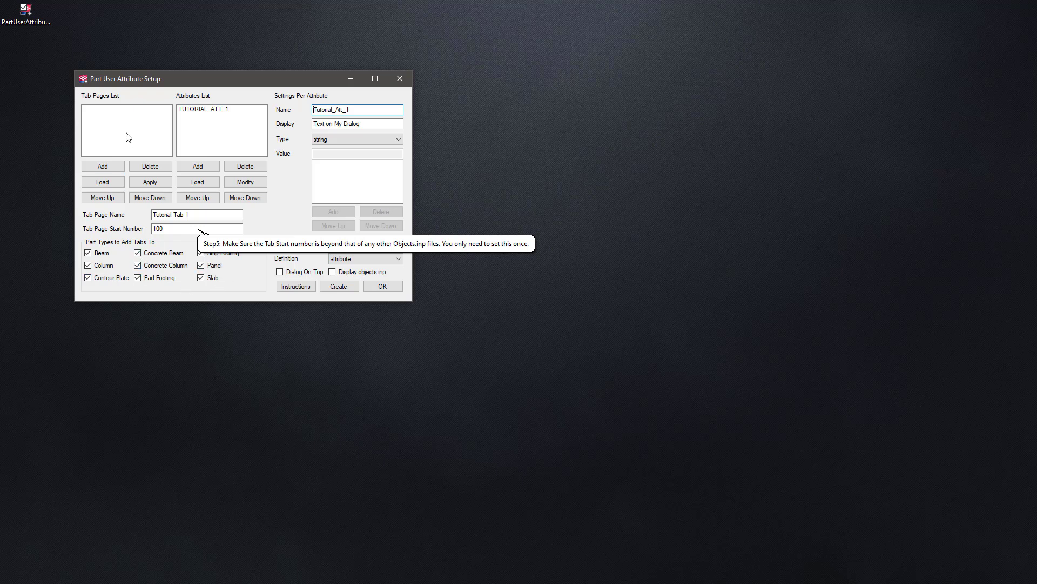
click(88, 278)
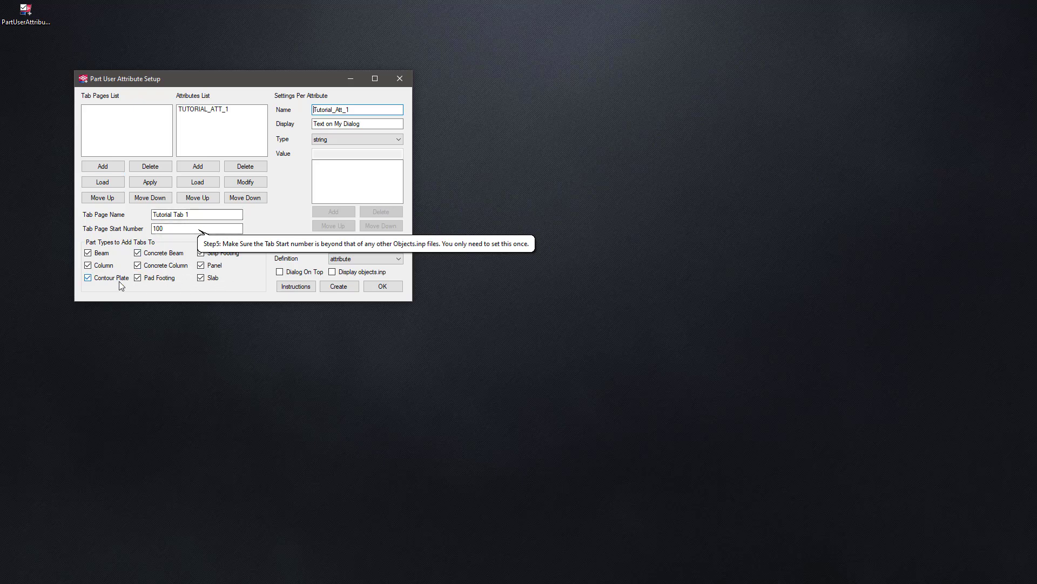
click(102, 166)
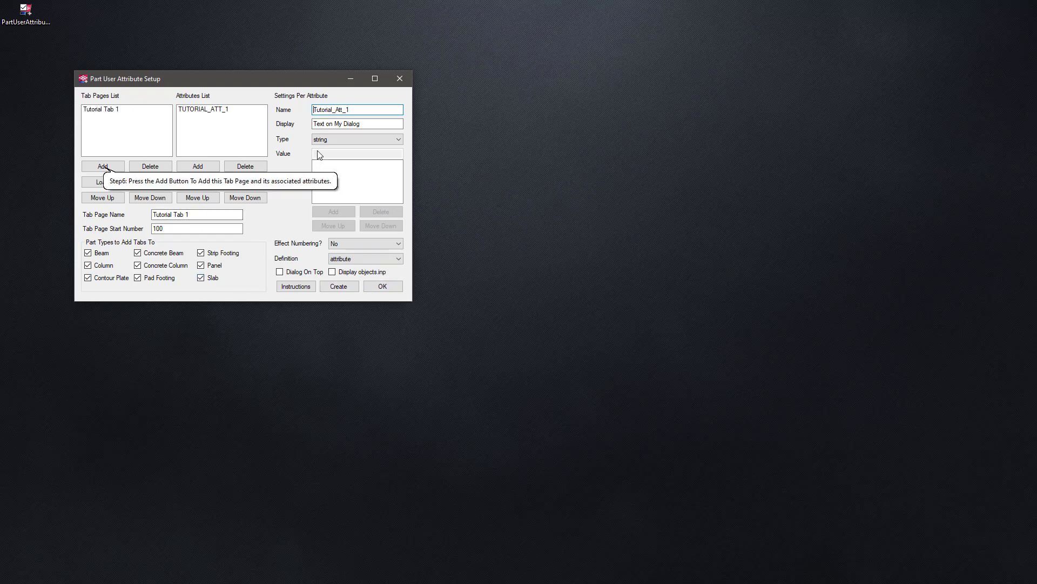
mouse_move(258, 281)
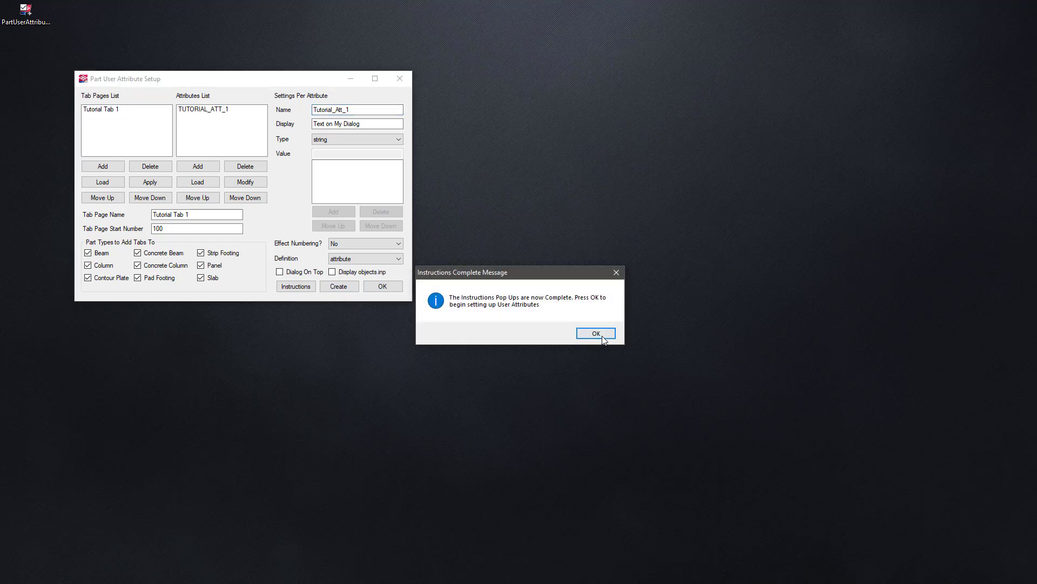
click(594, 333)
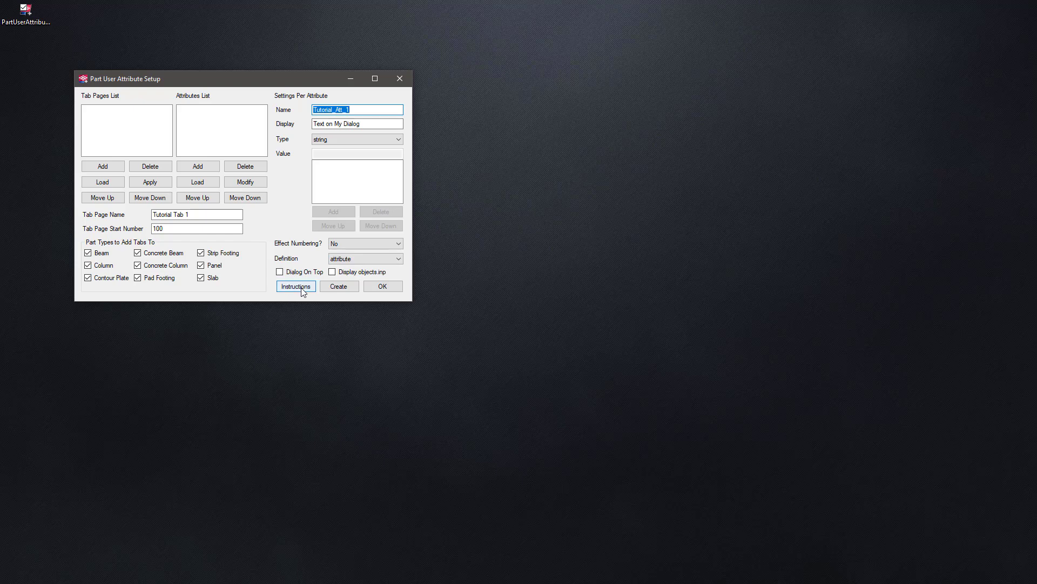
click(296, 285)
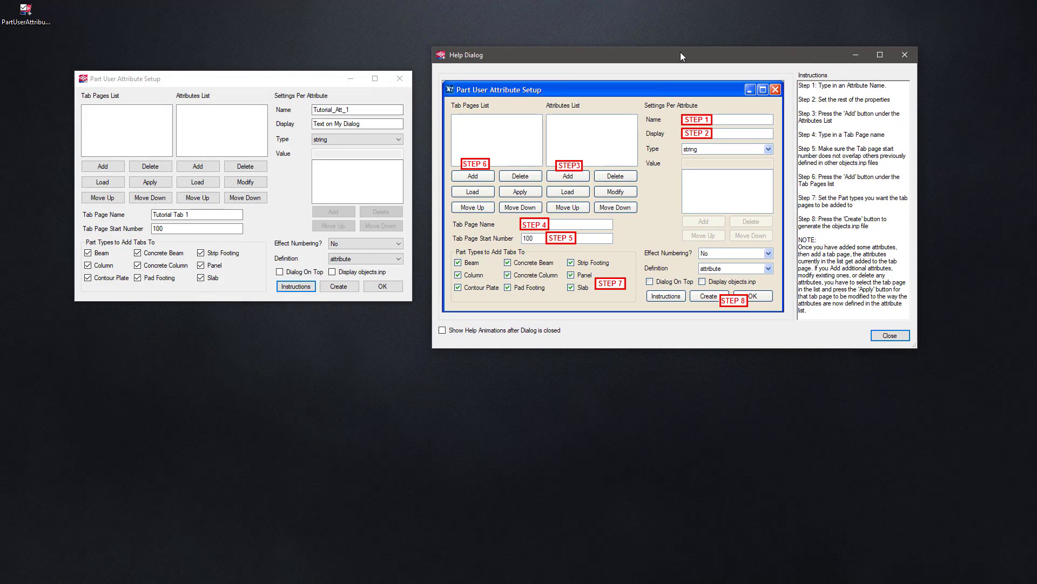
drag(682, 54, 794, 47)
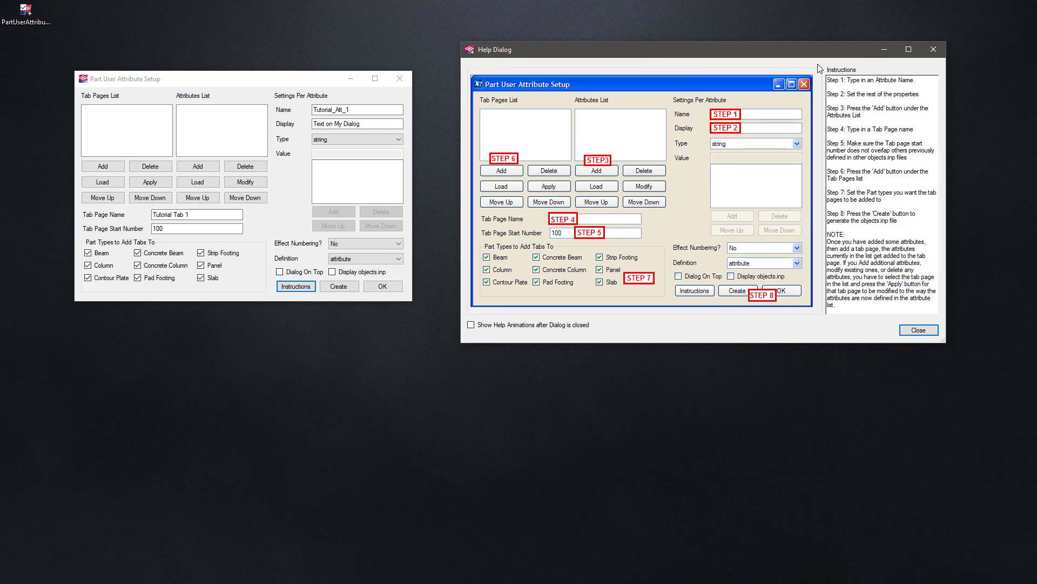
mouse_move(934, 49)
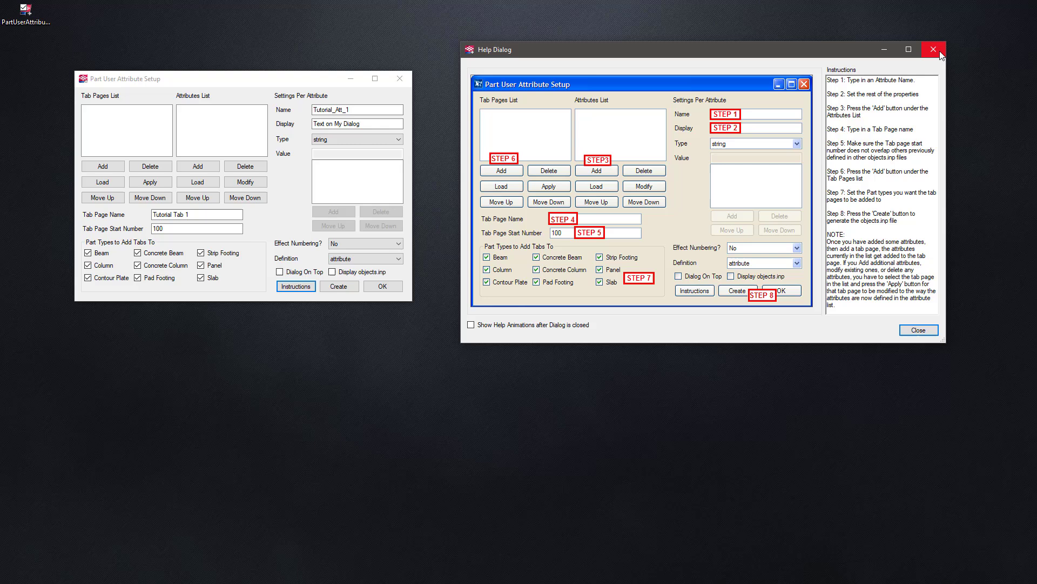
click(932, 49)
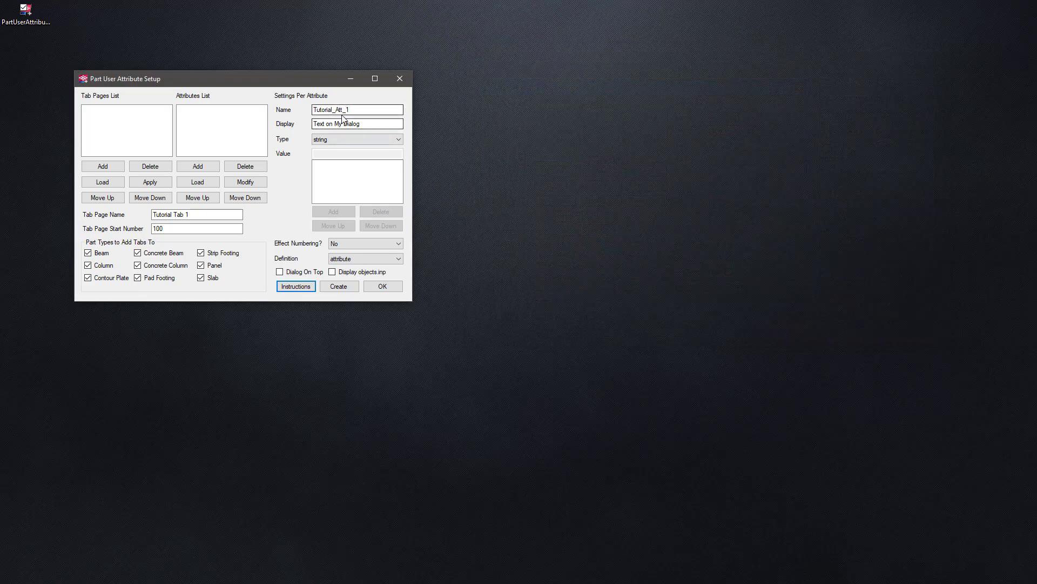
- Add Tutorial Tab 1 with TUTORIAL_ATT_1, create the objects file and choose the Desktop as save location
click(197, 166)
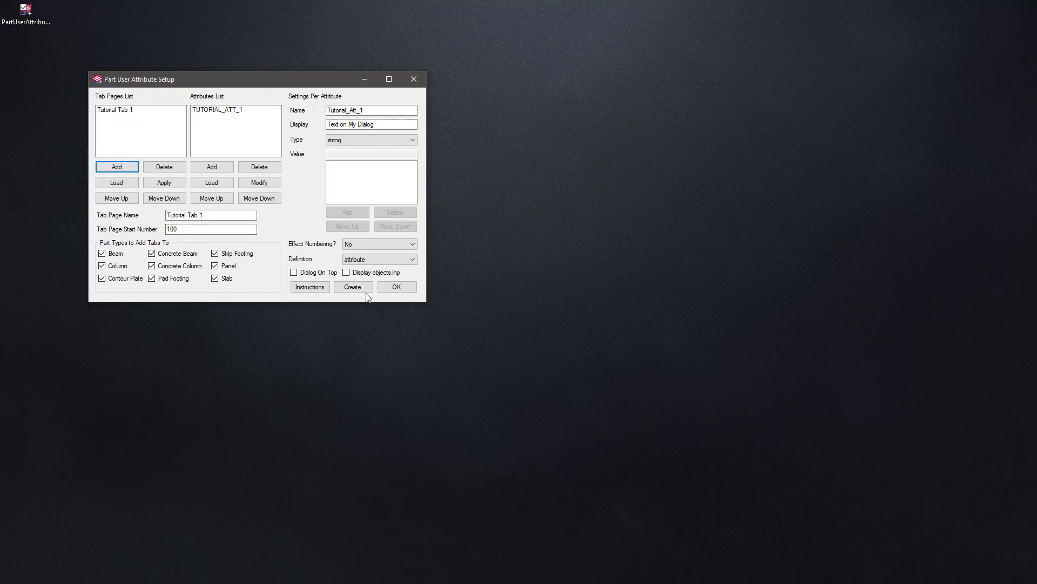
click(352, 286)
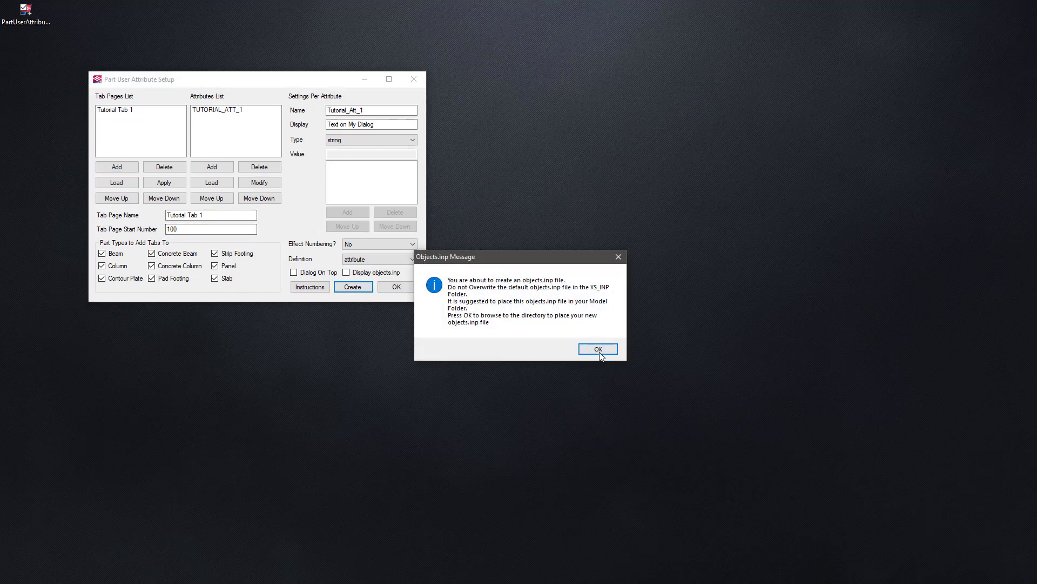
click(597, 349)
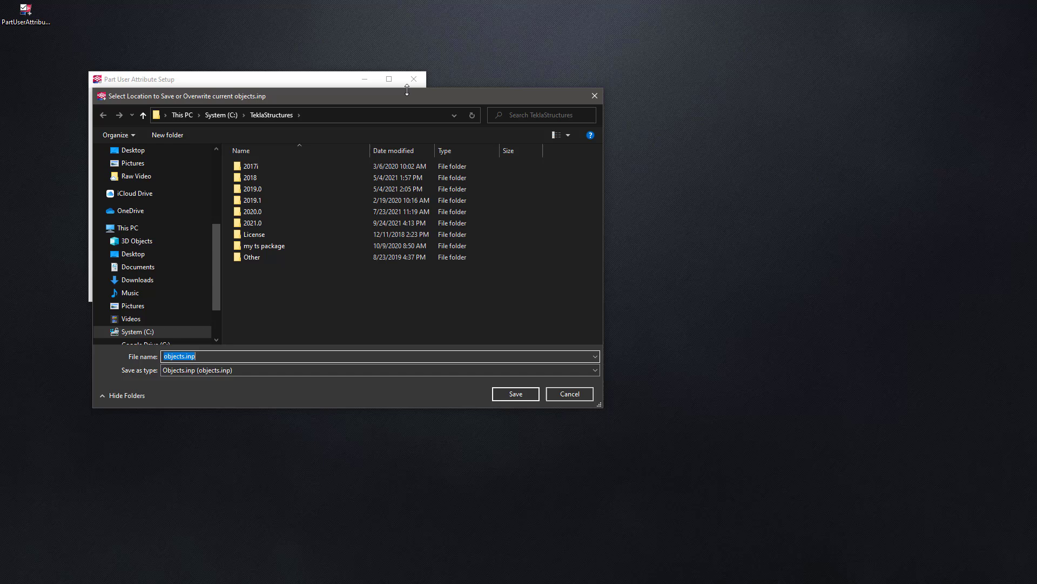
click(132, 149)
text(_basecamp)
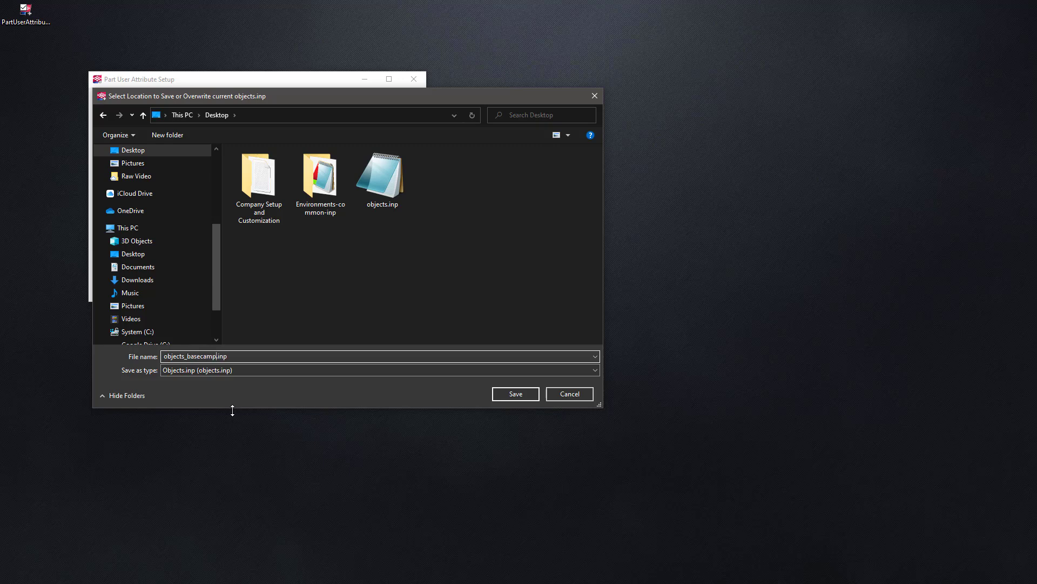
- Save it as objects_basecamp.inp, acknowledge the restart reminder and open the new file
click(514, 393)
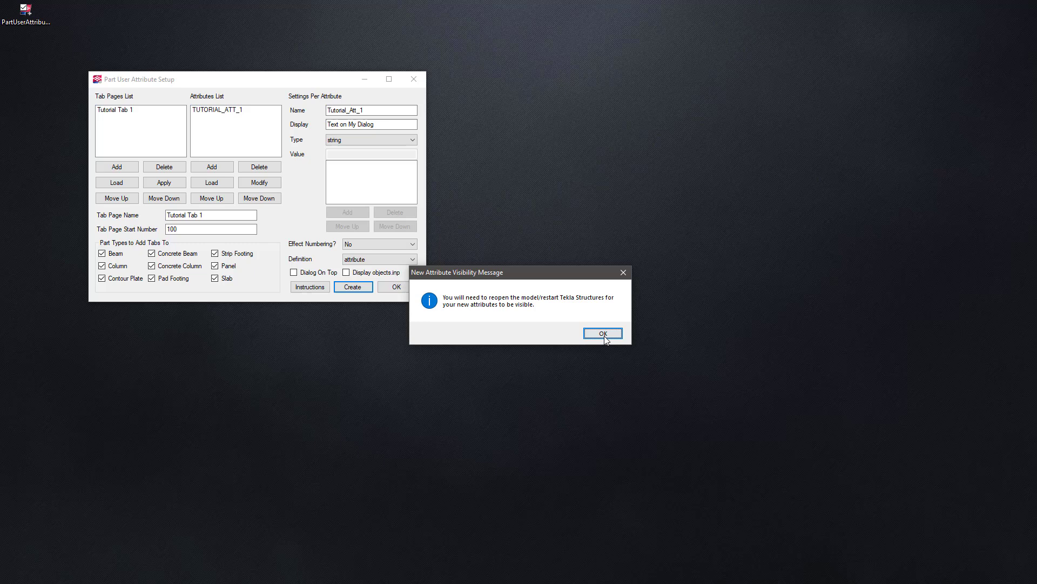
click(602, 333)
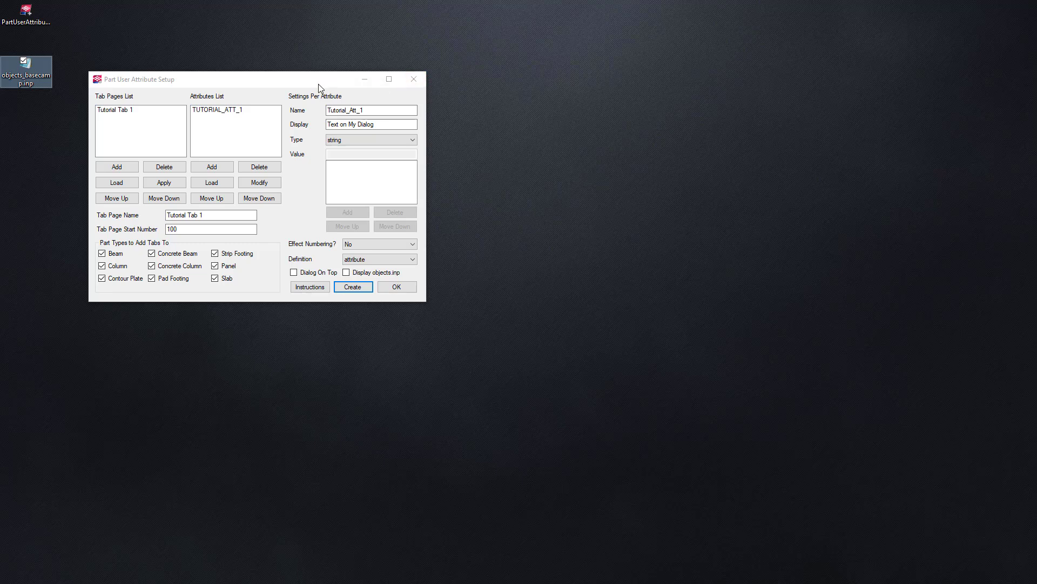
click(352, 287)
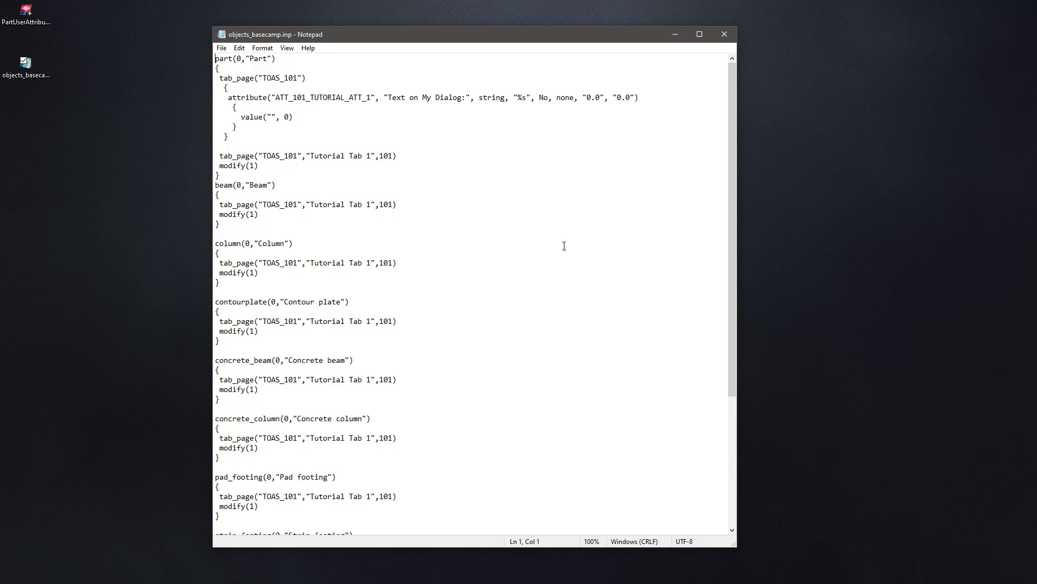
mouse_move(646, 284)
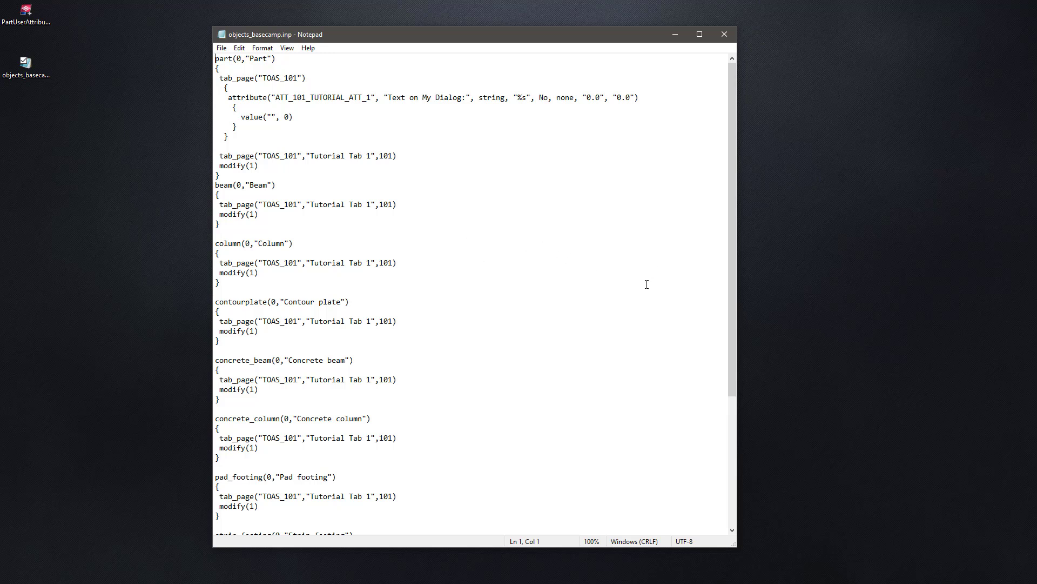
- Look over the part header, tab_page and attribute definition lines in objects_basecamp.inp
click(277, 58)
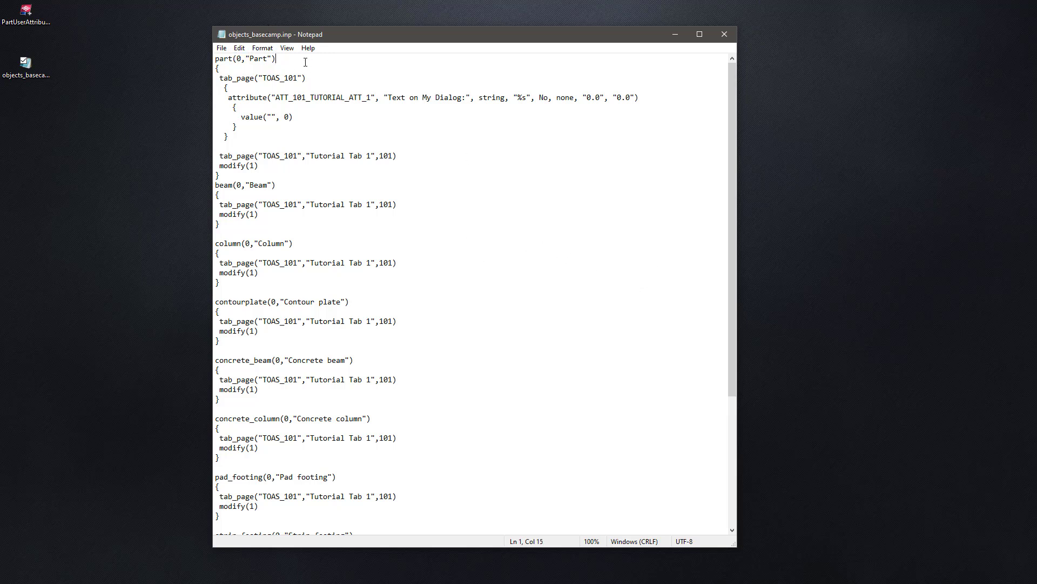
click(312, 83)
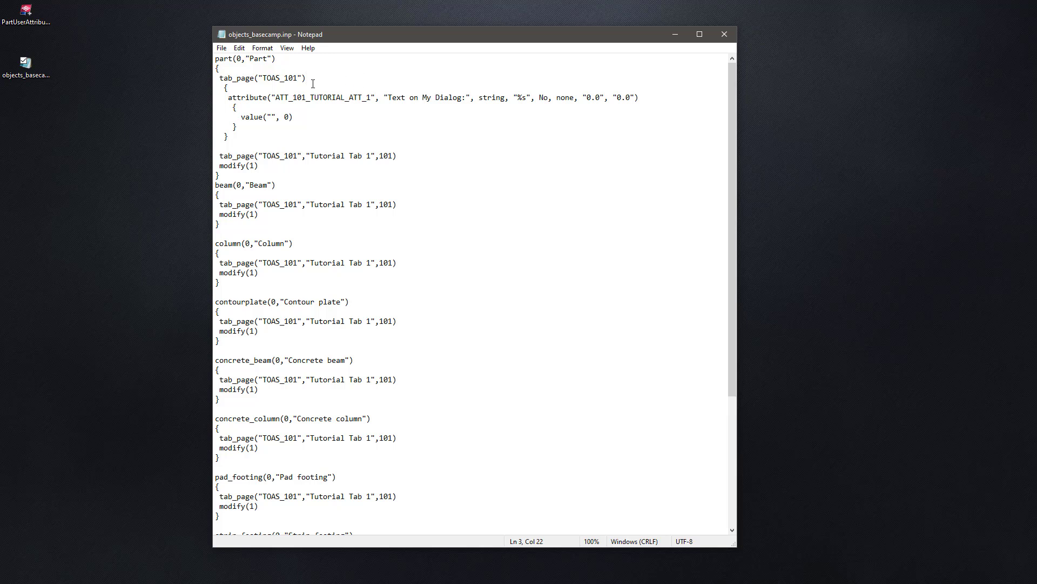
triple_click(261, 77)
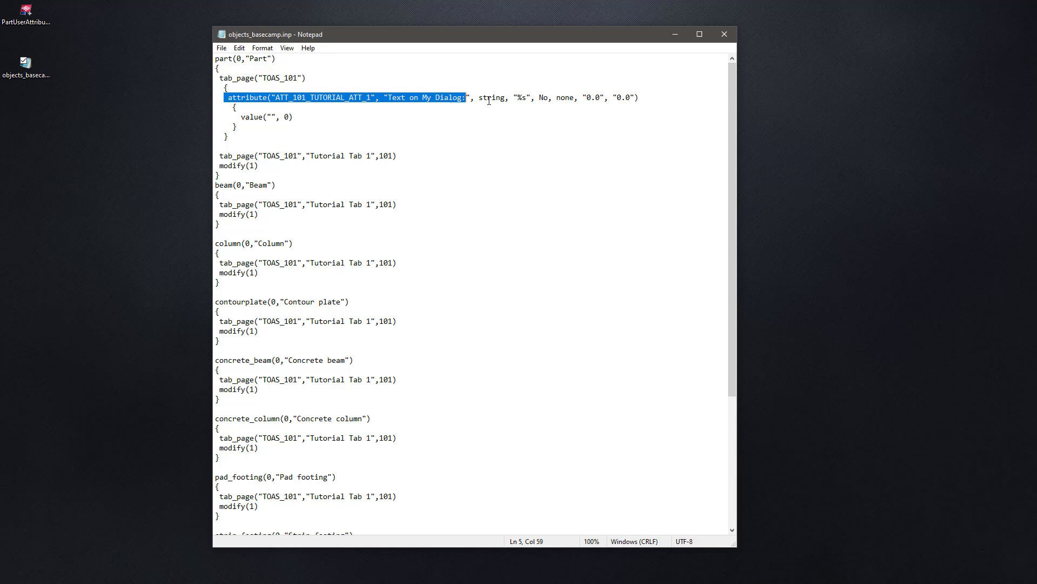
click(400, 116)
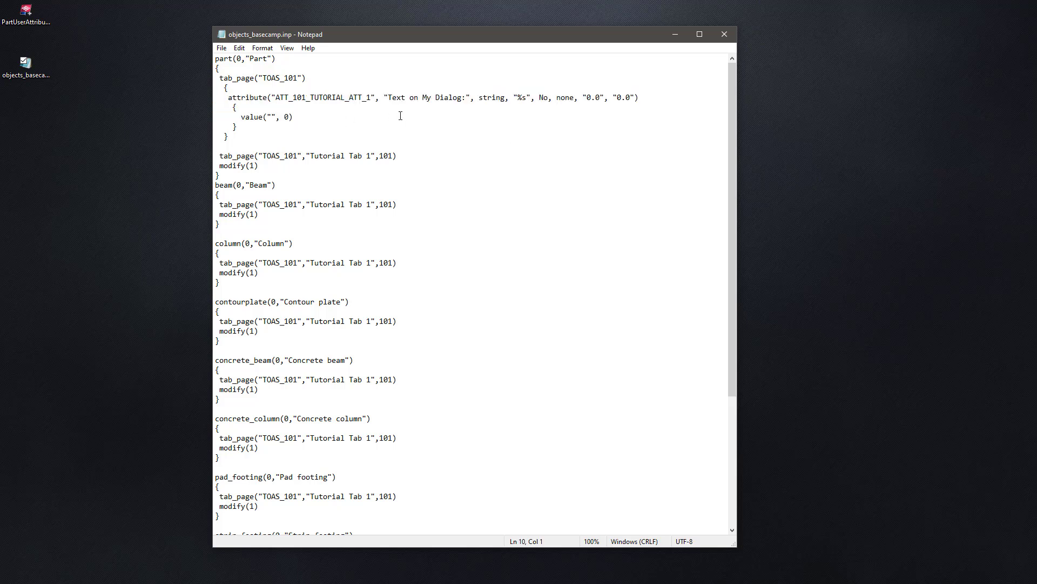
mouse_move(356, 125)
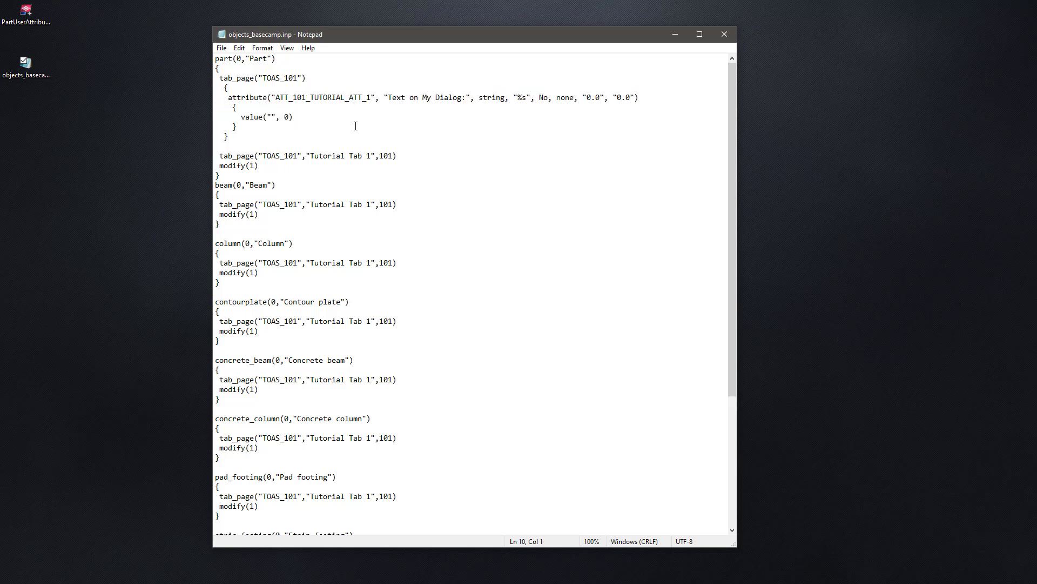
scroll(down, 3)
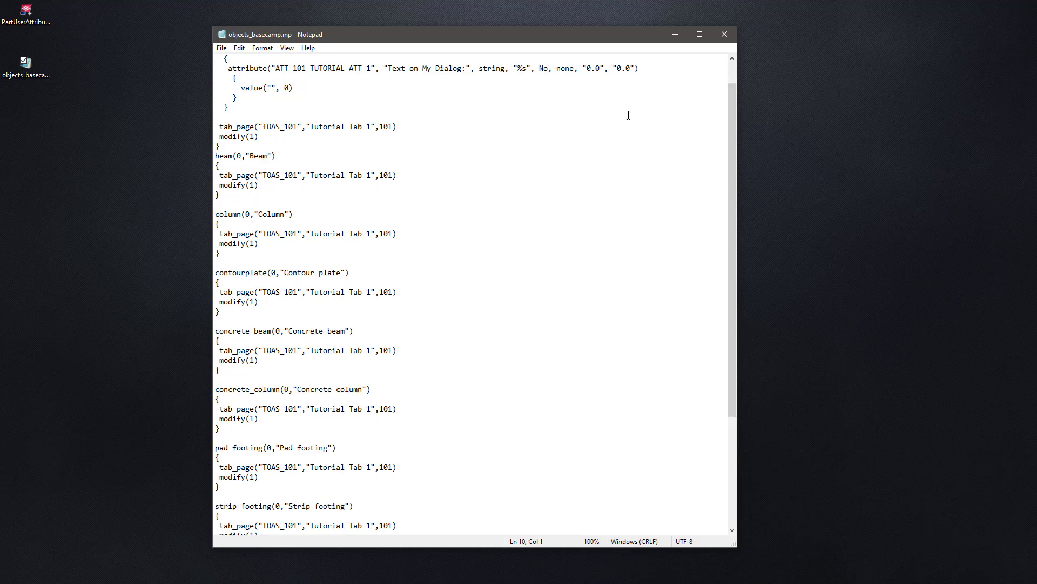
drag(215, 127, 275, 155)
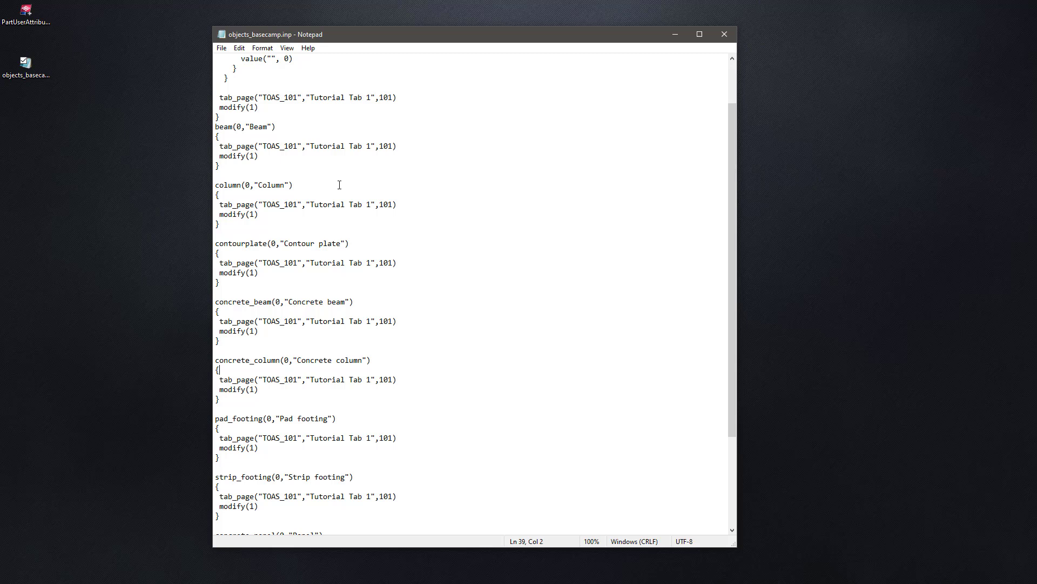
- Review the per-part-type entries down to the Concrete beam's tab number 101, then close Notepad
scroll(down, 3)
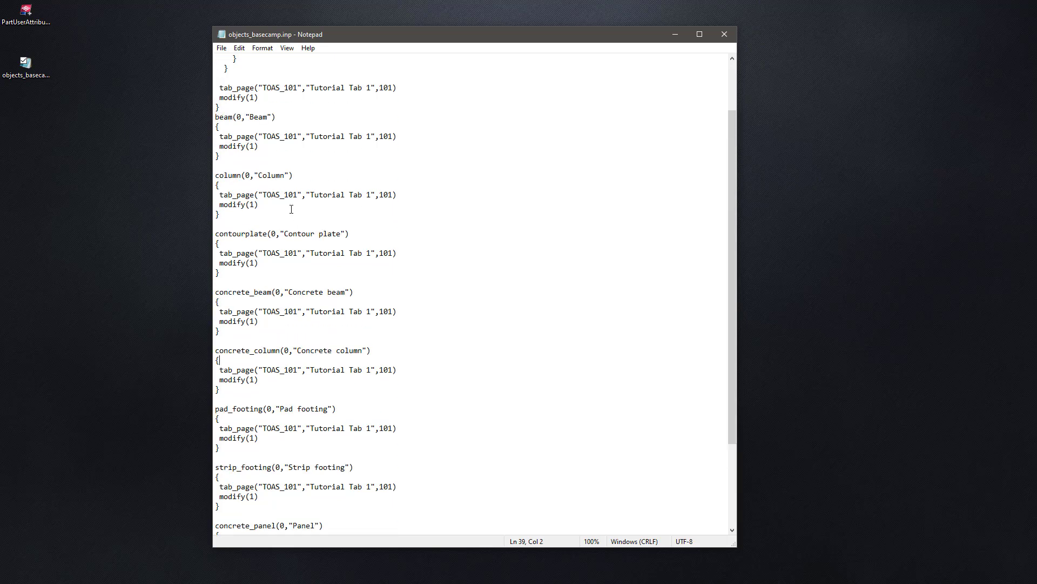
scroll(down, 3)
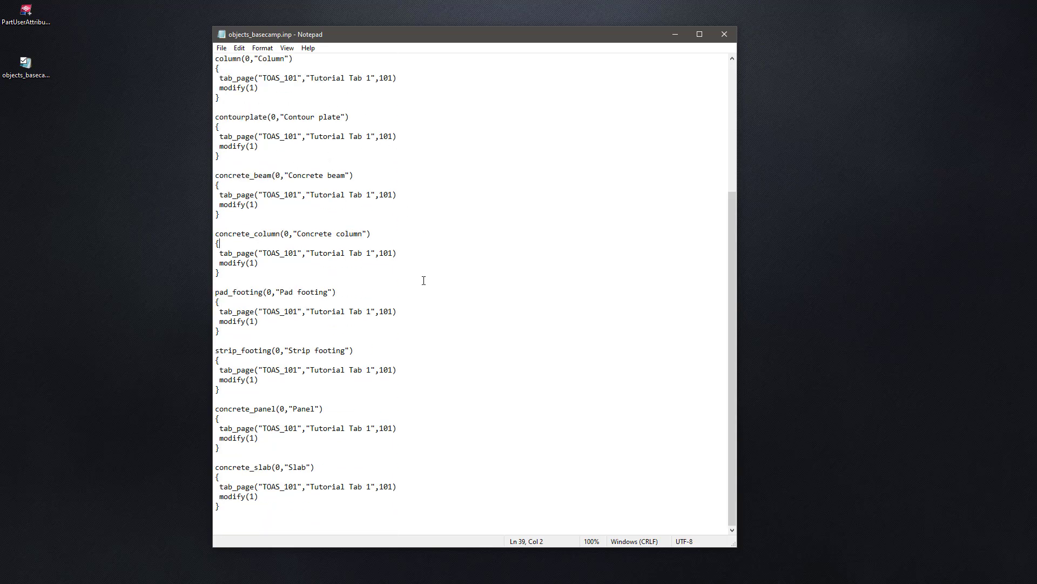
mouse_move(415, 345)
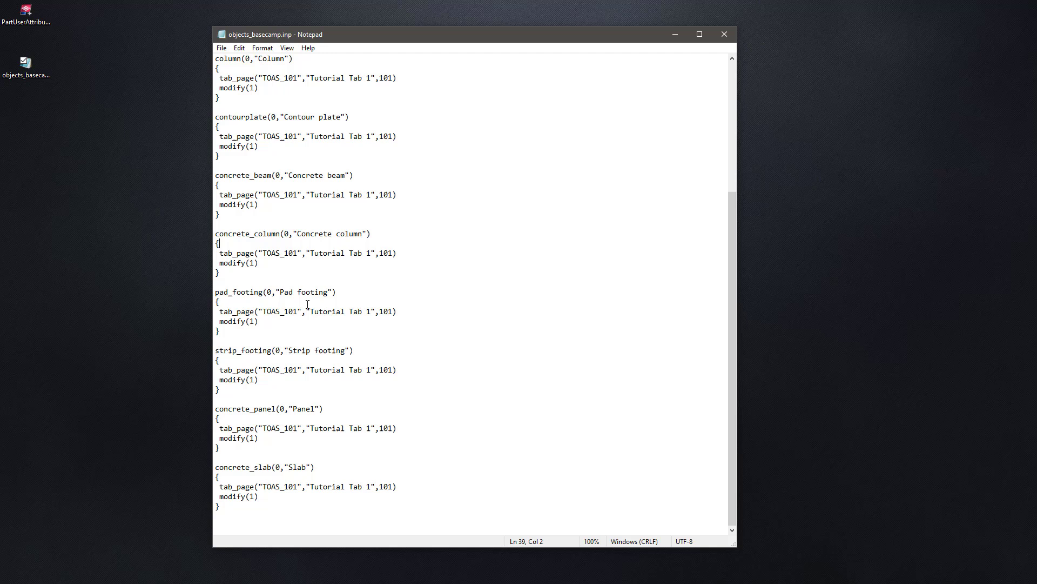
mouse_move(231, 311)
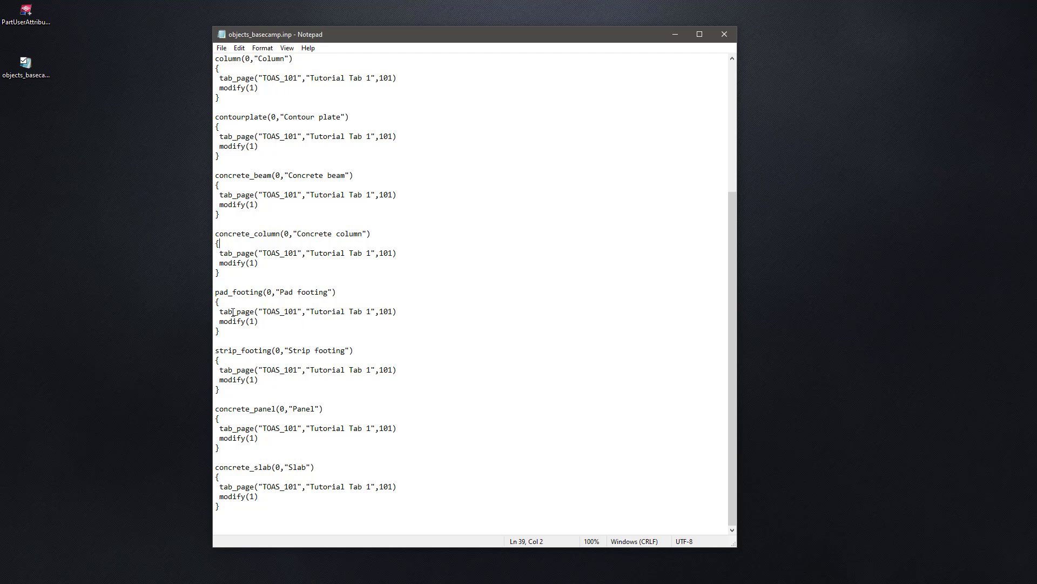
click(258, 321)
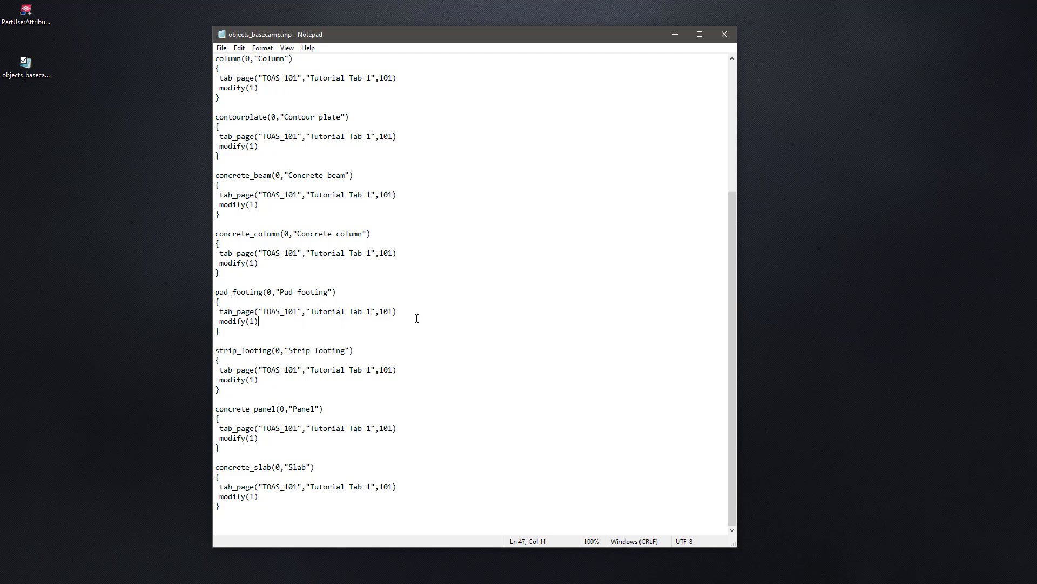
mouse_move(416, 190)
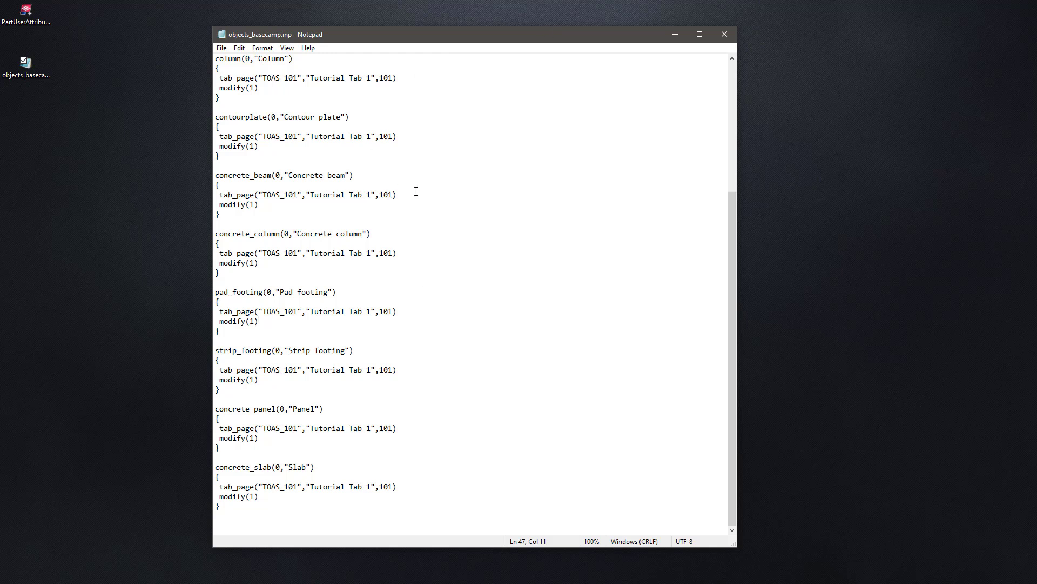
double_click(385, 195)
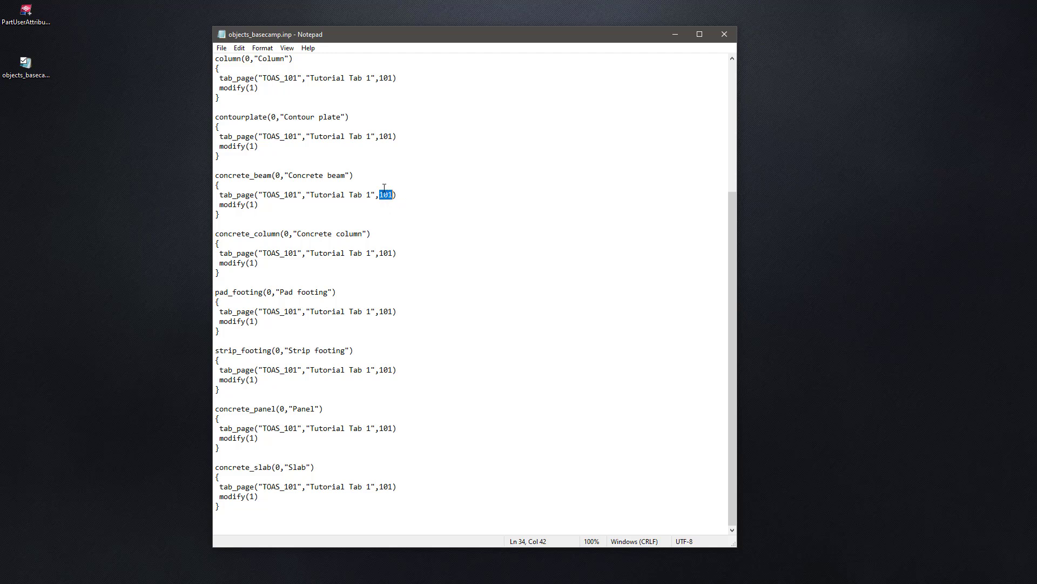
mouse_move(404, 179)
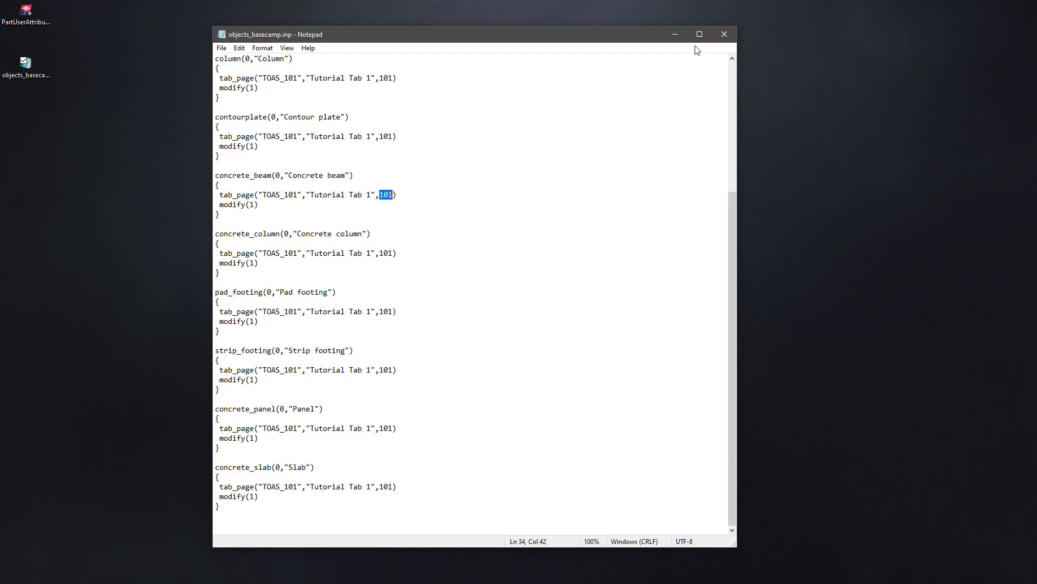
mouse_move(724, 34)
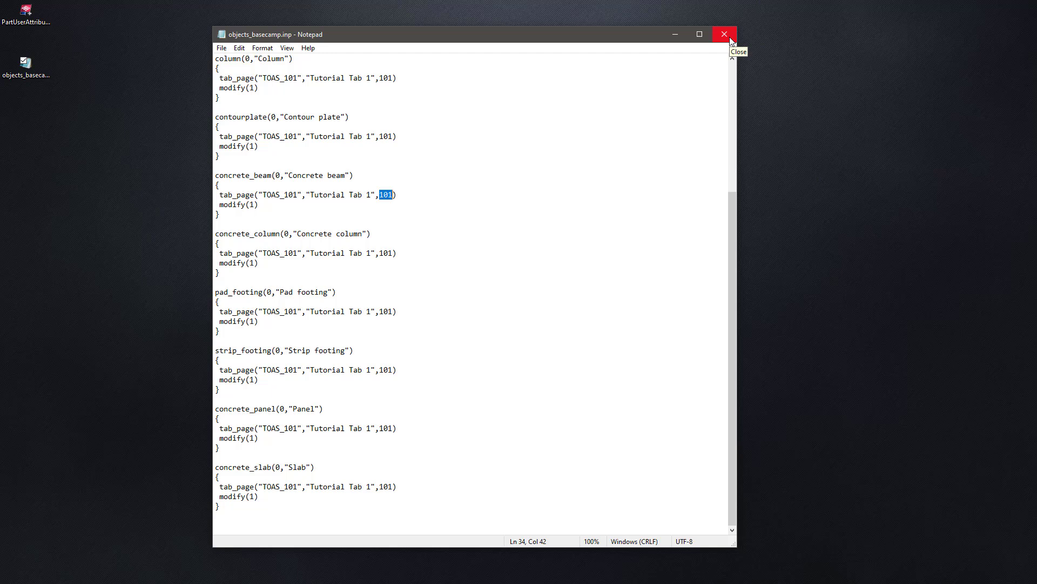
click(724, 34)
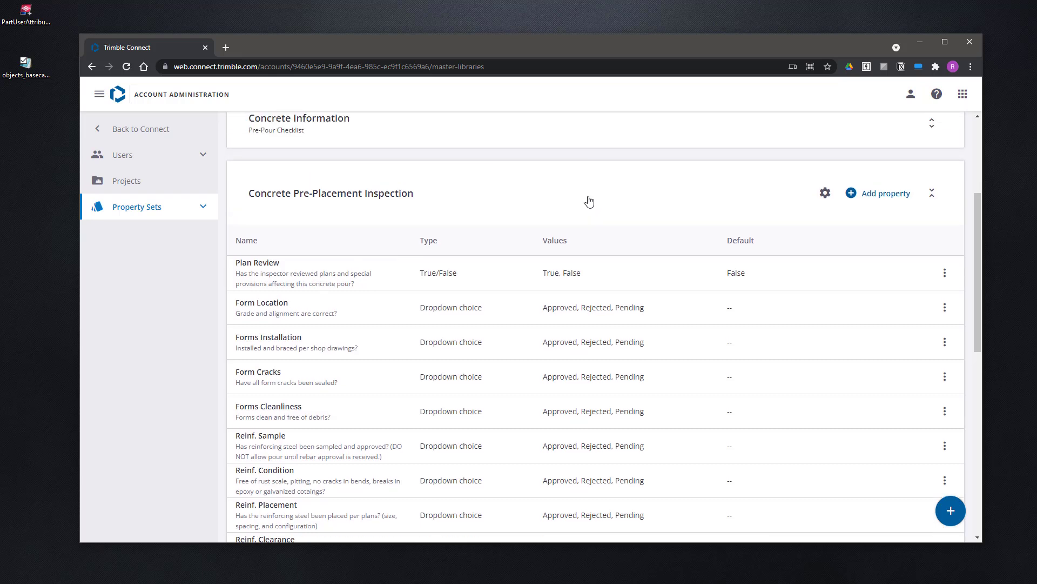
mouse_move(604, 199)
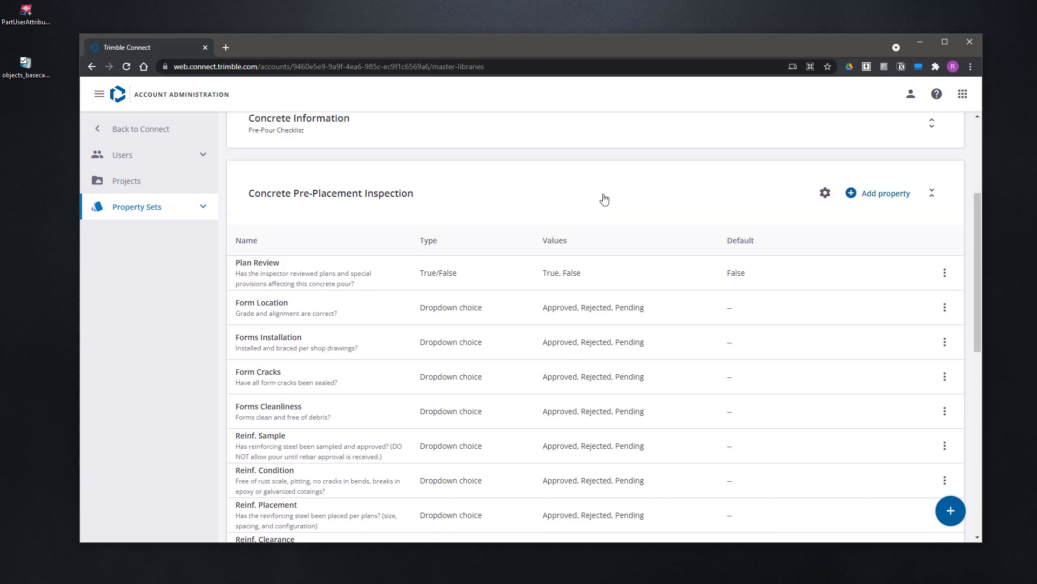
scroll(down, 3)
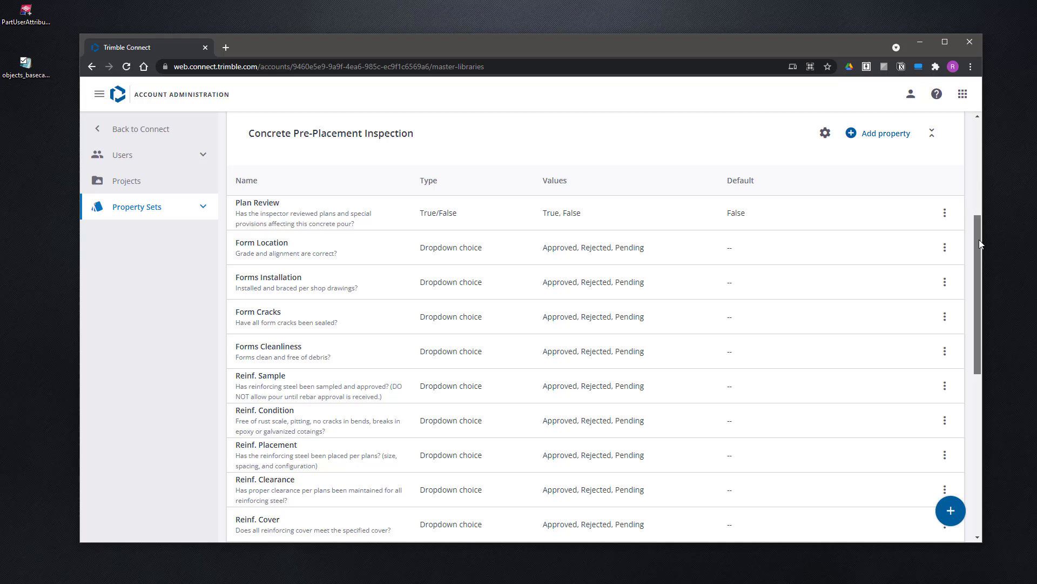
scroll(down, 3)
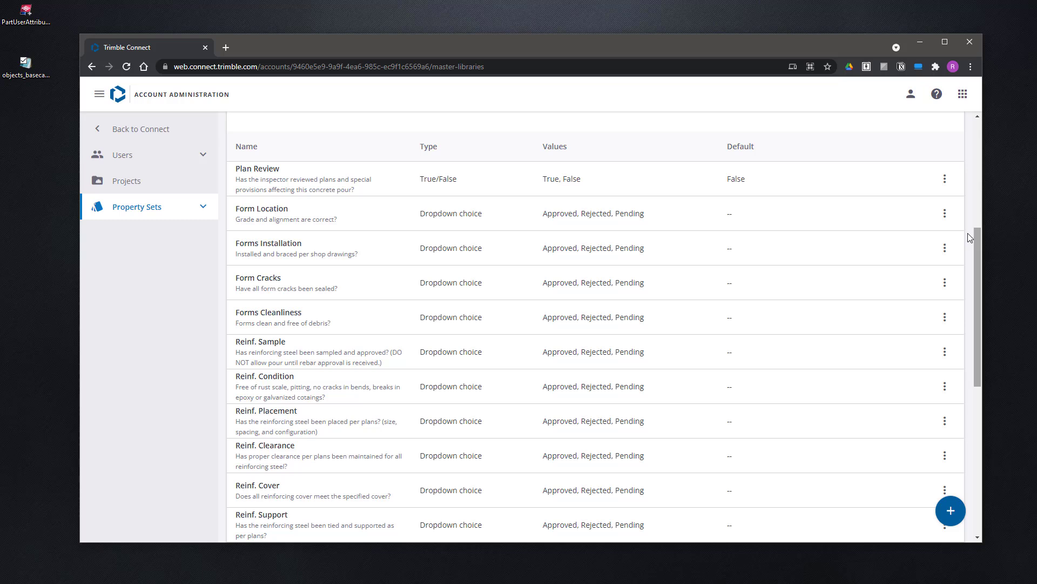
scroll(up, 3)
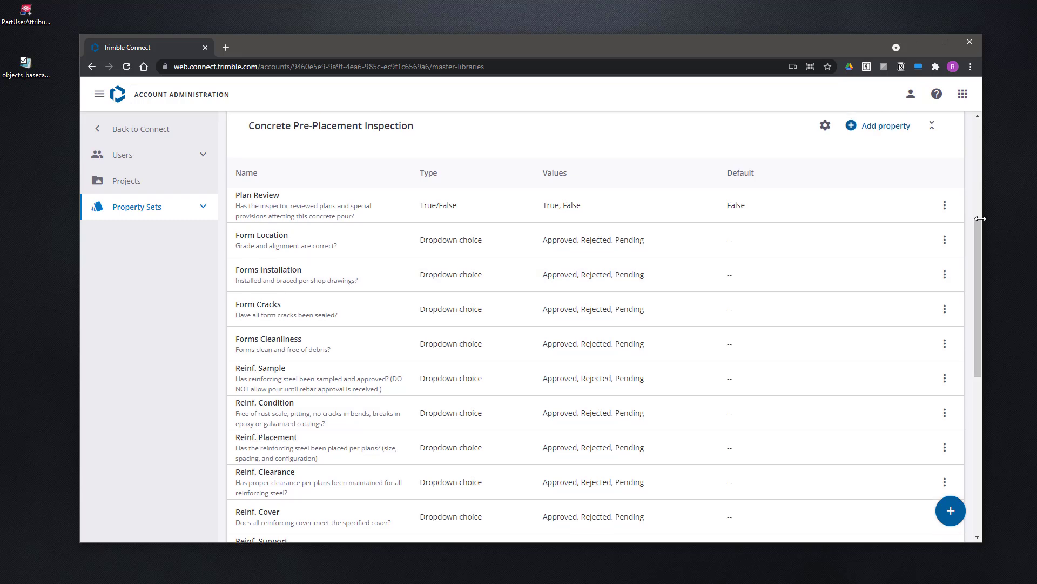
mouse_move(634, 135)
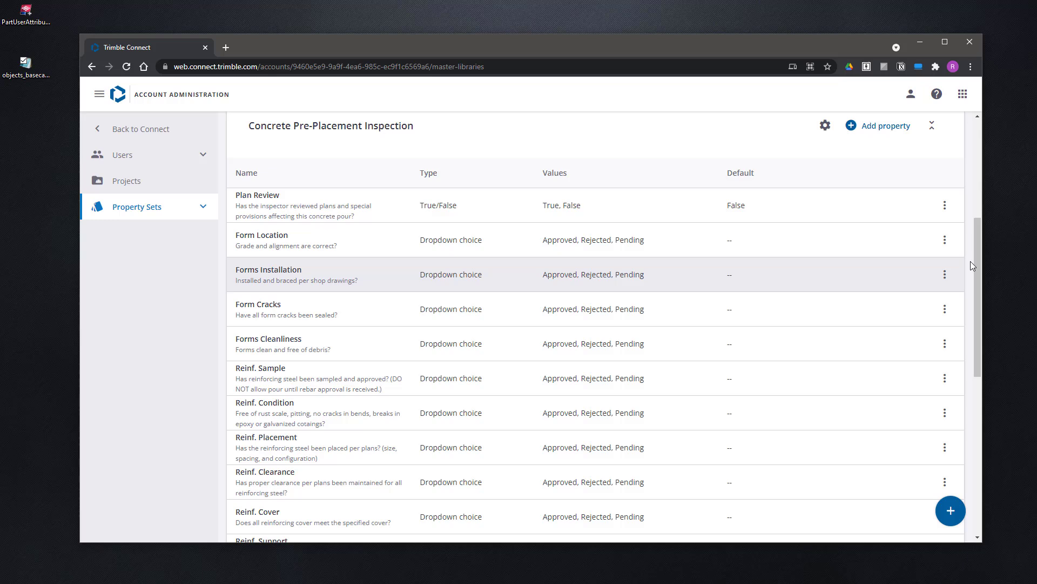
scroll(down, 3)
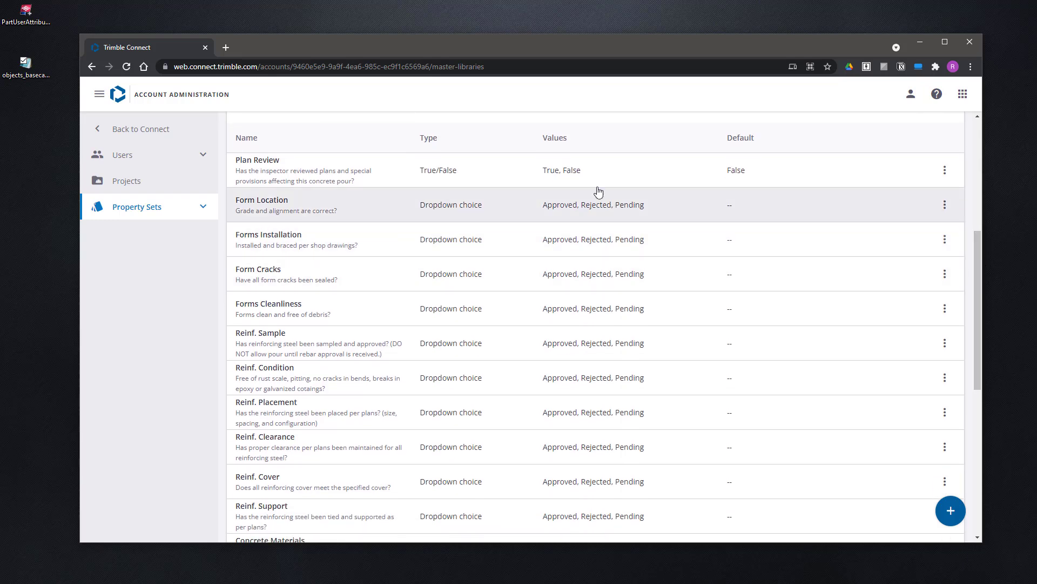
mouse_move(318, 175)
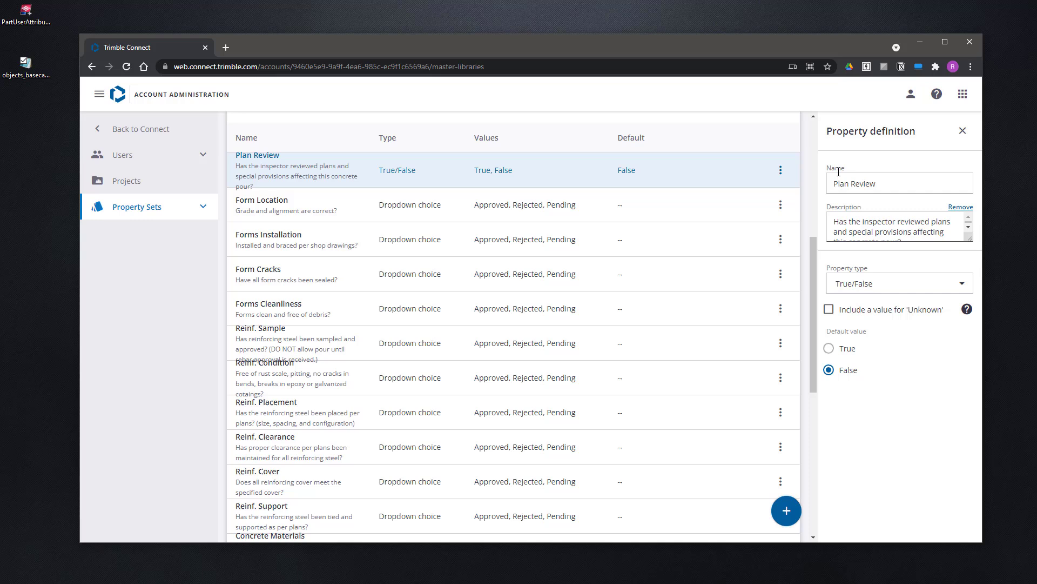
click(879, 184)
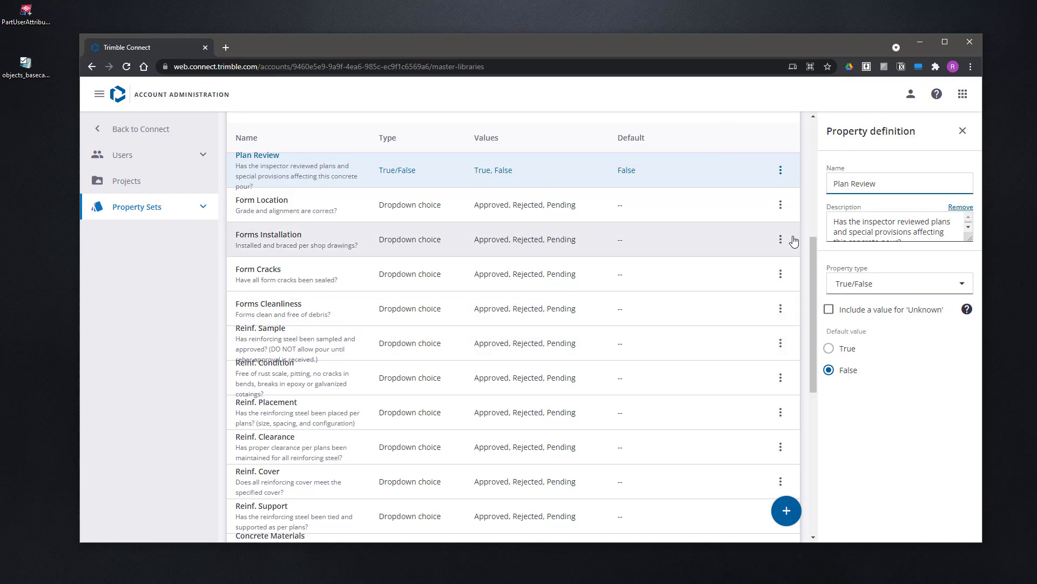
click(961, 131)
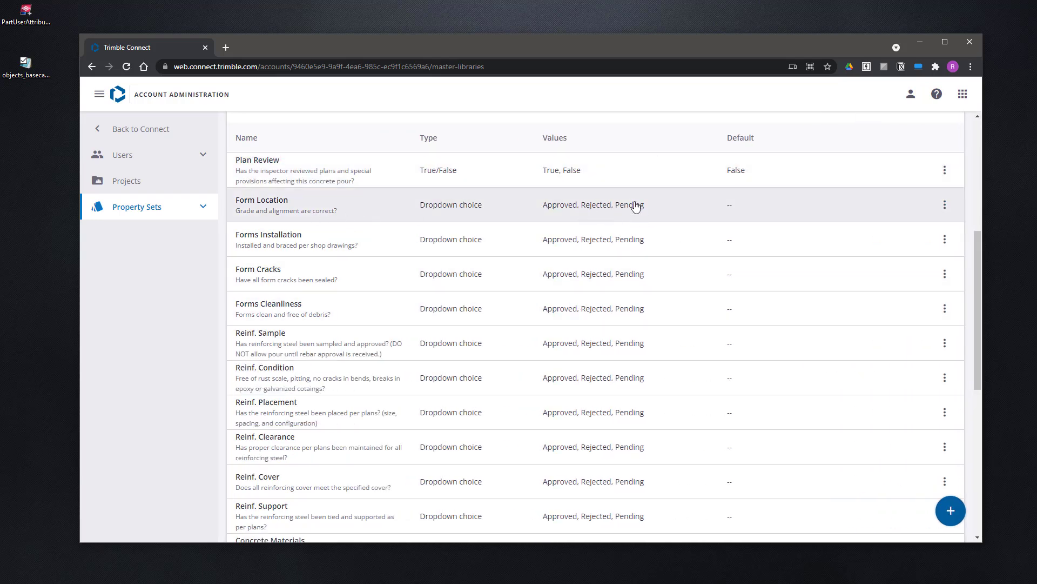
mouse_move(311, 249)
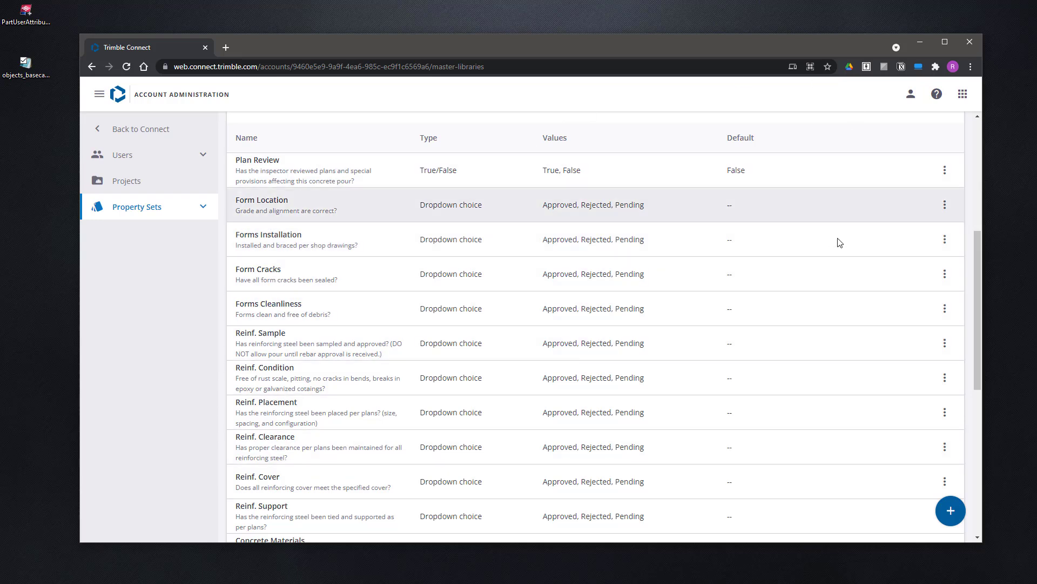
scroll(down, 3)
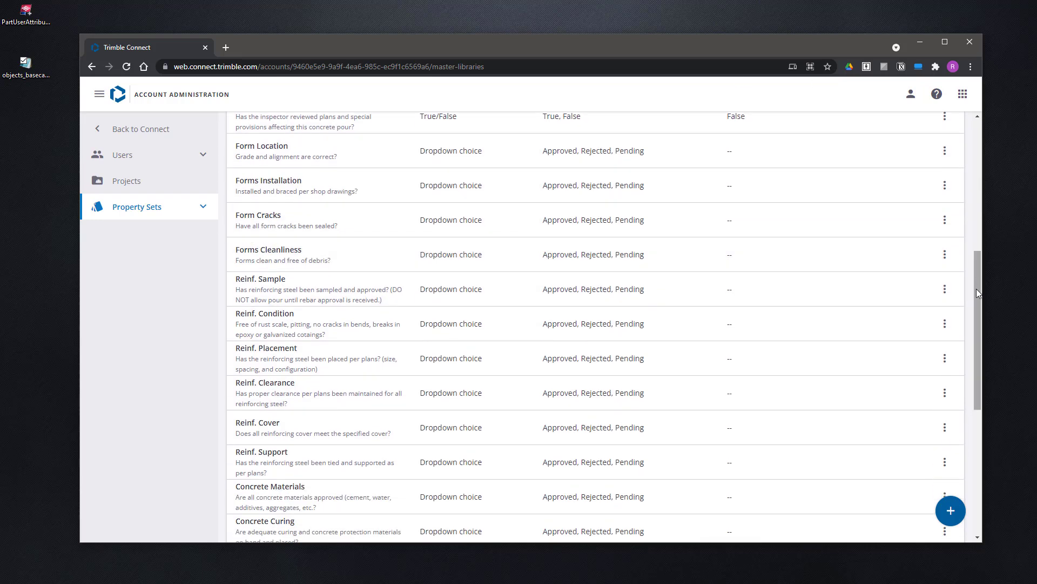
scroll(down, 3)
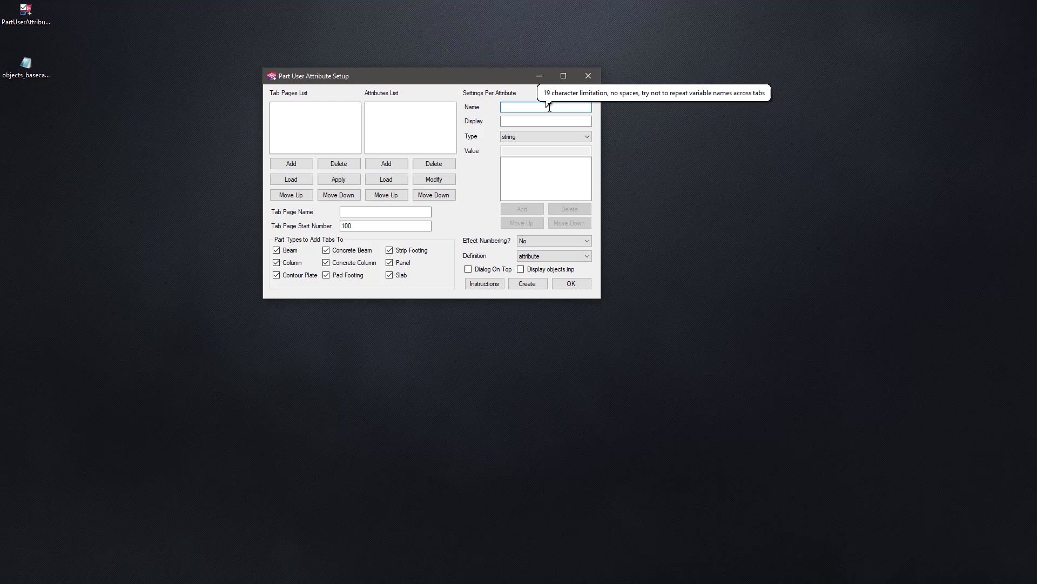
mouse_move(641, 124)
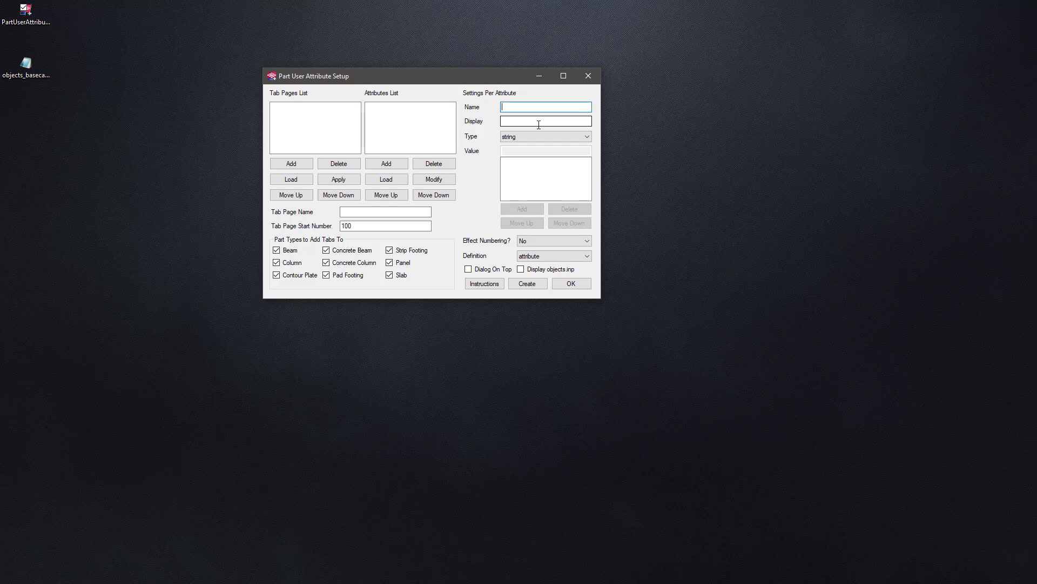
- Add attribute CARD_PLAN_REVIEW displayed as 'Plan Review' and select the name part to reuse for the next attribute
text(CARD)
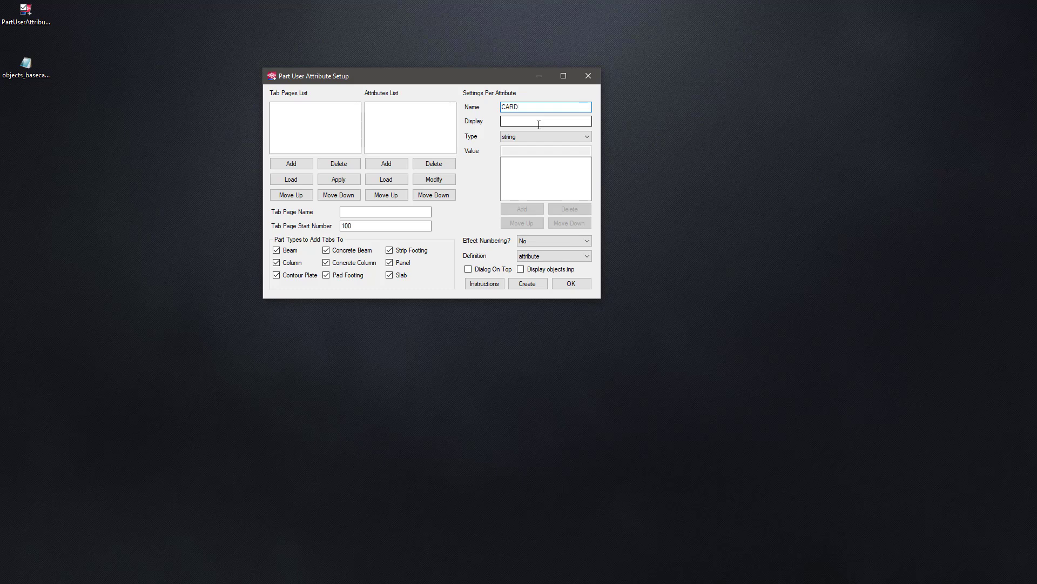
text(_PLAN_REVIEW)
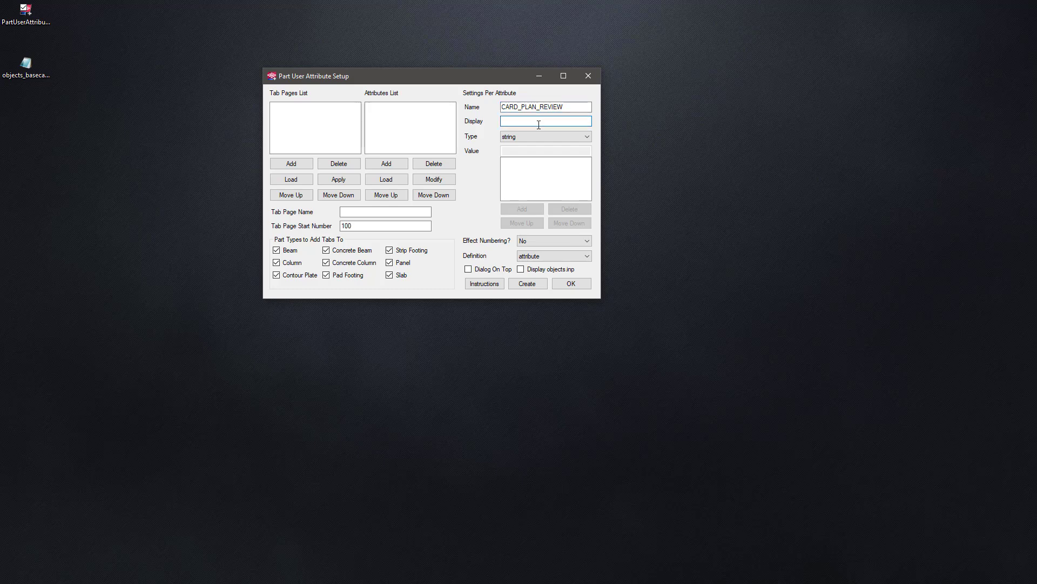
text(Plan Review)
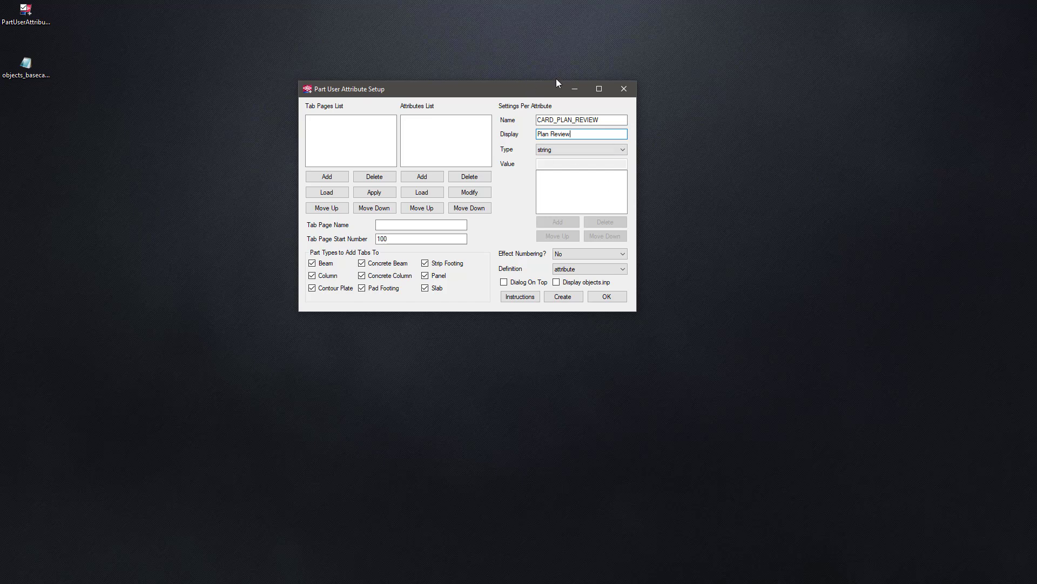
click(422, 176)
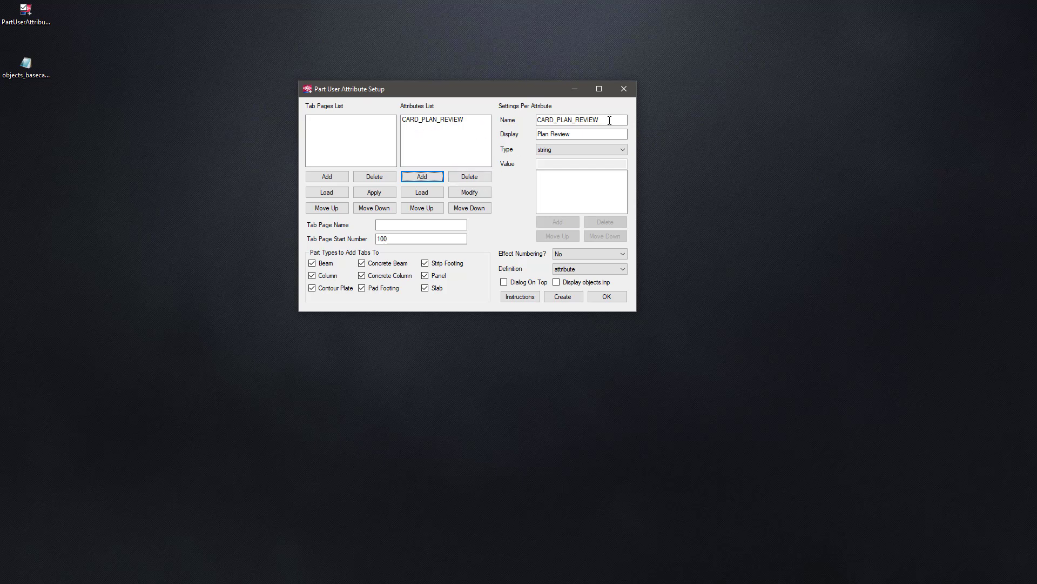
double_click(567, 120)
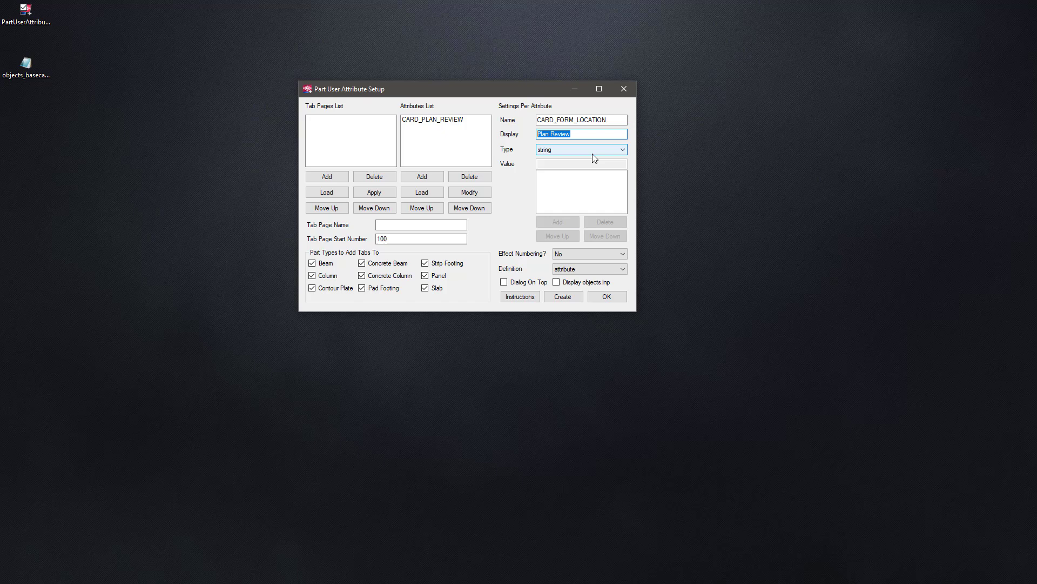
- Add attribute CARD_FORM_LOCATION displayed as 'Form Location'
text(F)
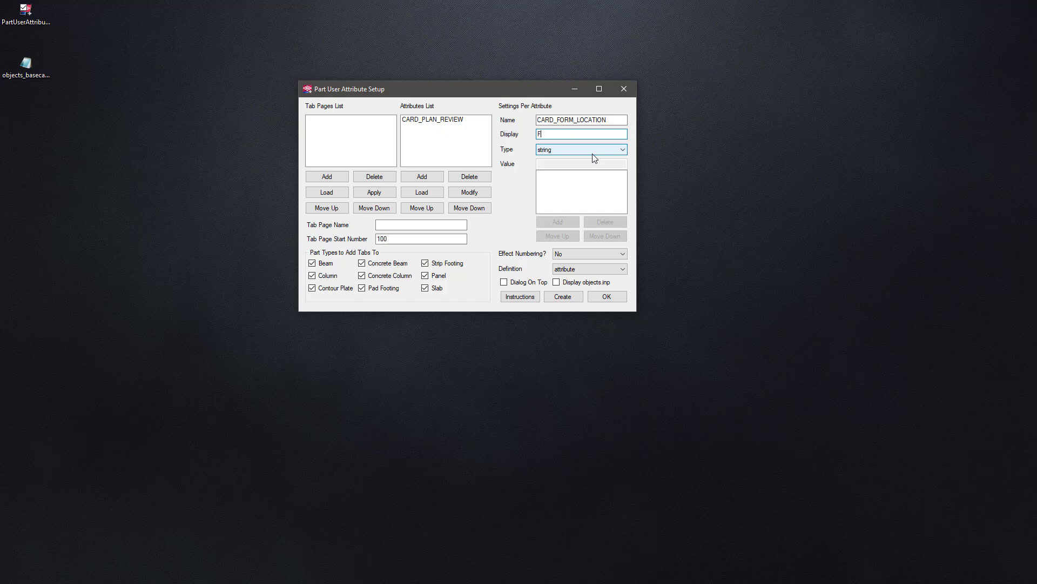
text(orm)
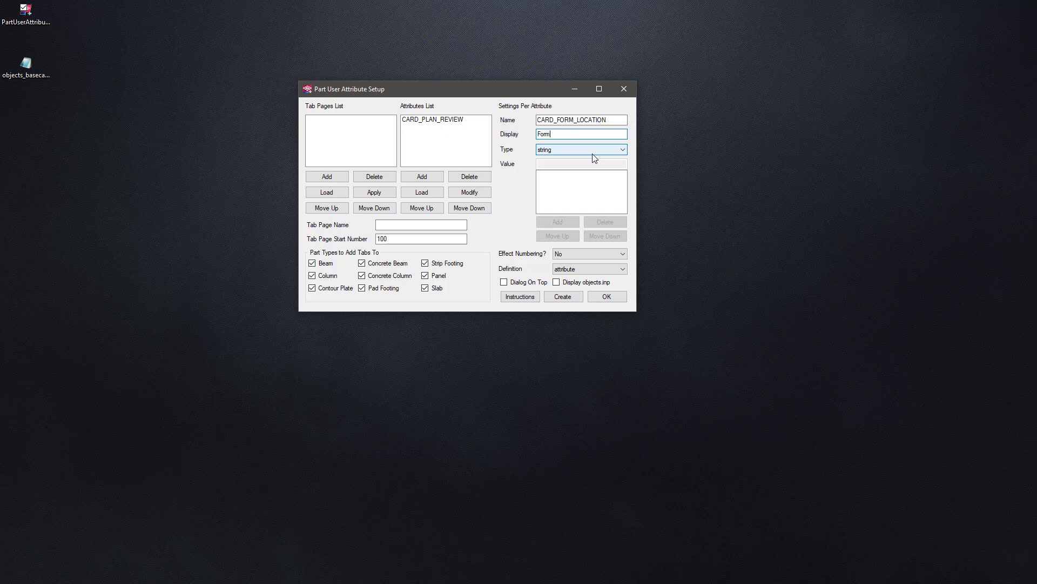
text(Location)
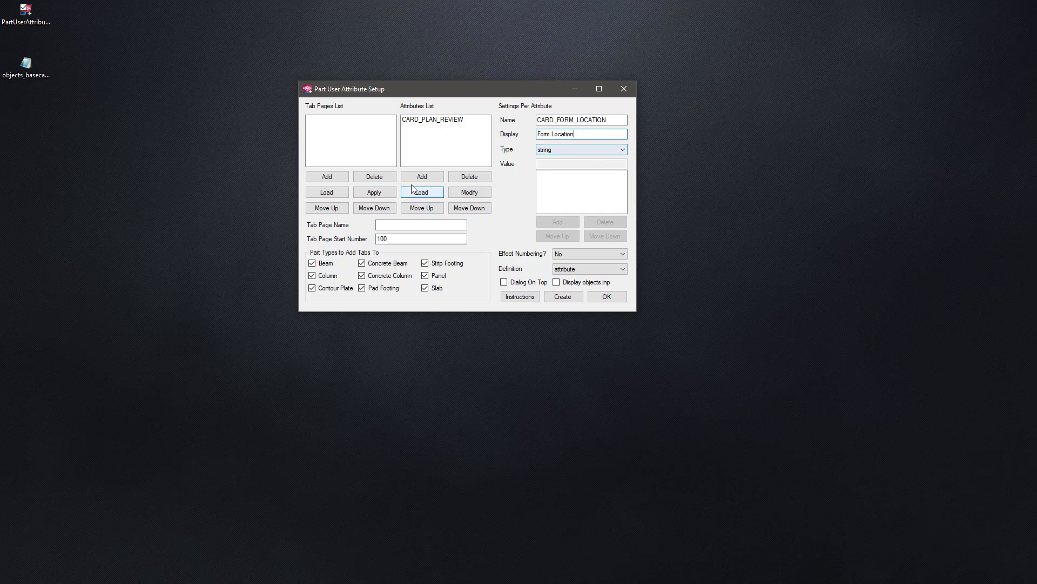
click(422, 176)
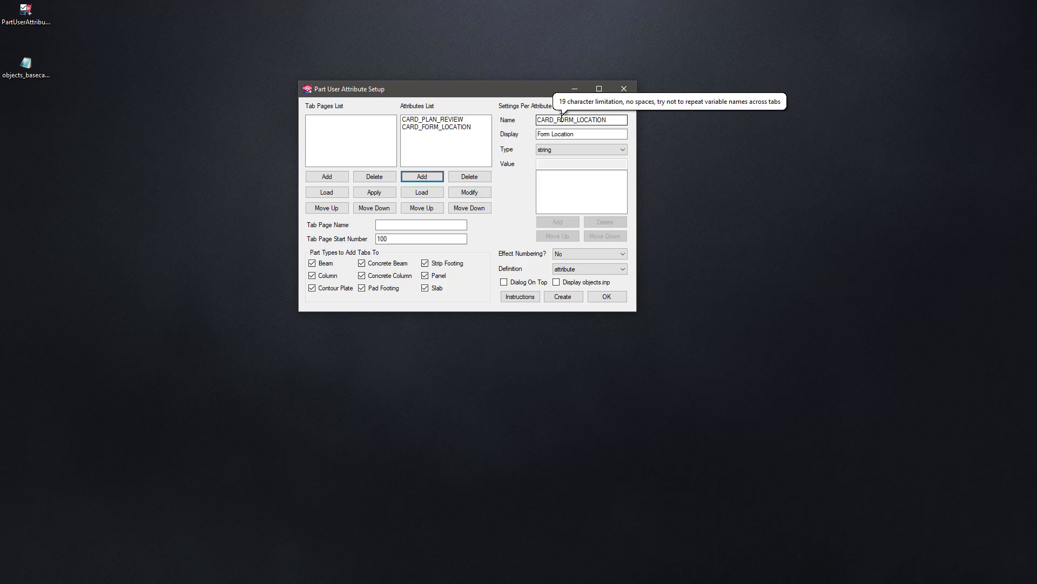
- Add attribute CARD_REBAR_PLACE displayed as 'Reinforcement Placement'
double_click(572, 120)
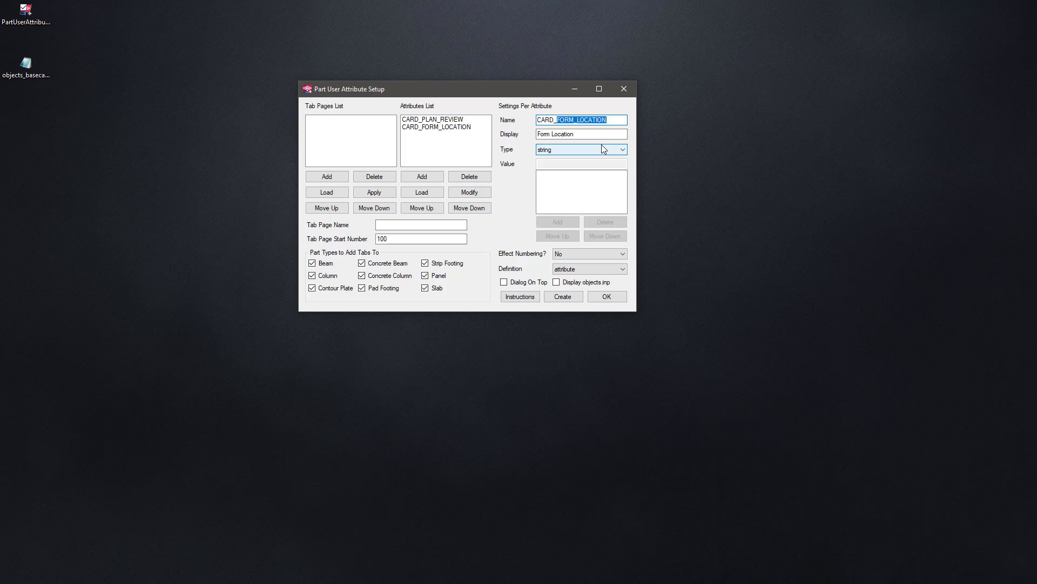
key(Delete)
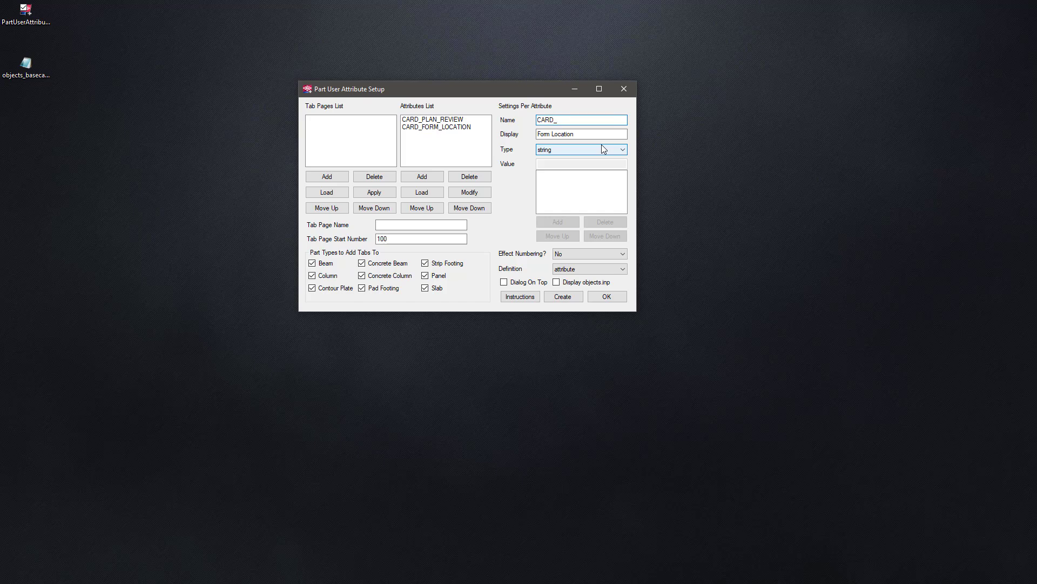
text(REBAR_PLACE)
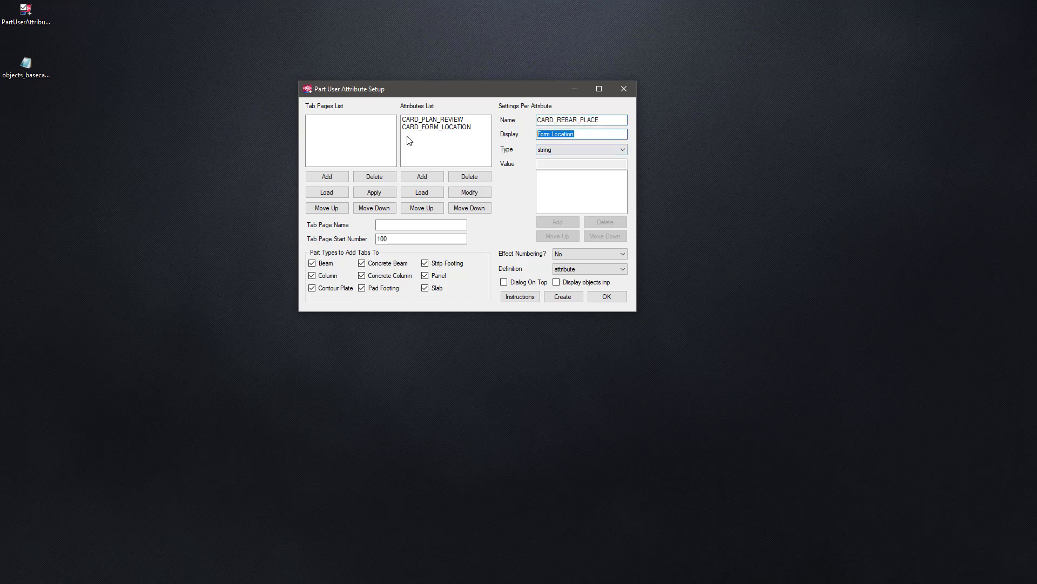
text(Reom)
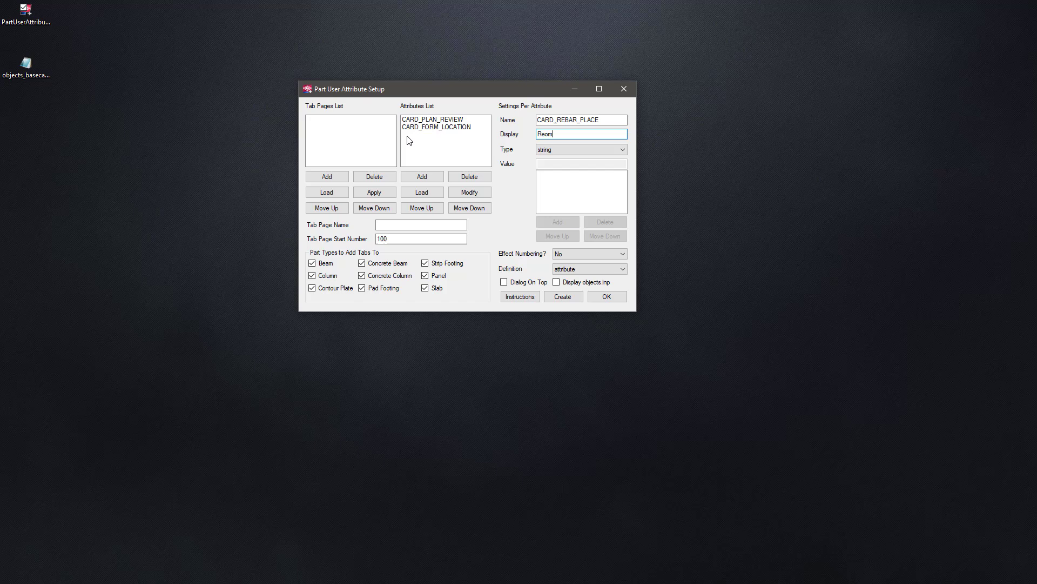
text(Reinfor)
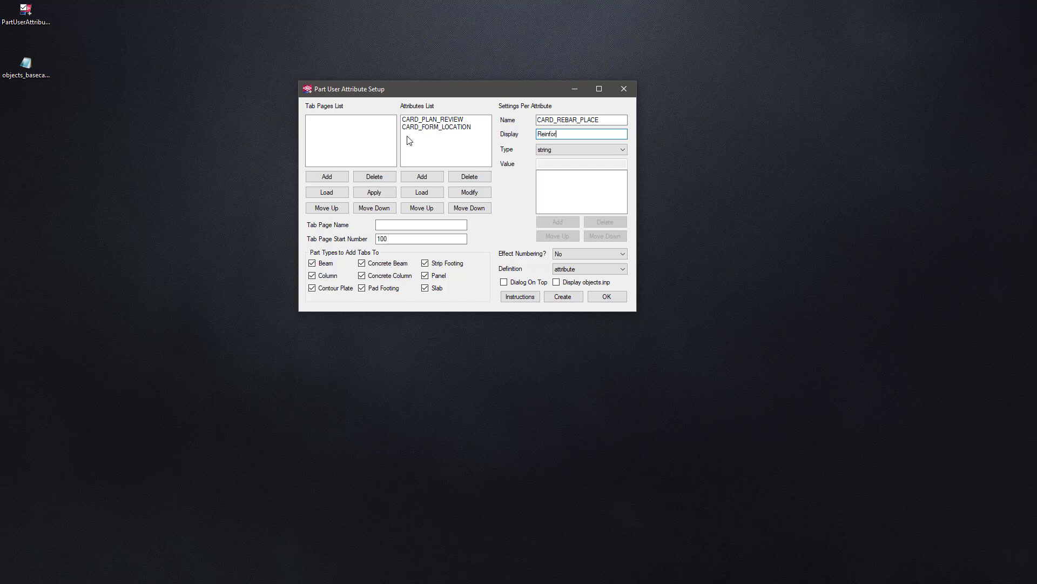
text(cement Placement)
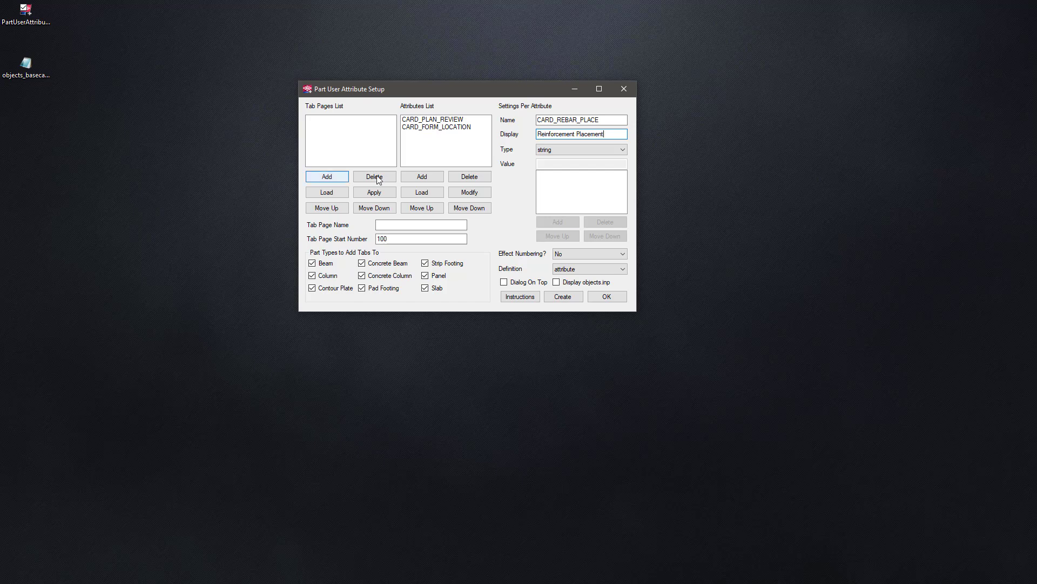
click(422, 176)
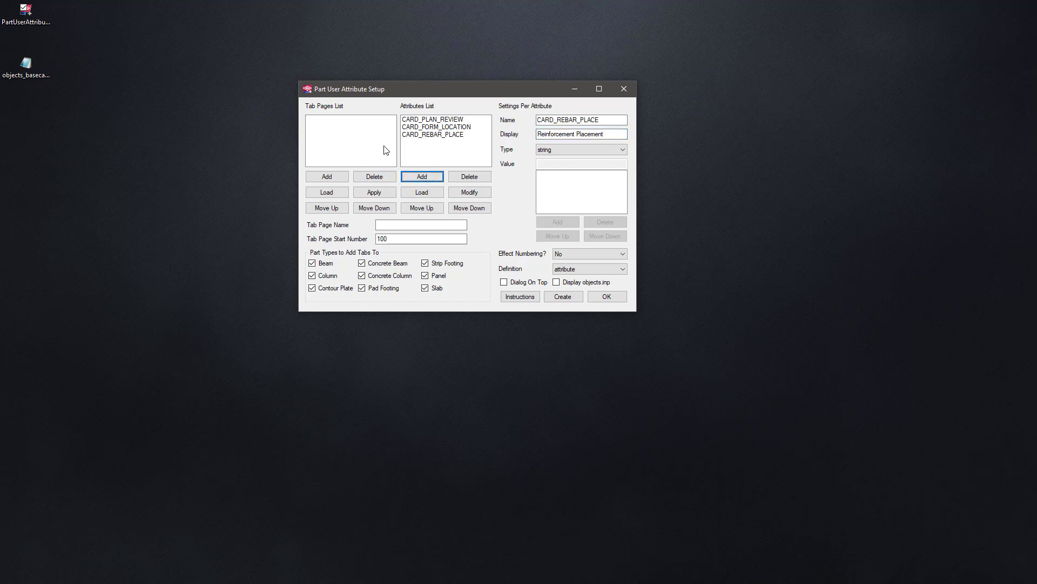
- Add a 'Pour Card' tab page starting at number 100 that applies to Slab only
click(421, 224)
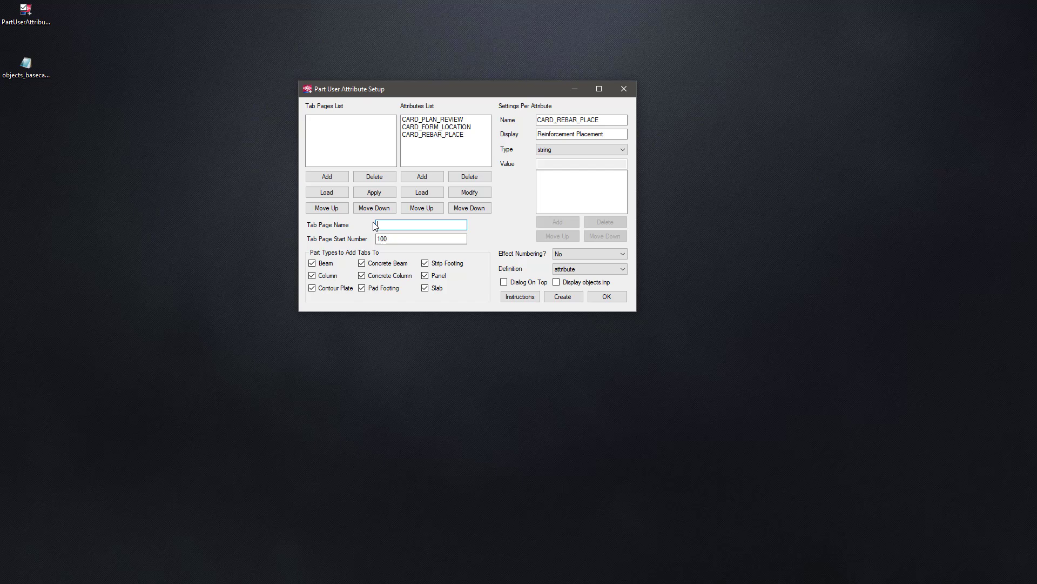
drag(463, 89, 536, 100)
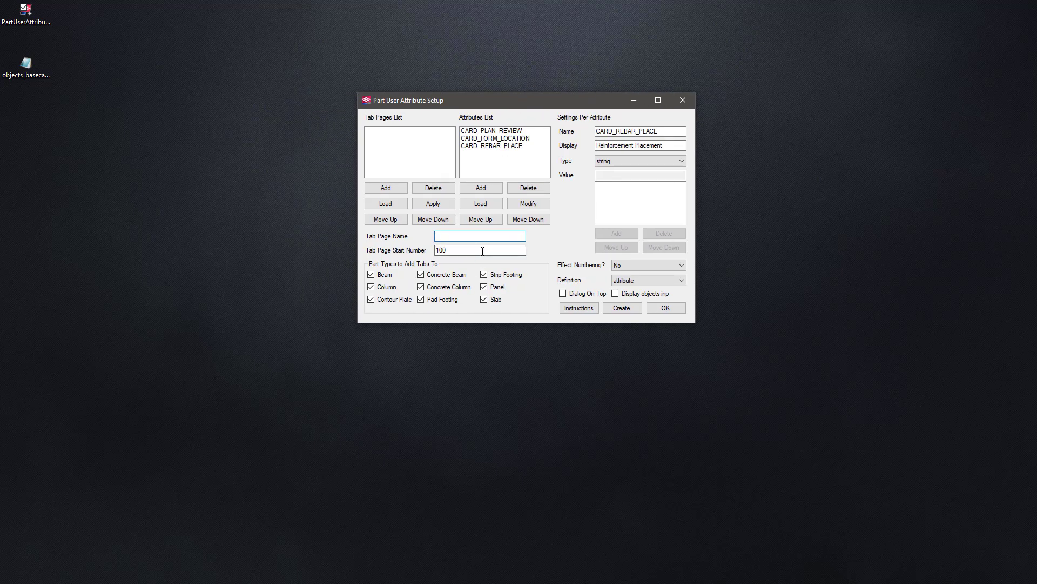
text(Pour)
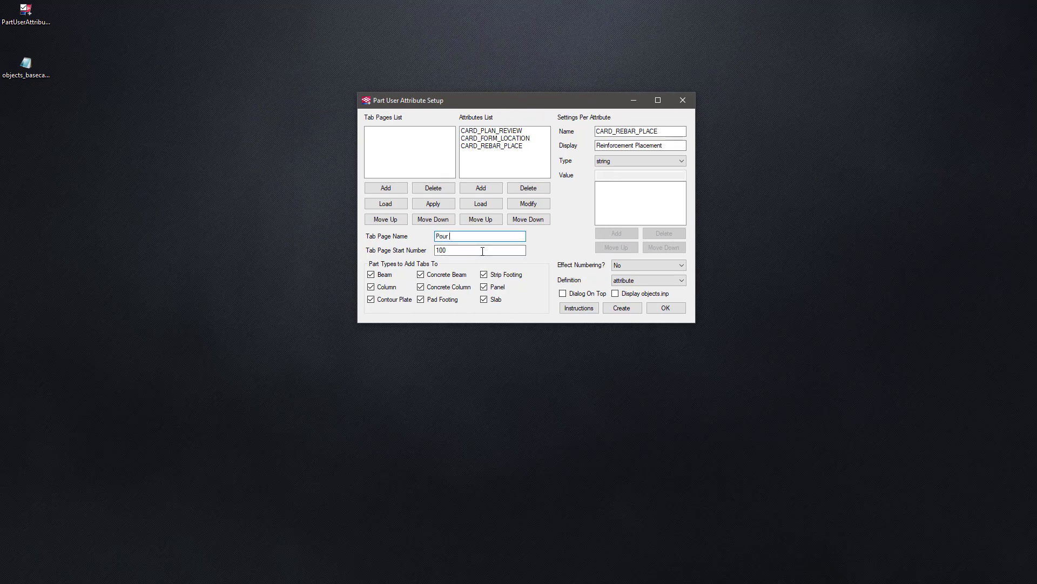
text(Card)
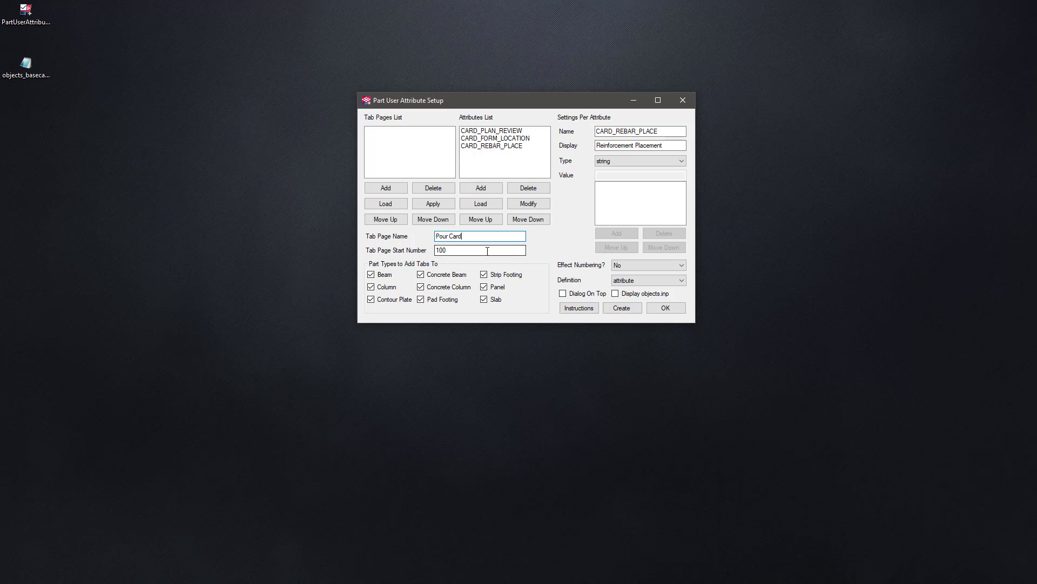
click(480, 250)
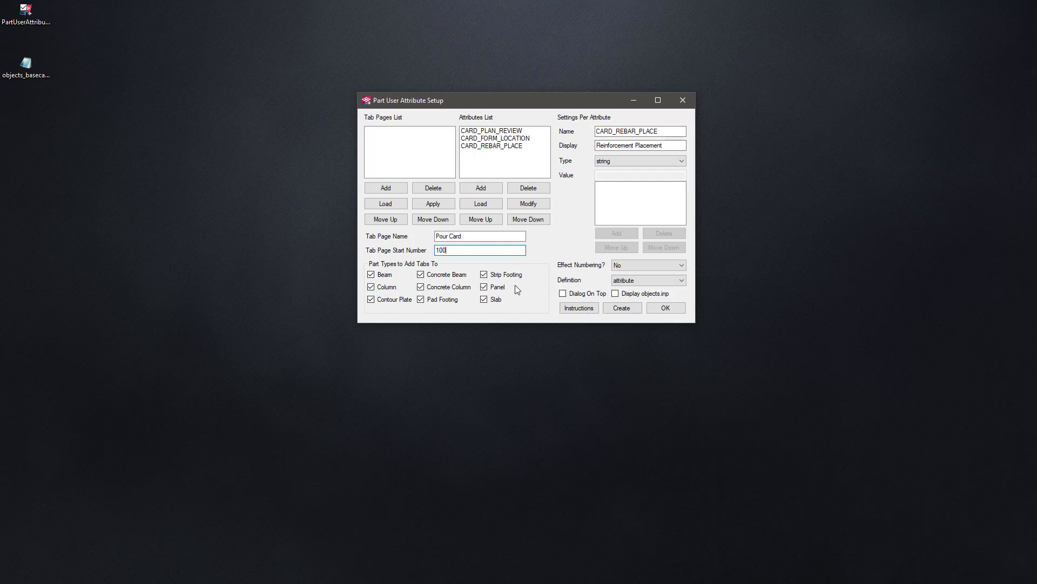
mouse_move(513, 318)
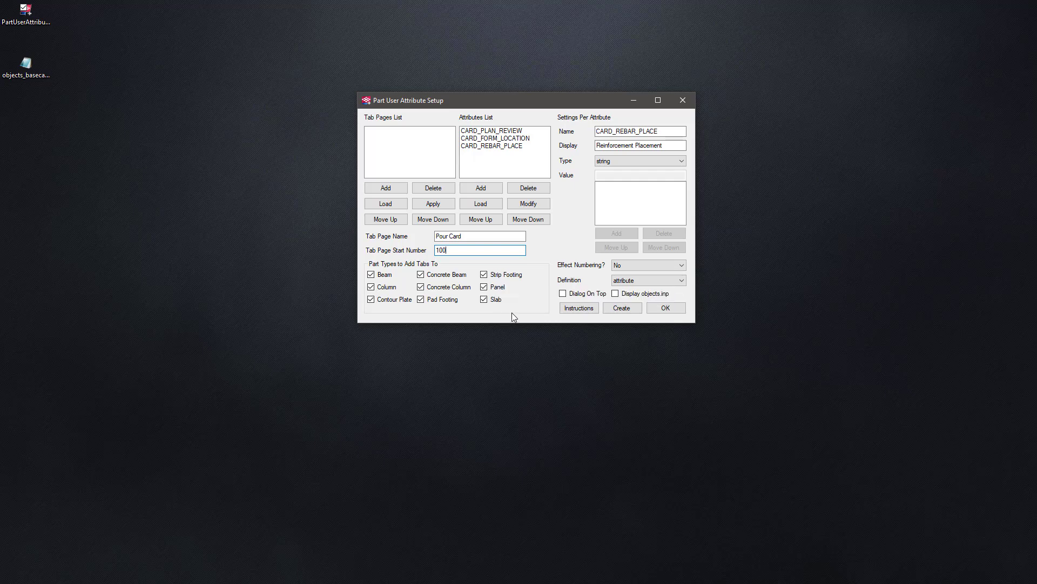
mouse_move(524, 287)
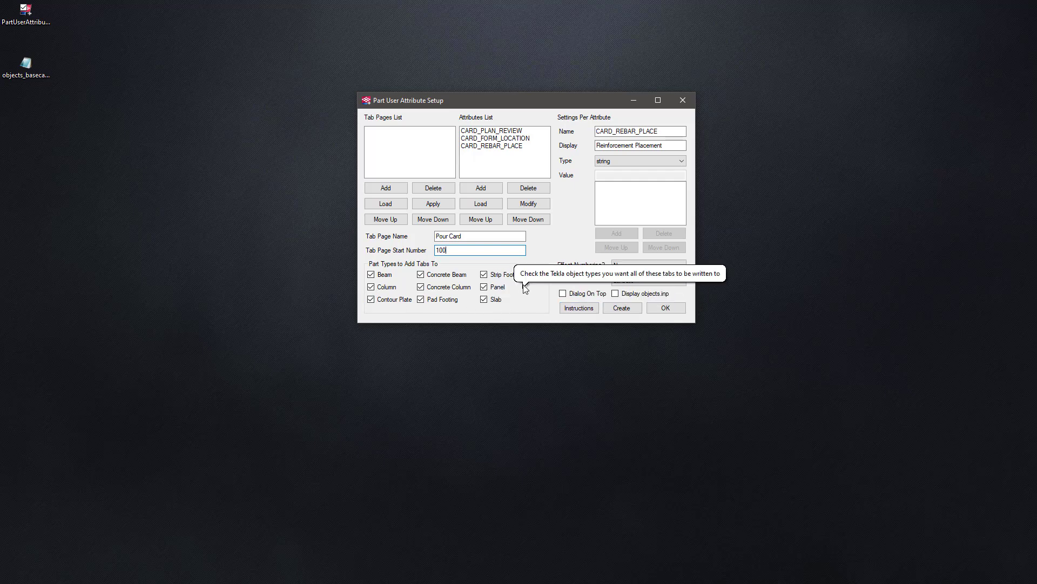
mouse_move(525, 306)
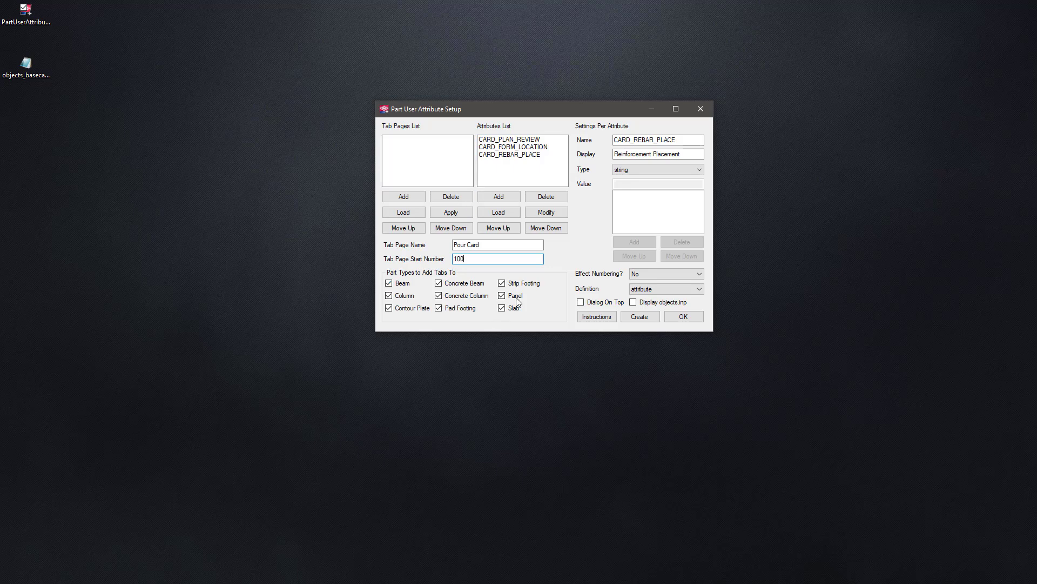
mouse_move(528, 296)
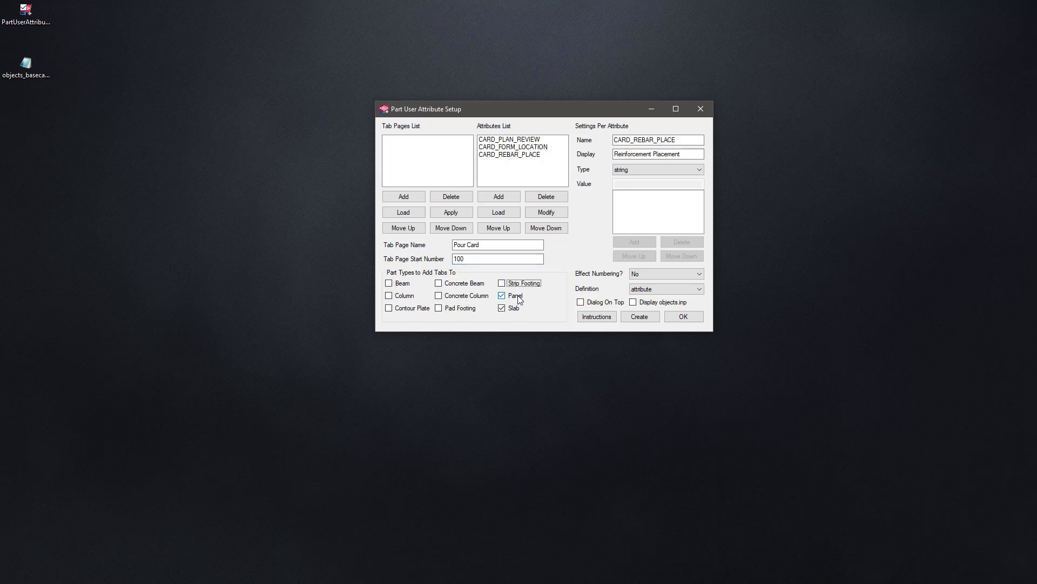
click(501, 295)
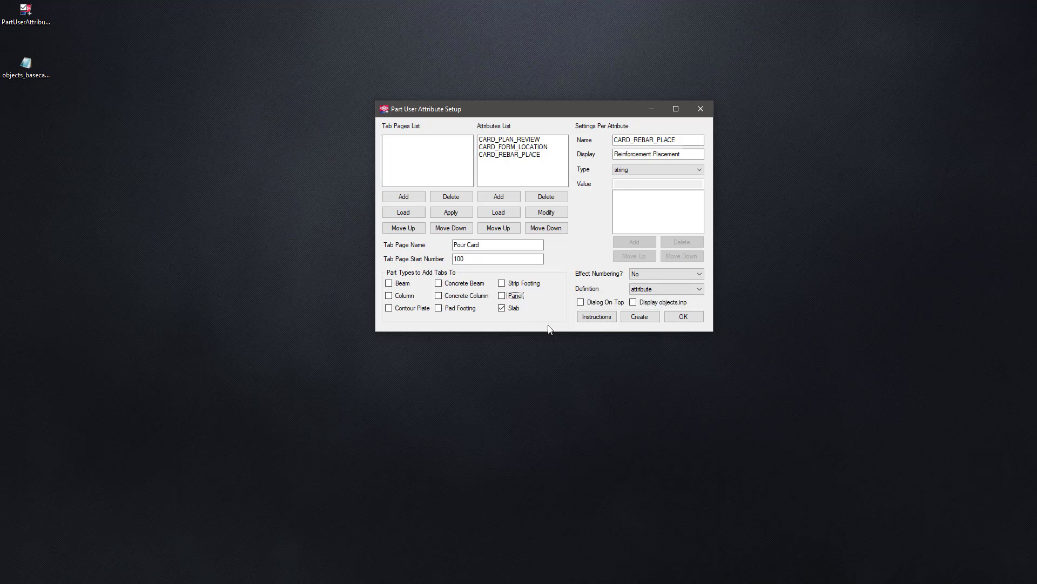
click(403, 196)
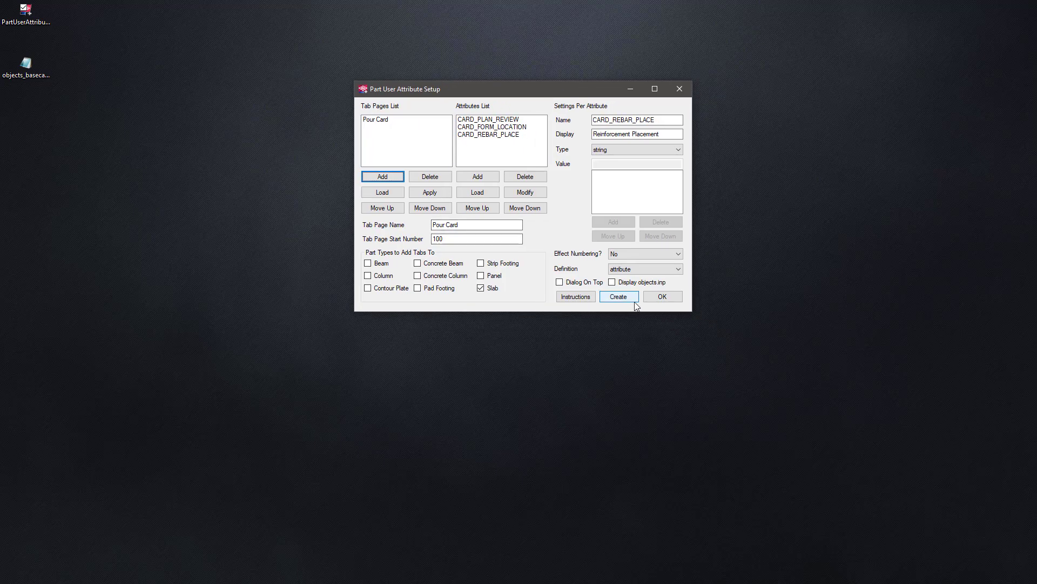
- Create the objects file and save it to the Desktop as objects_PourCard.inp
click(618, 296)
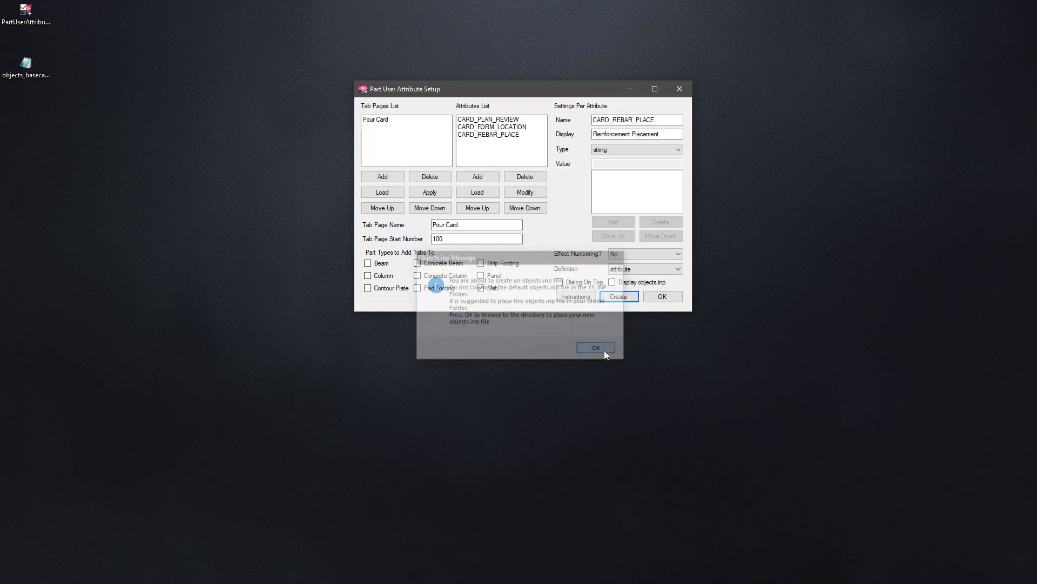
click(594, 347)
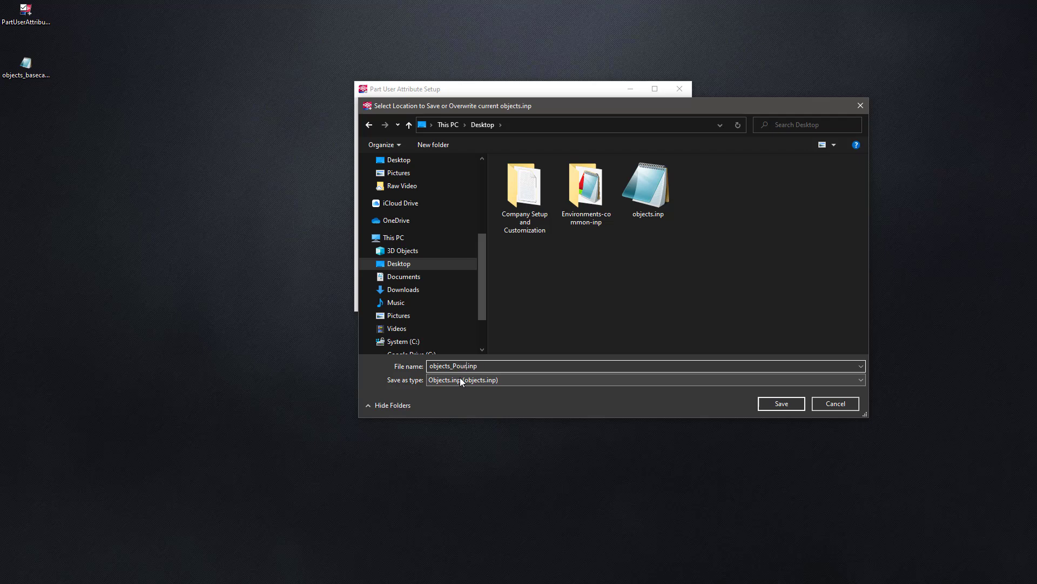
text(Card)
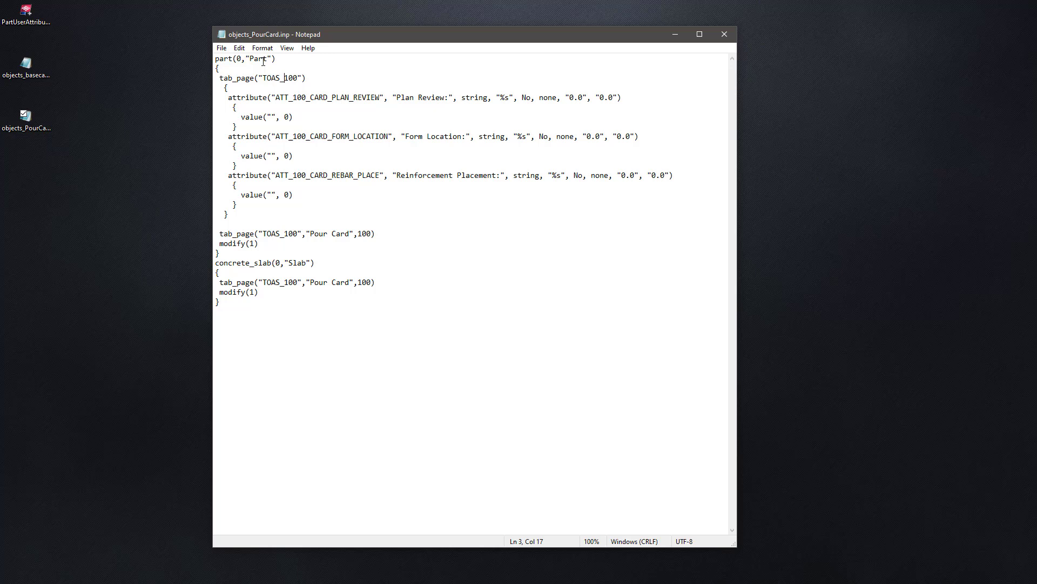
mouse_move(376, 334)
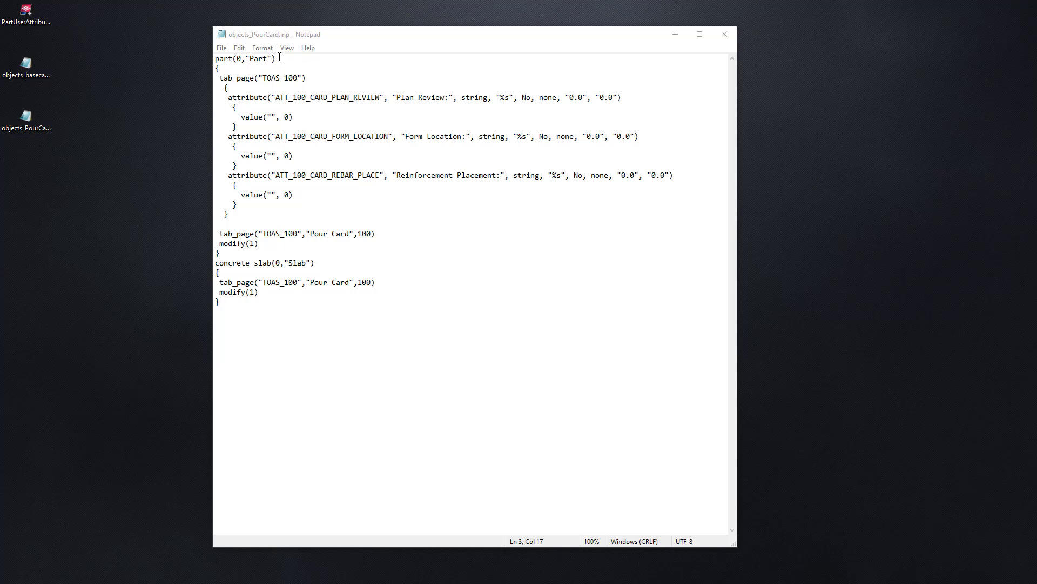
mouse_move(447, 230)
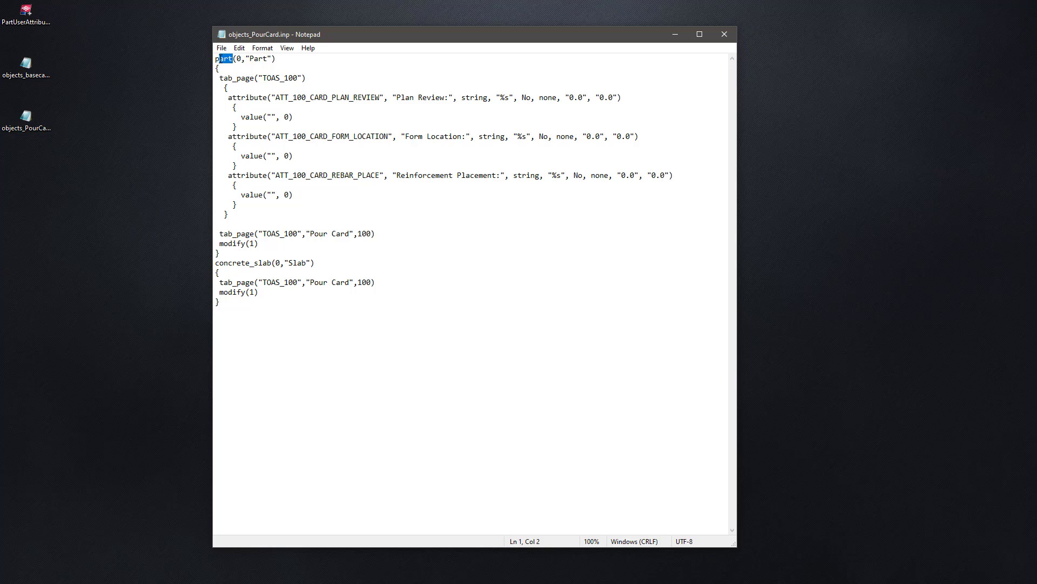
- Rename the Part block to pour_unit with display name "Pour Unit"
text(pour_u)
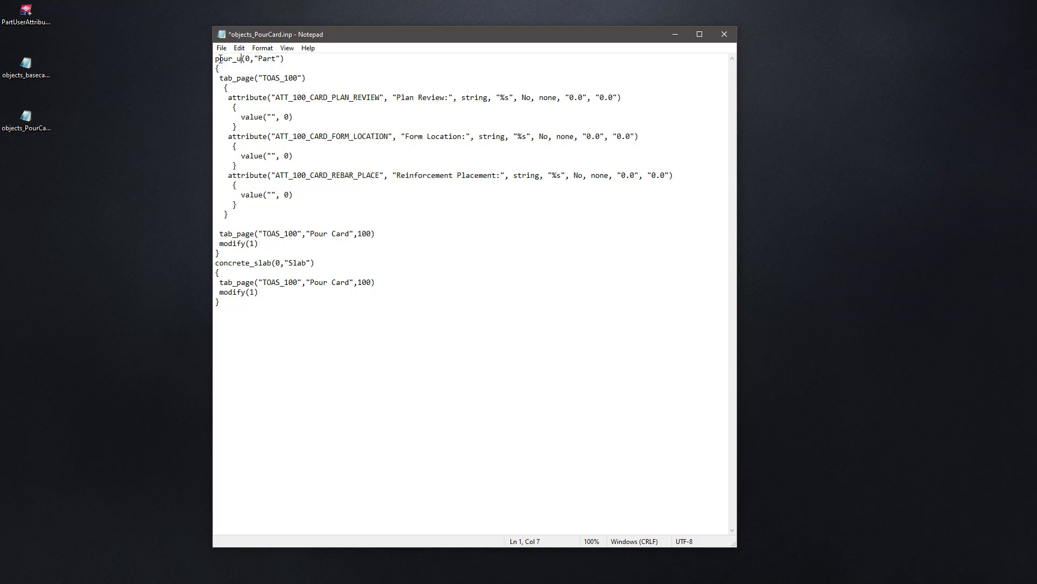
text(nit)
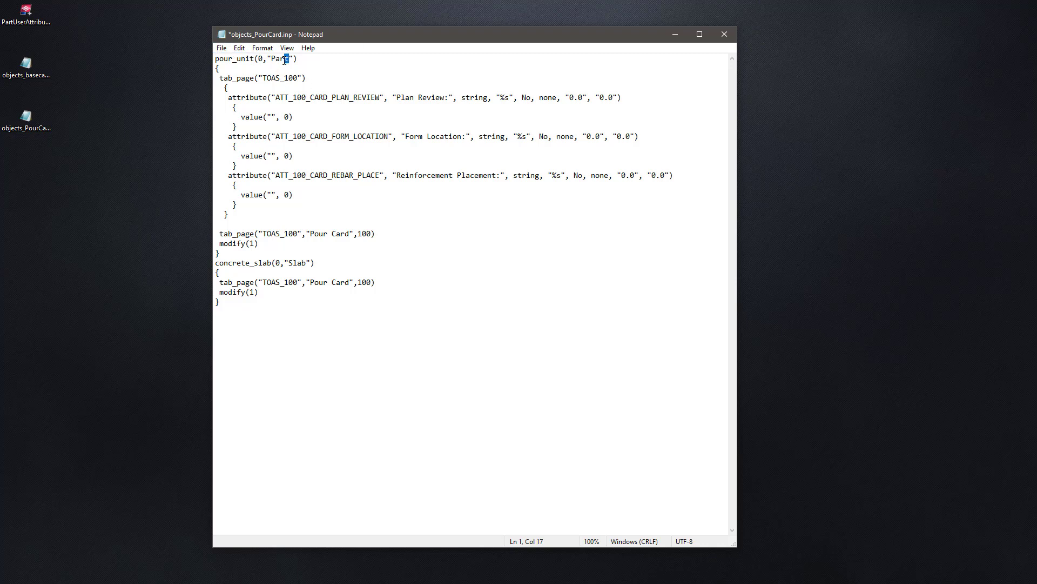
double_click(281, 58)
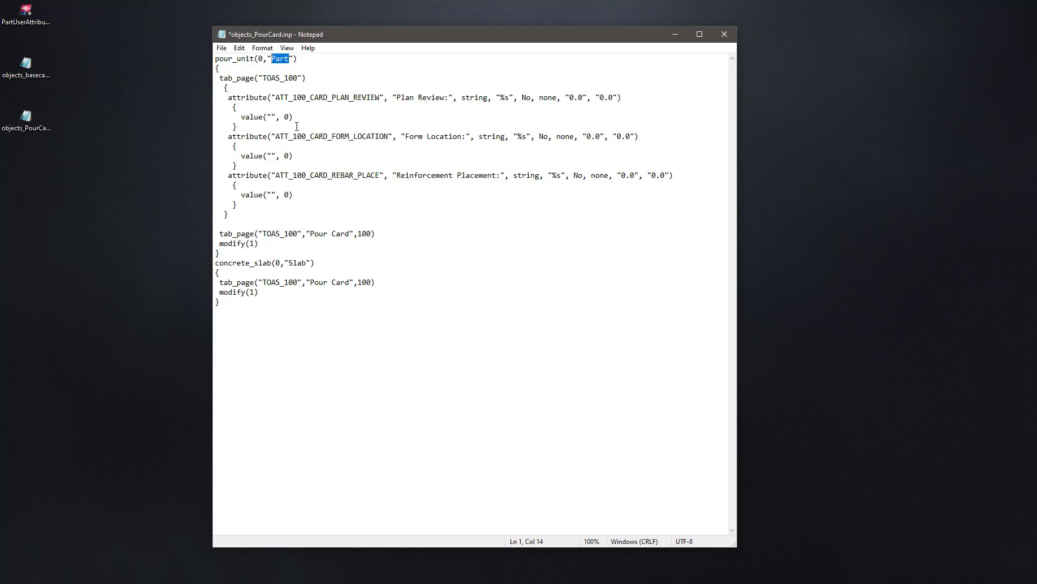
text(Pour Uni)
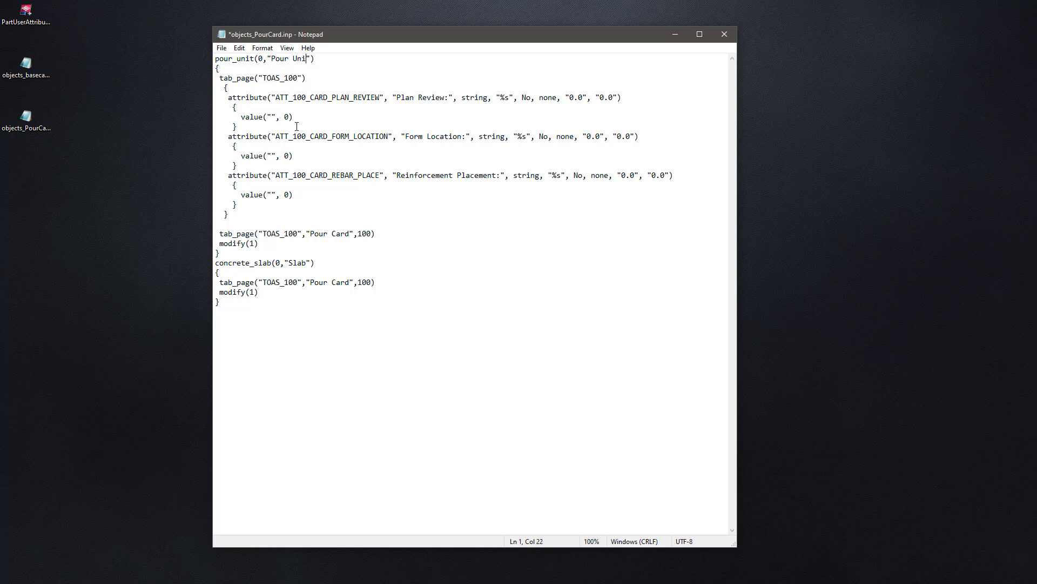
text(t)
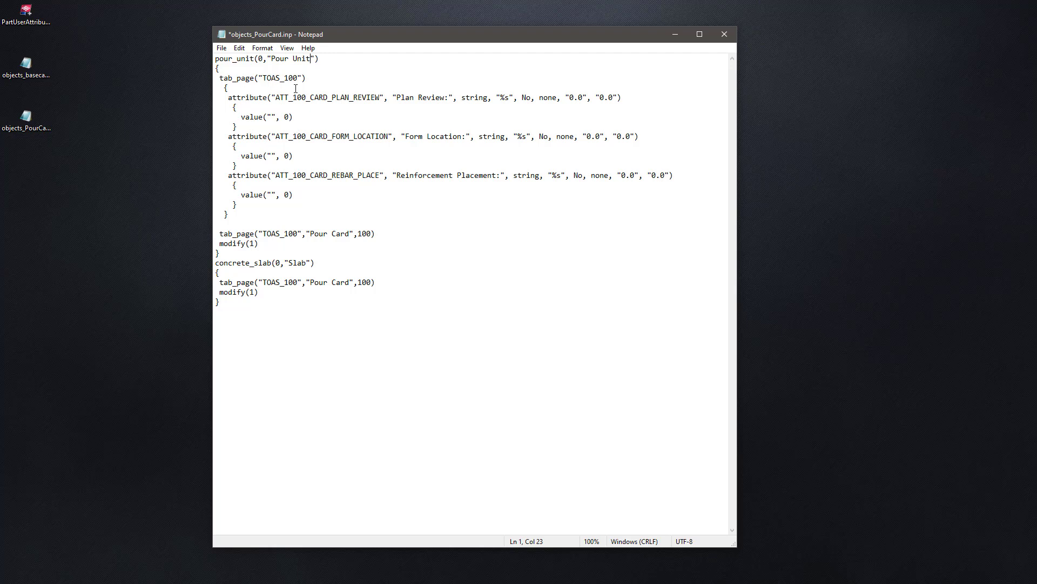
- Select the TOAS_100 tab page name and begin a text search for it
double_click(280, 78)
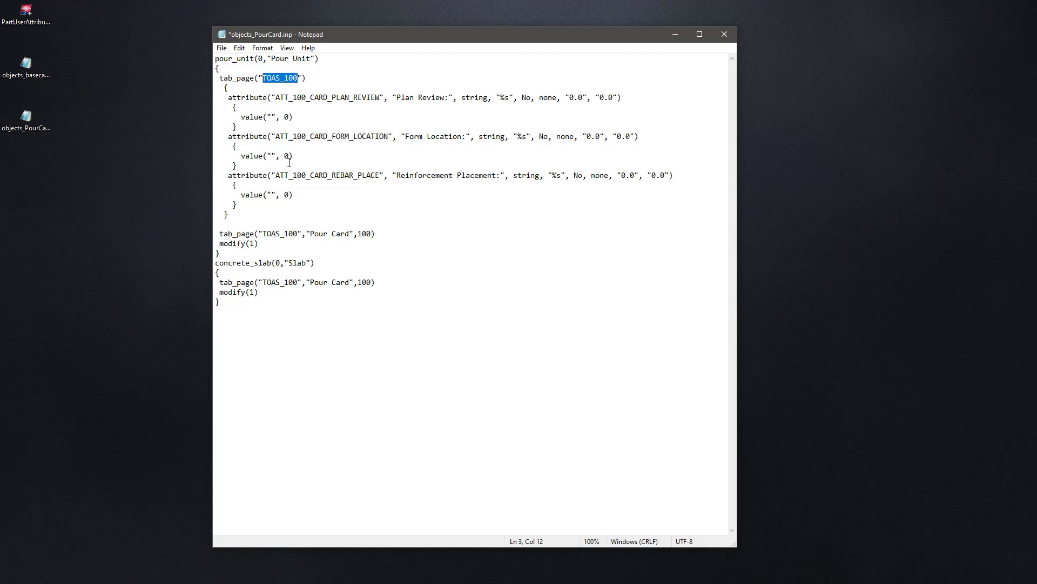
mouse_move(480, 119)
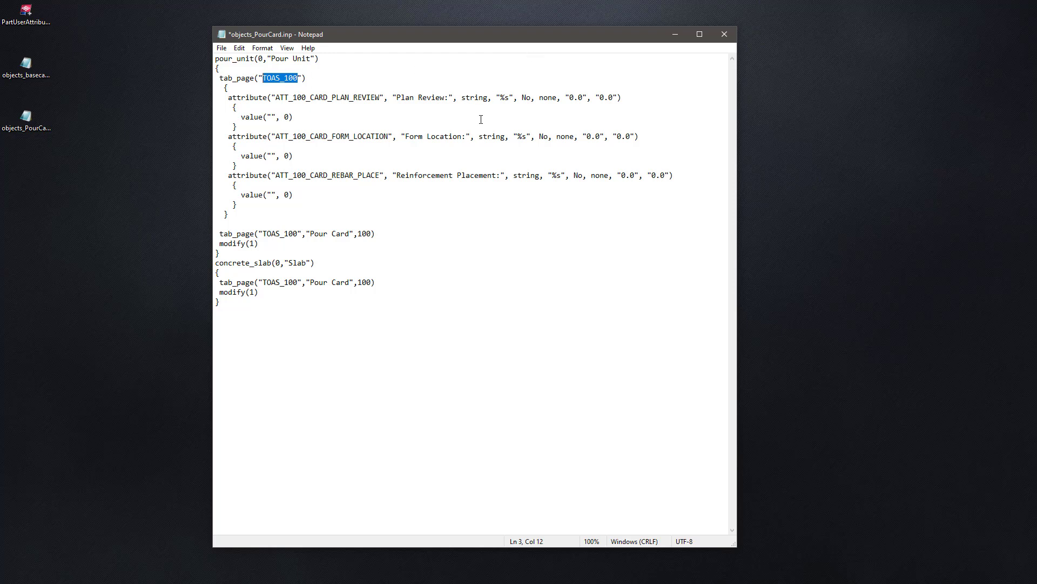
mouse_move(288, 236)
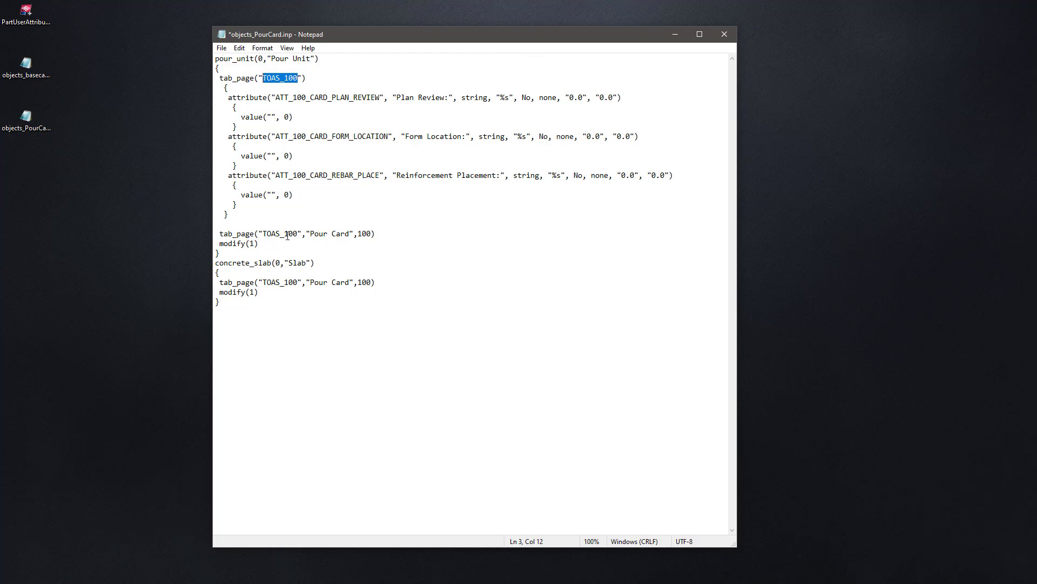
click(470, 71)
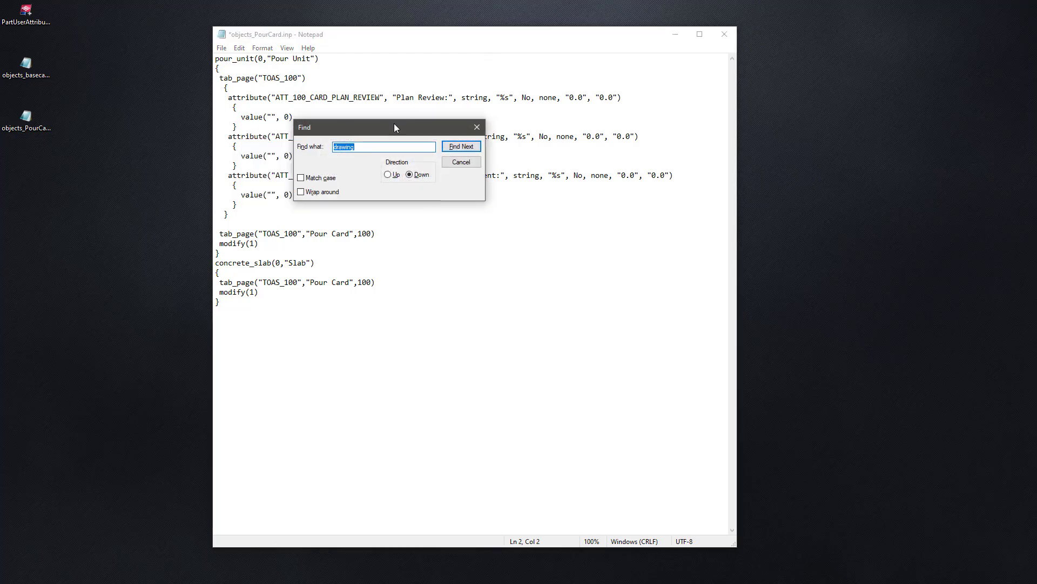
- Replace every TOAS_100 tab page name in the file with POUR_CARD using Replace All
click(460, 162)
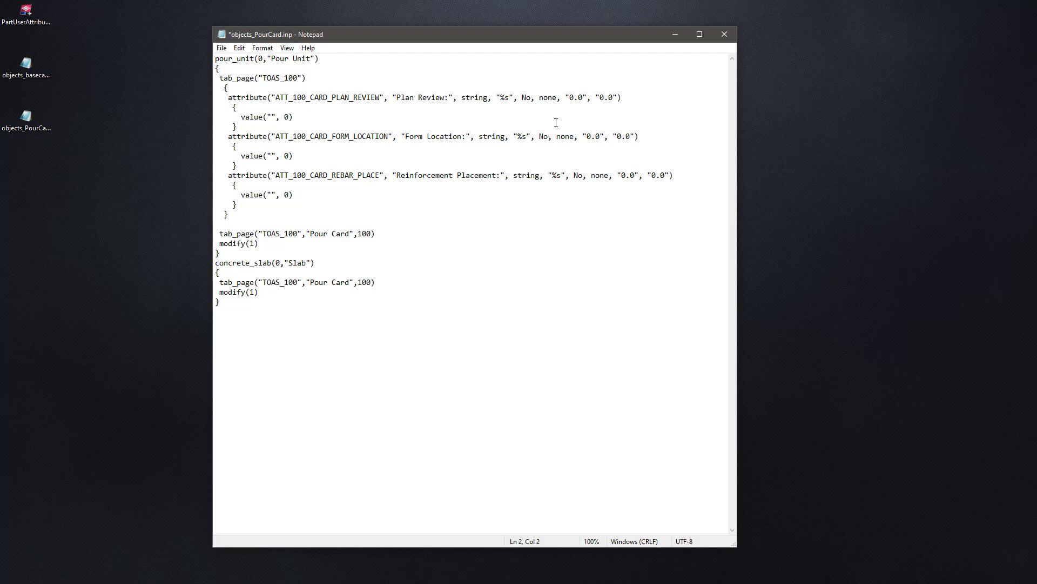
click(239, 47)
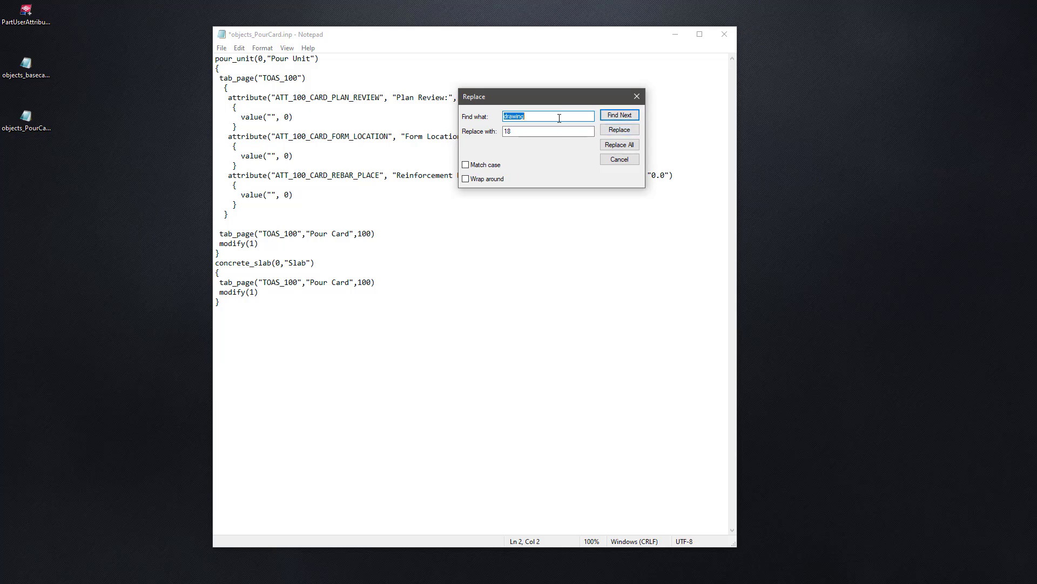
text(TPA)
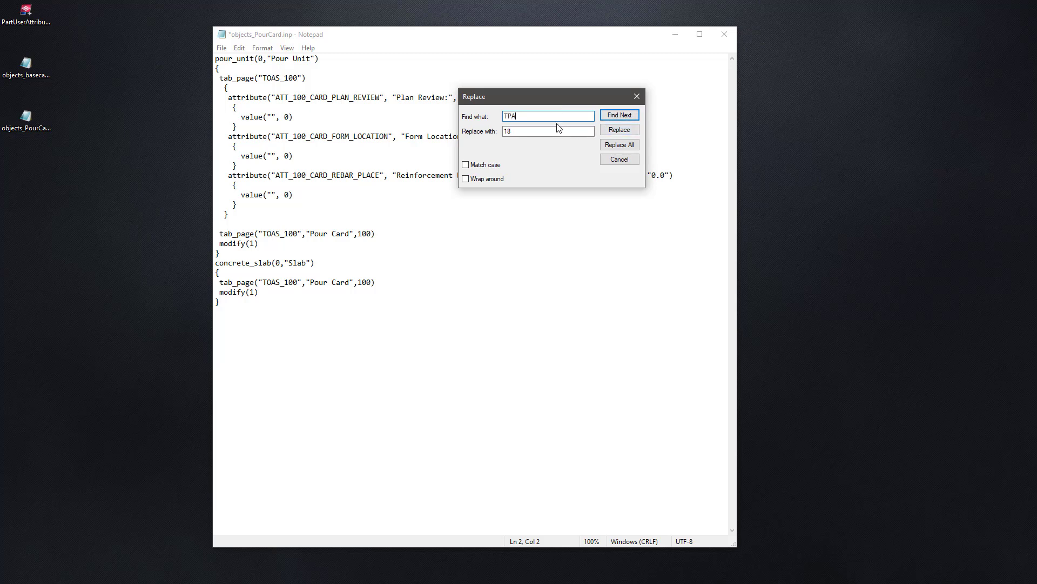
text(TOAS_100)
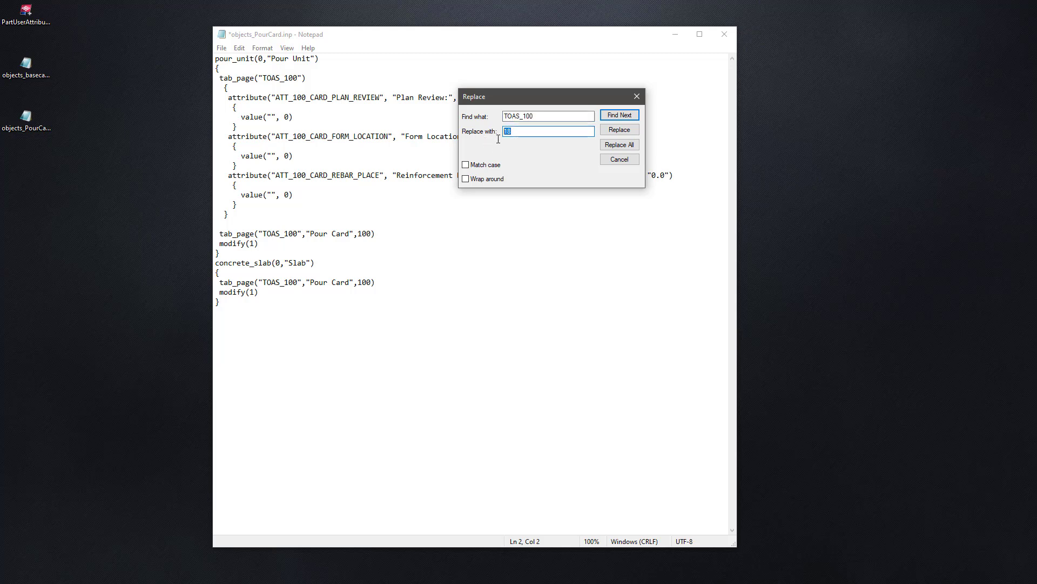
text(POUR_CARD)
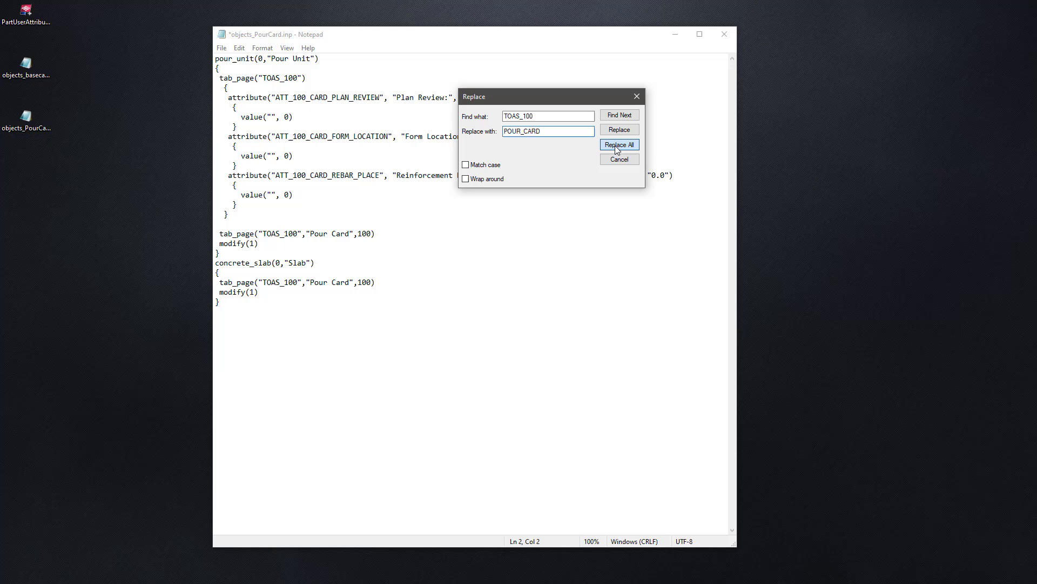
click(619, 143)
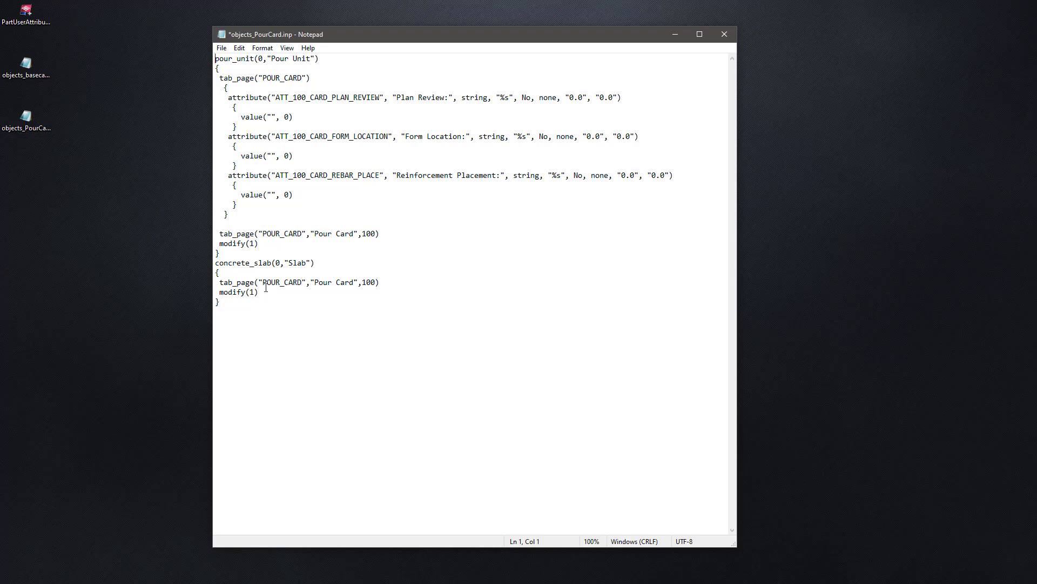
mouse_move(346, 194)
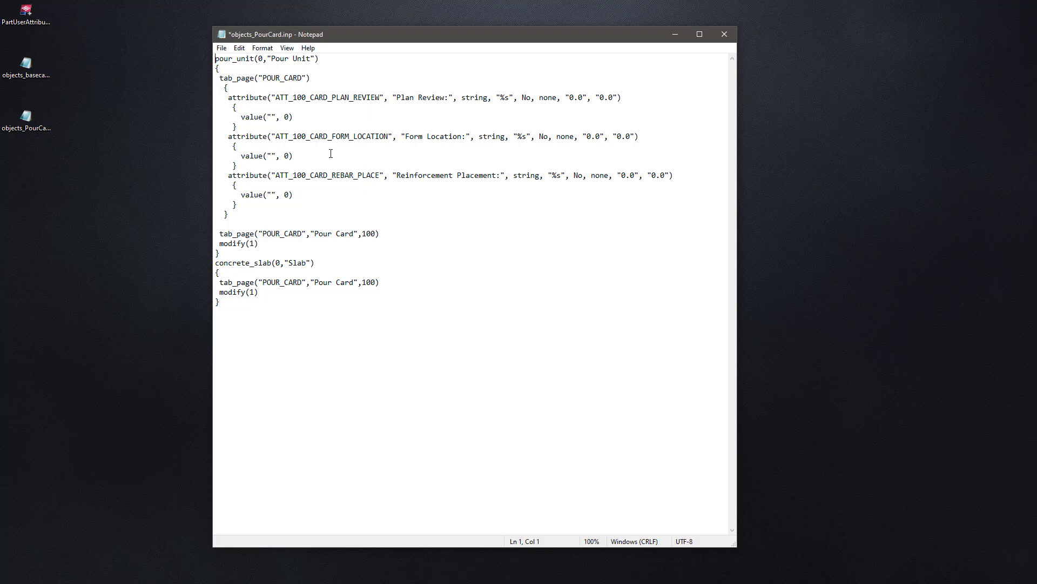
- Delete the ATT_100_ prefix from the attribute names, save objects_PourCard.inp and close Notepad
double_click(292, 98)
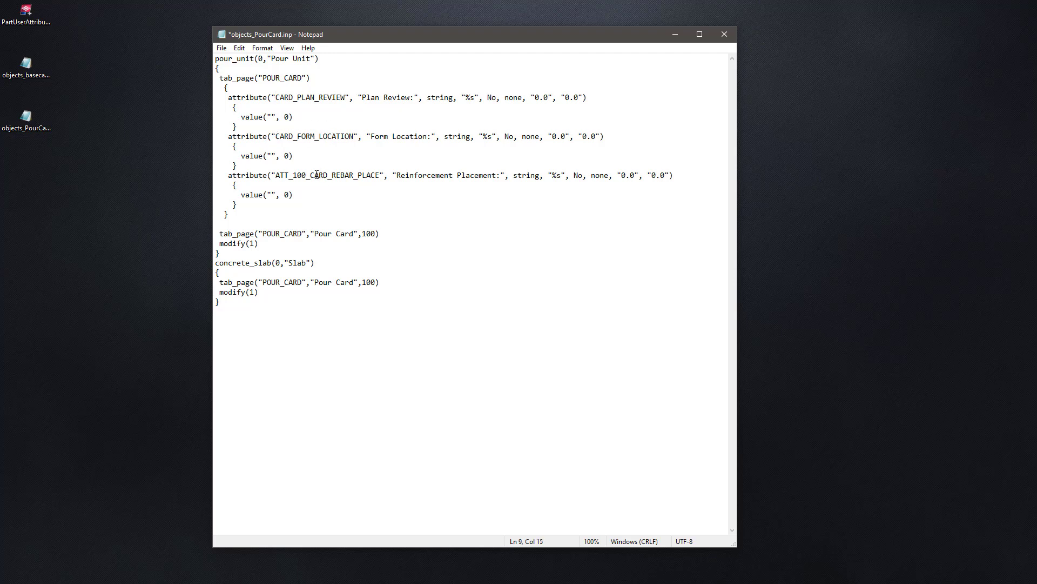
double_click(288, 175)
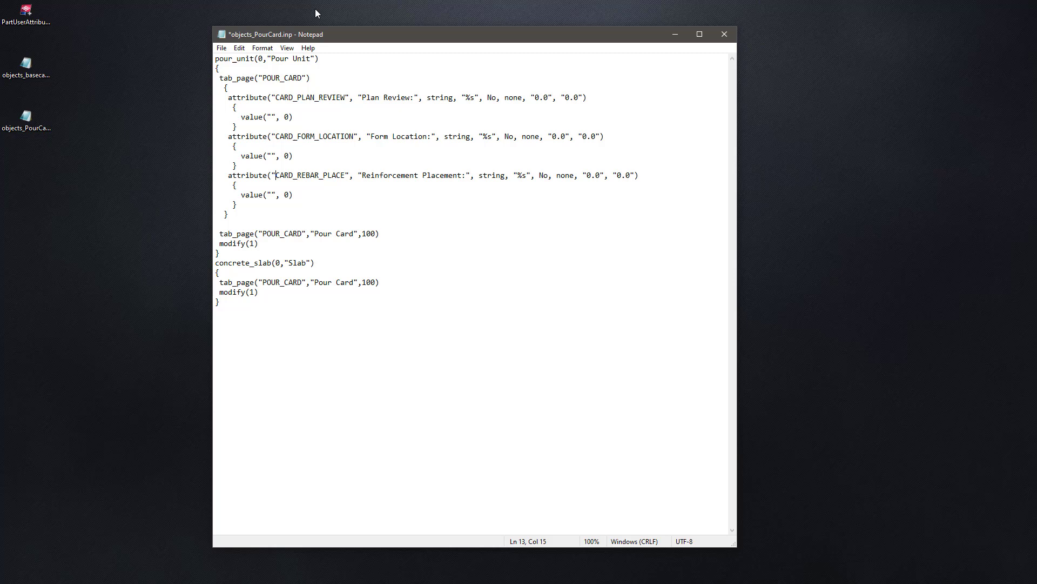
click(238, 48)
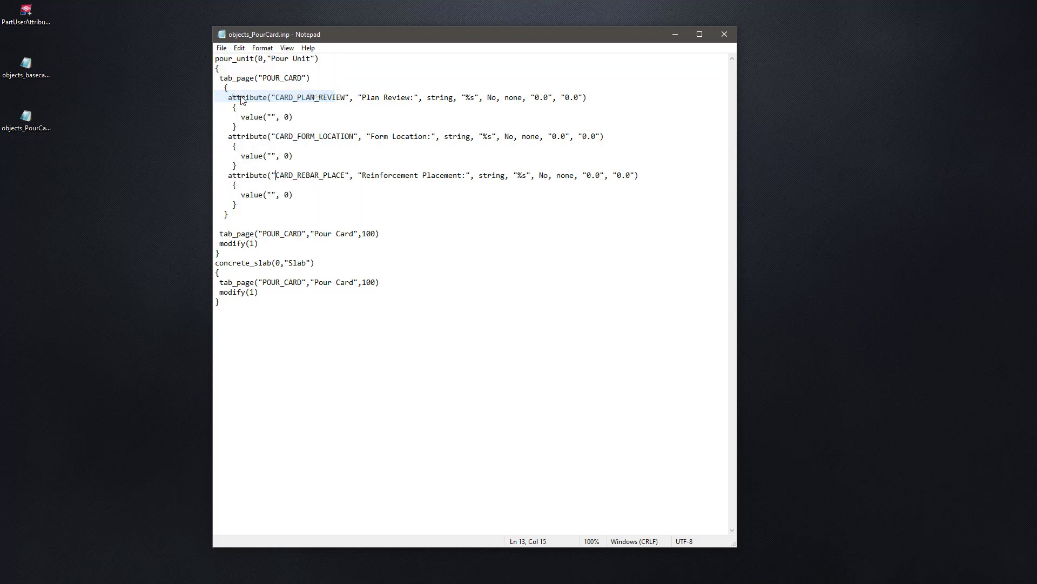
click(471, 257)
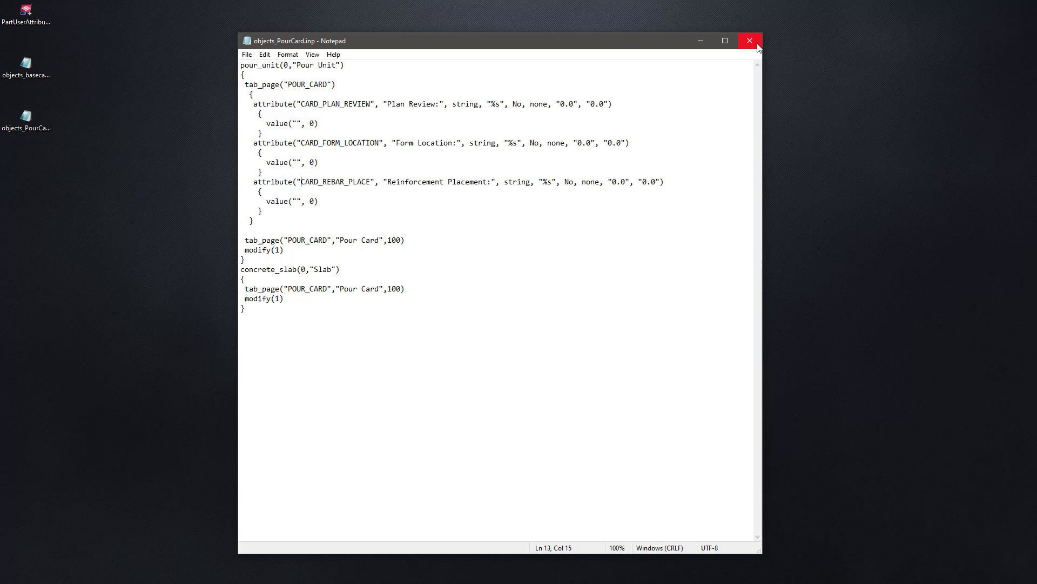
mouse_move(750, 40)
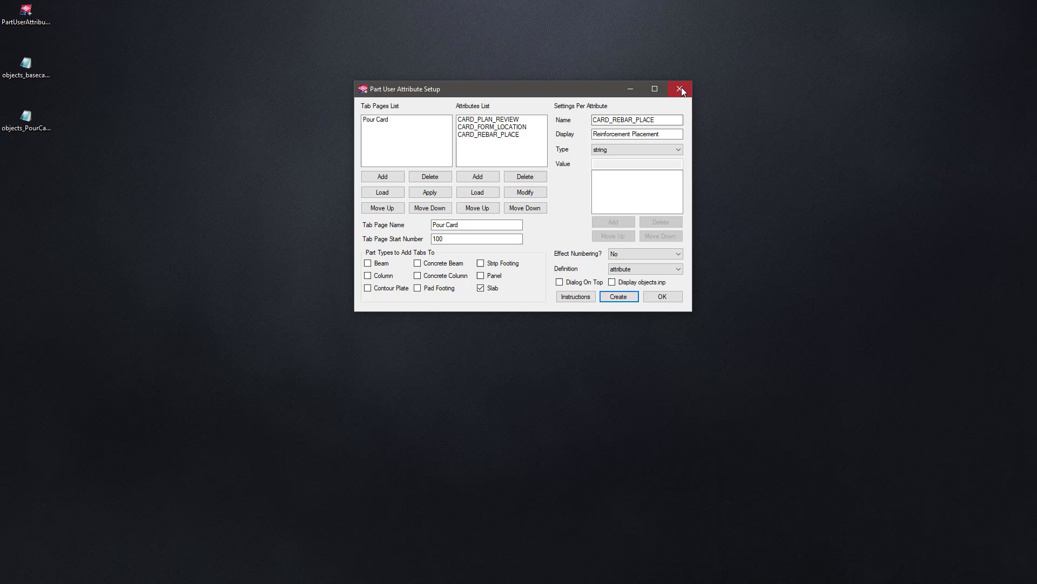
- Close the attribute setup tool and review objects_PourCard.inp in the BasecampFirm folder
click(681, 90)
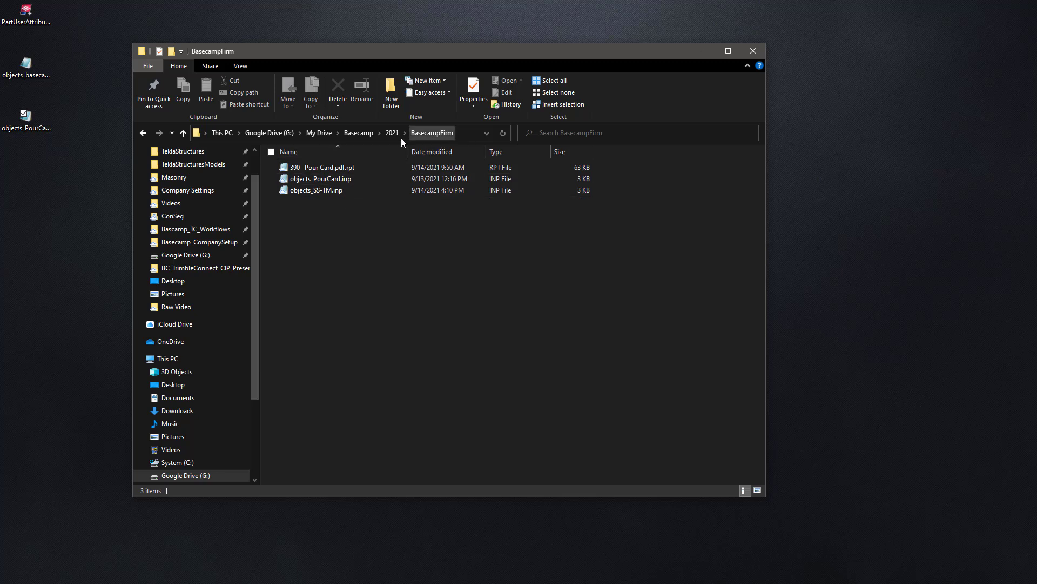
click(325, 191)
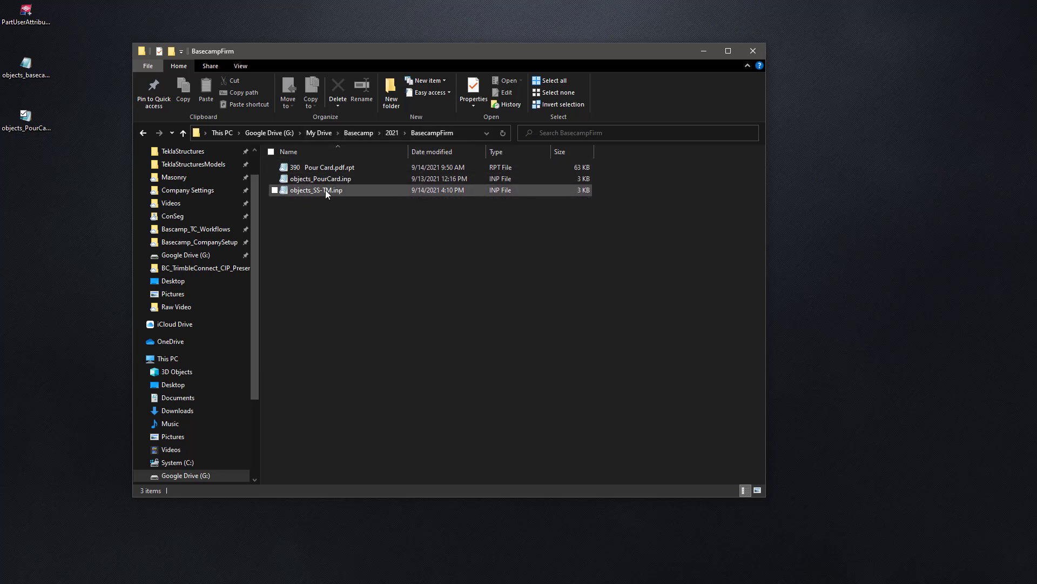
double_click(321, 178)
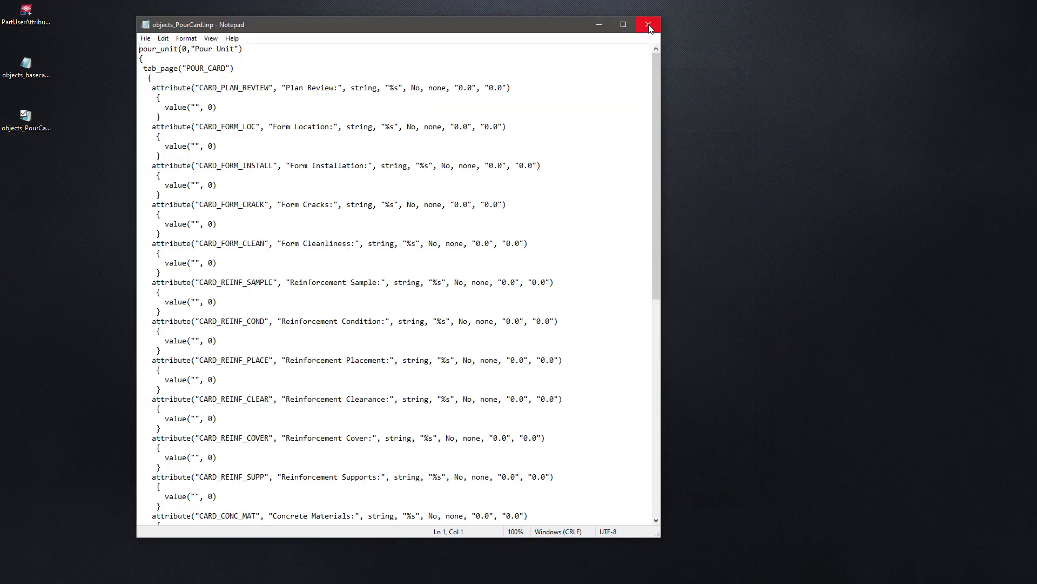
click(647, 24)
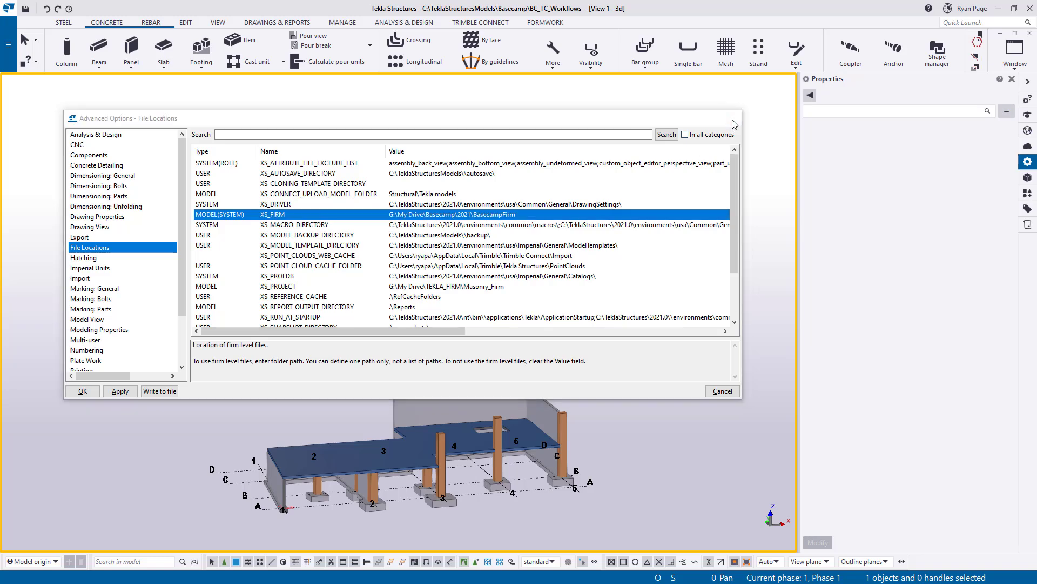
- Confirm XS_FIRM points to BasecampFirm, then show a pour unit's Pour Card attributes
click(722, 390)
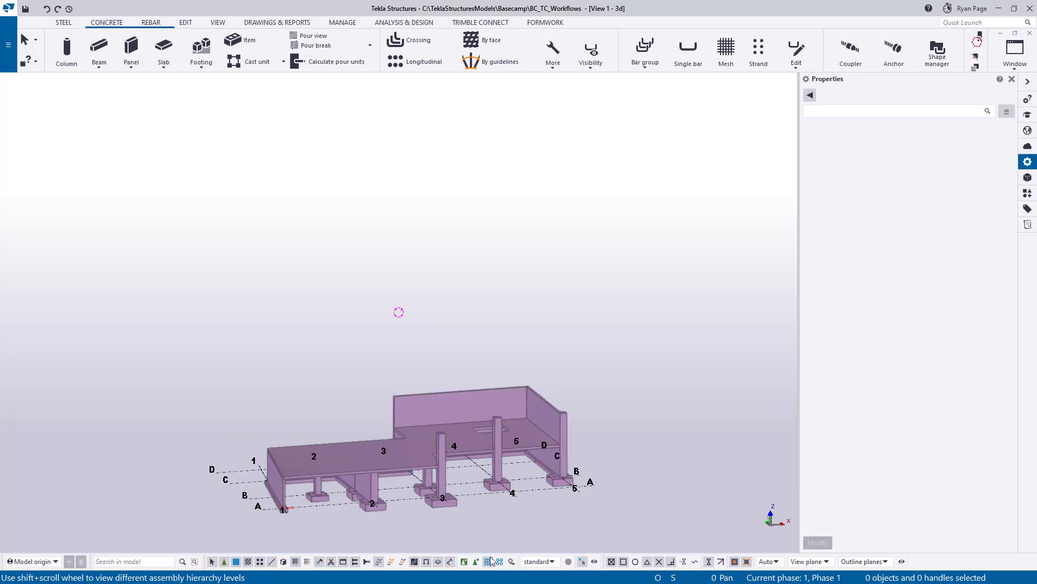
click(463, 424)
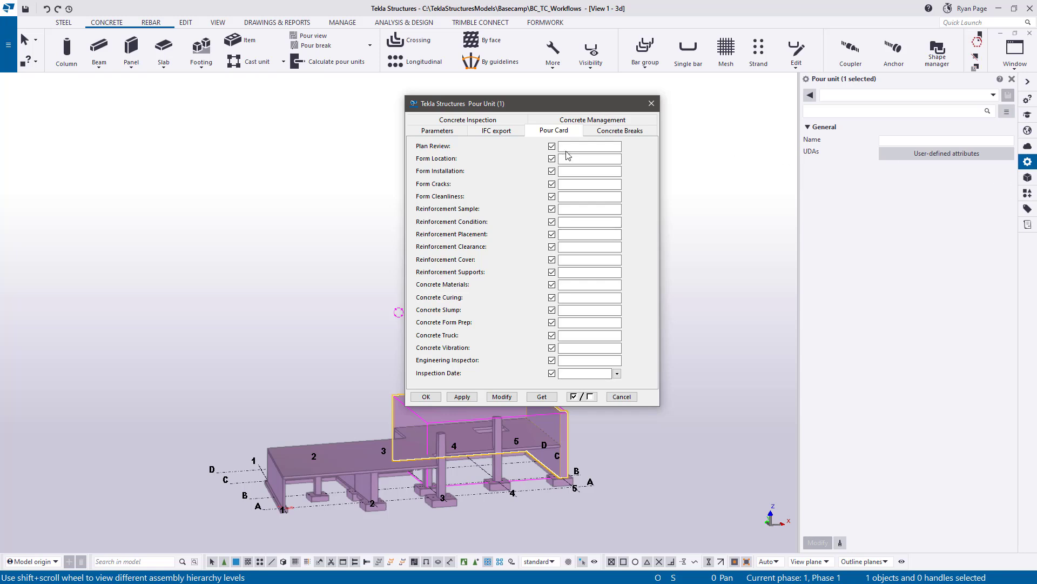
mouse_move(854, 138)
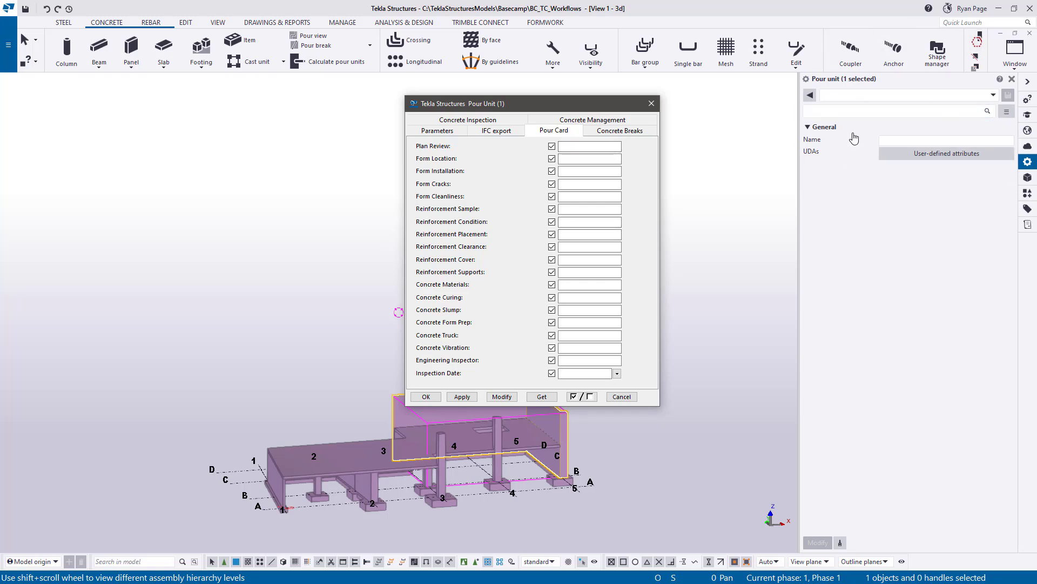